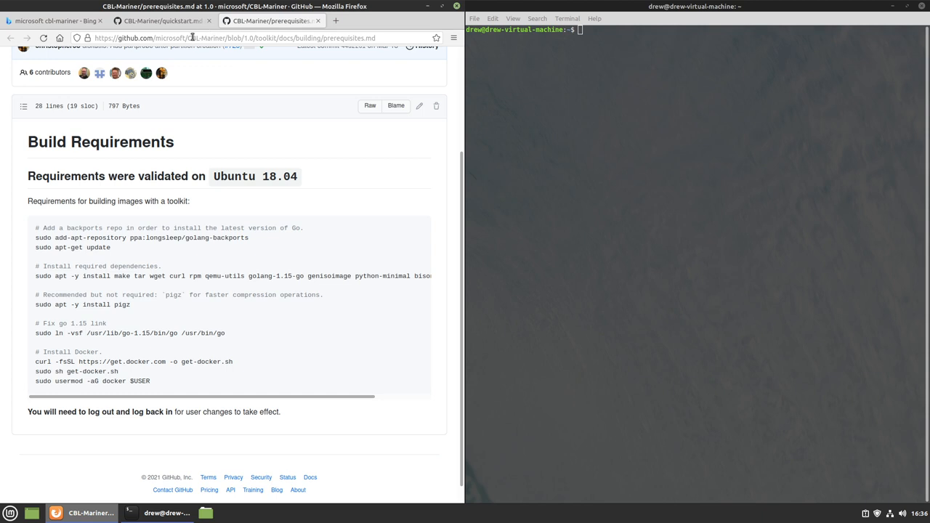
- Add the golang-backports PPA via add-apt-repository, then run sudo apt-get update
left_click(218, 37)
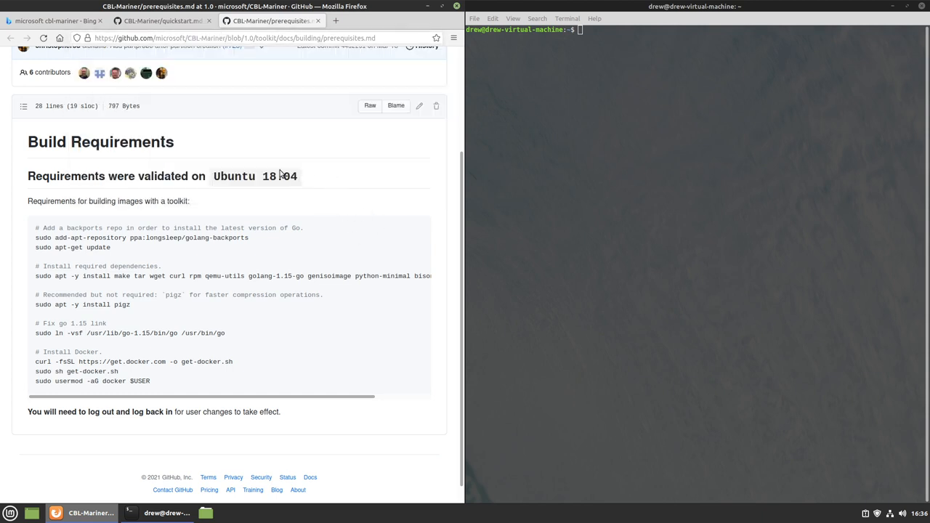
mouse_move(278, 211)
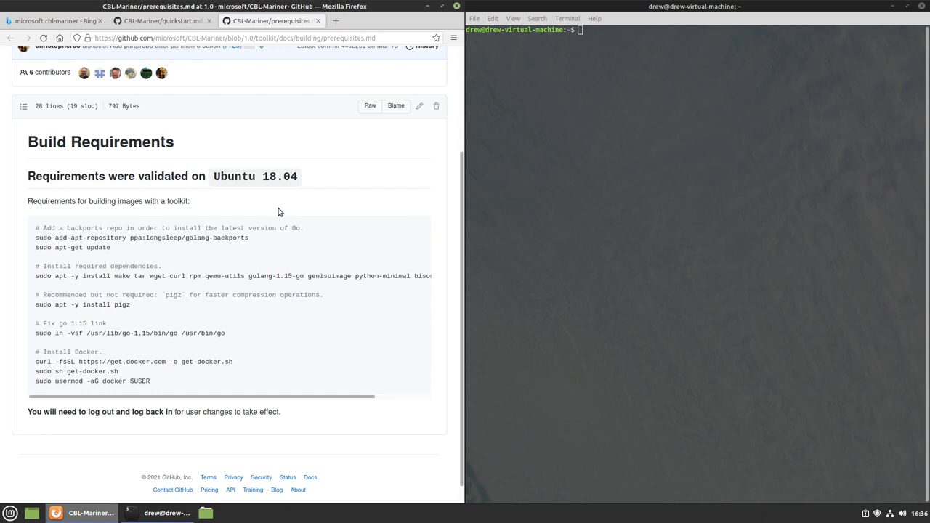
mouse_move(261, 214)
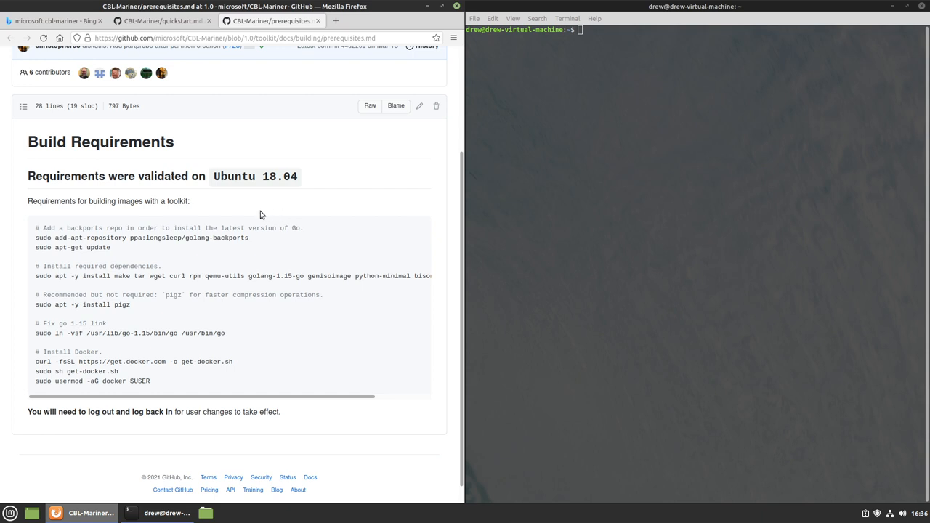
mouse_move(40, 238)
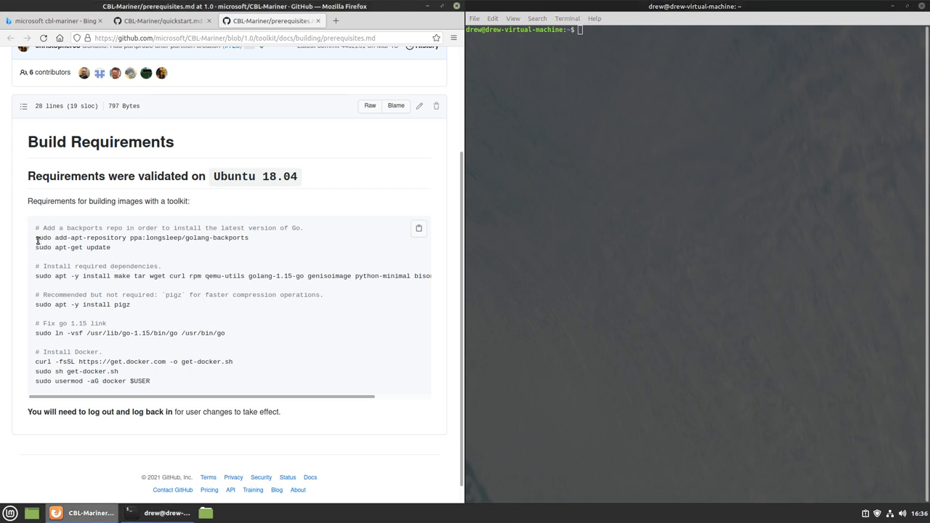
left_click_drag(218, 227, 303, 227)
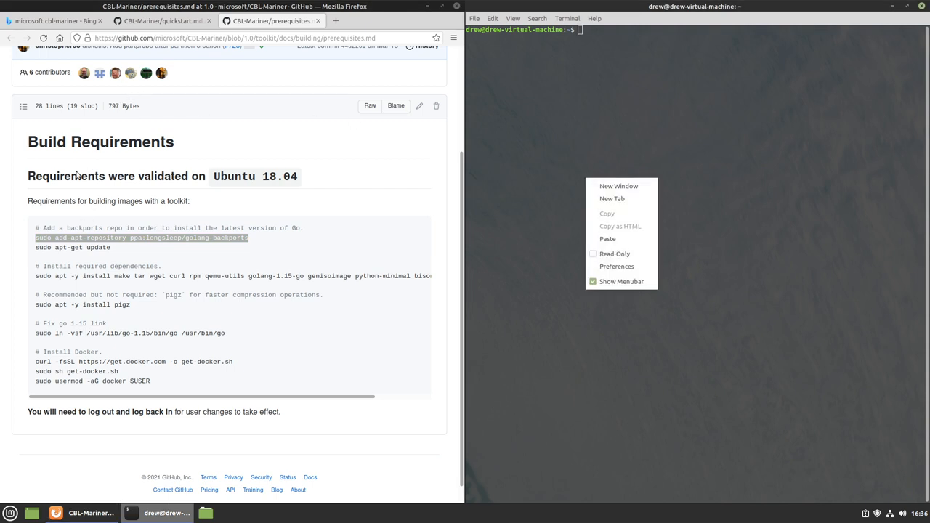
left_click(607, 238)
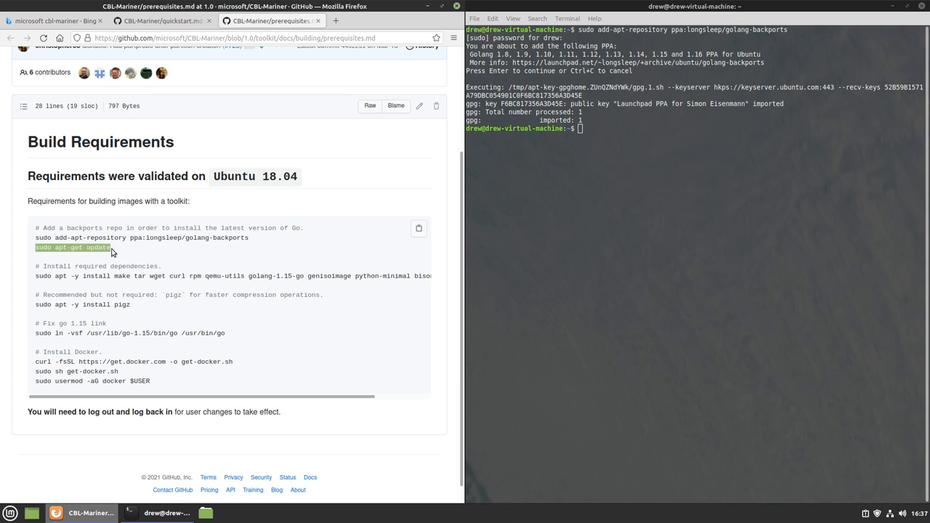
right_click(614, 221)
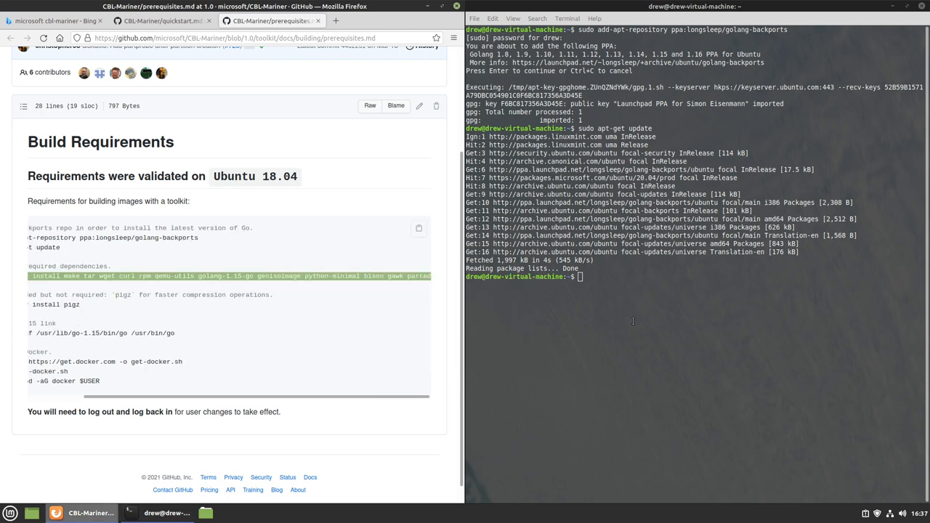
- Run sudo apt -y install for make, tar, wget, curl, rpm, qemu-utils, golang-1.15-go, genisoimage and more
type("sudo apt -y install make tar wget curl rpm qemu-utils golang-1.15-go genisoimage python-minimal bison gawk parted")
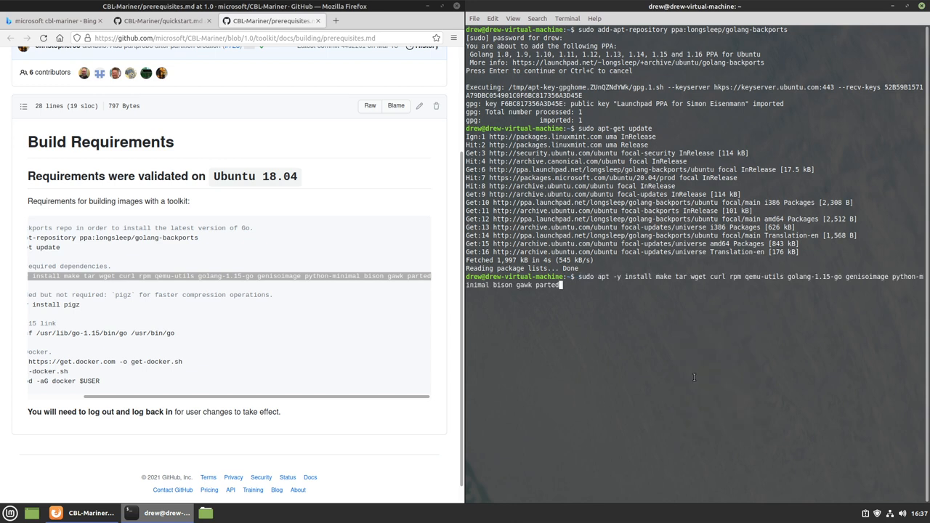
key("Return")
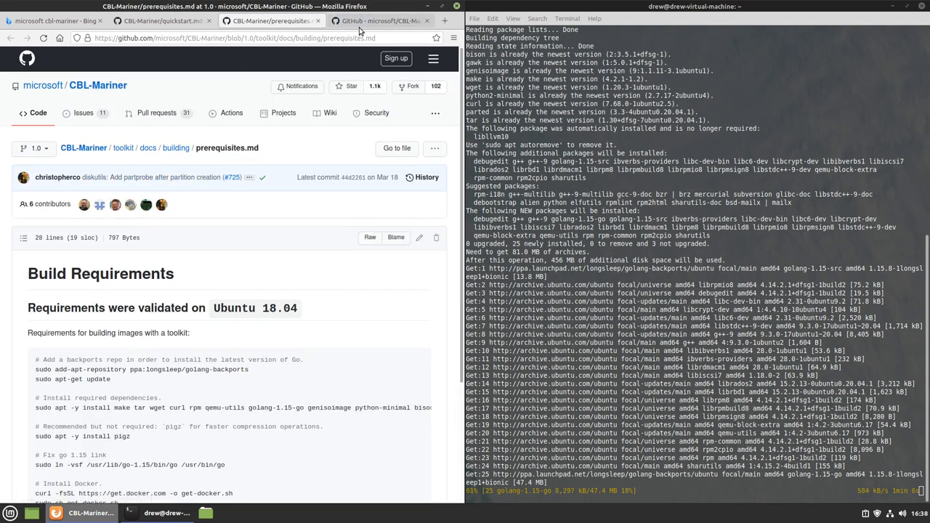
left_click(378, 20)
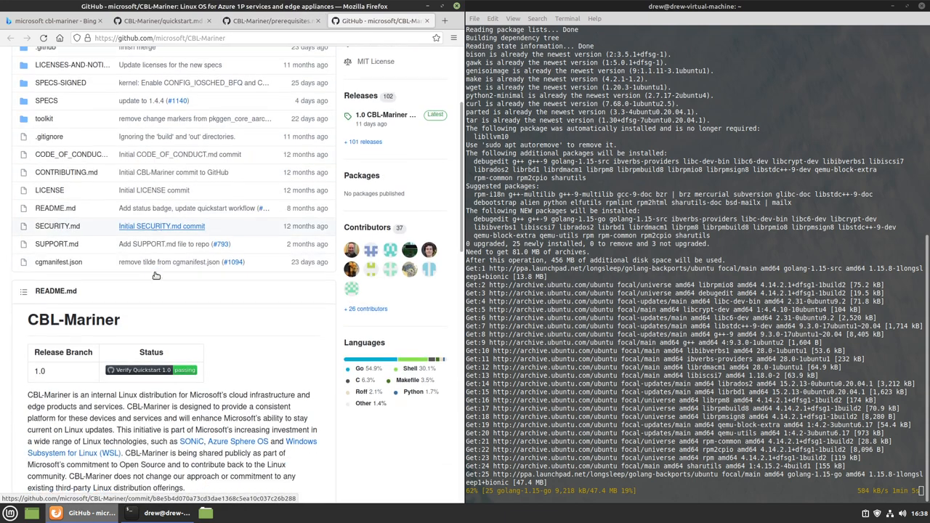
scroll("down", 3)
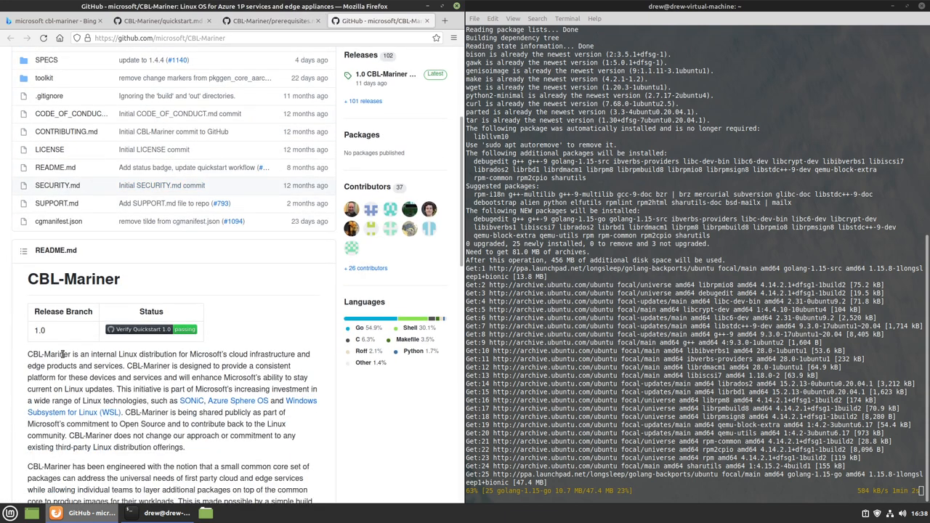
double_click(48, 353)
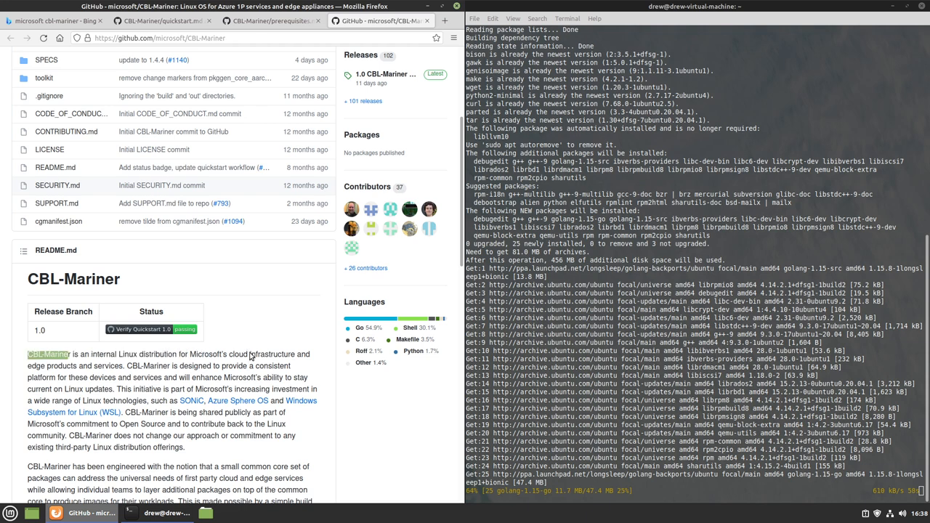
left_click_drag(69, 354, 308, 354)
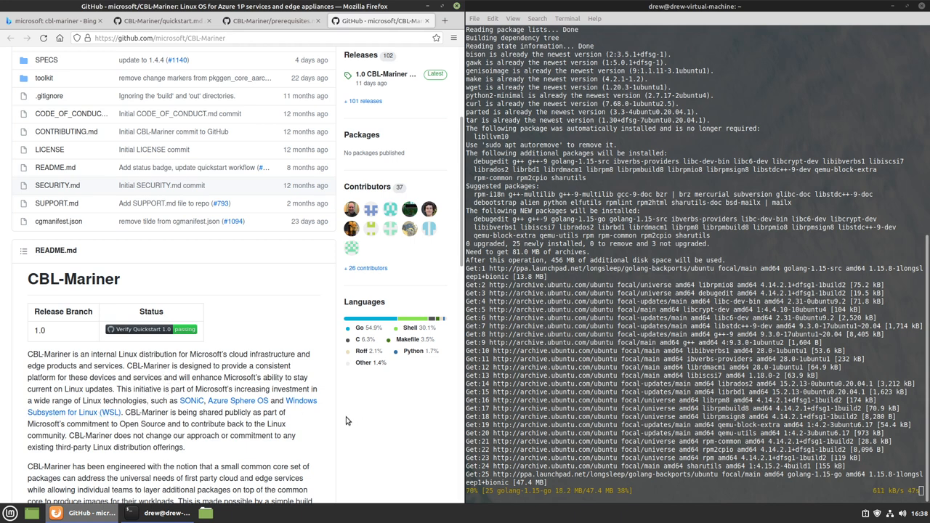
scroll("down", 3)
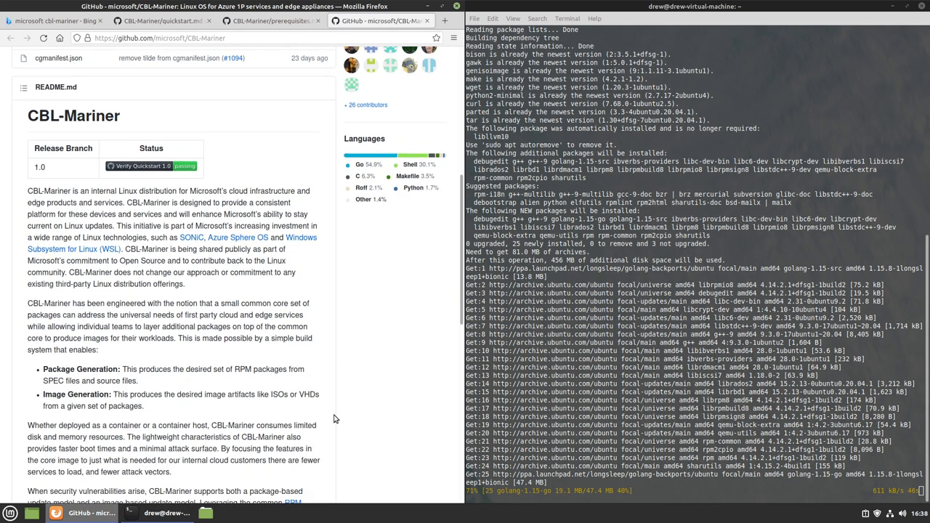
scroll("down", 3)
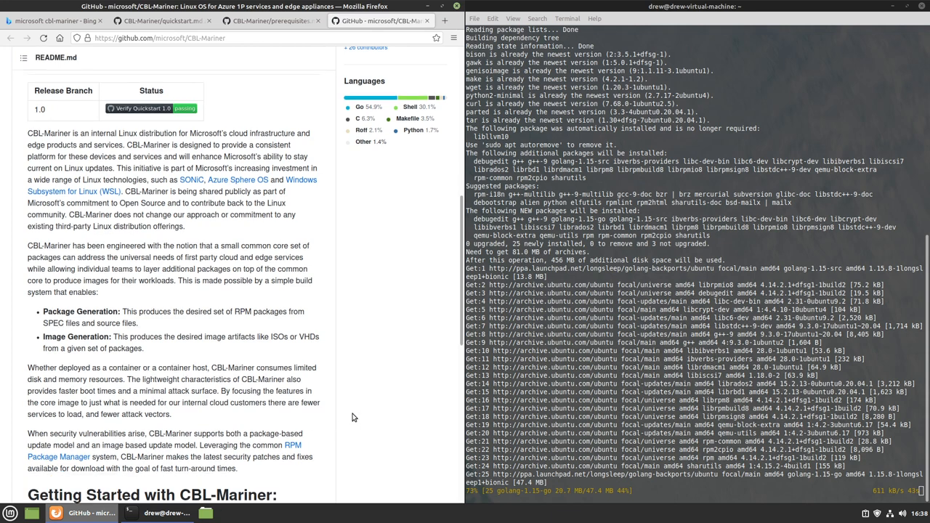
mouse_move(301, 180)
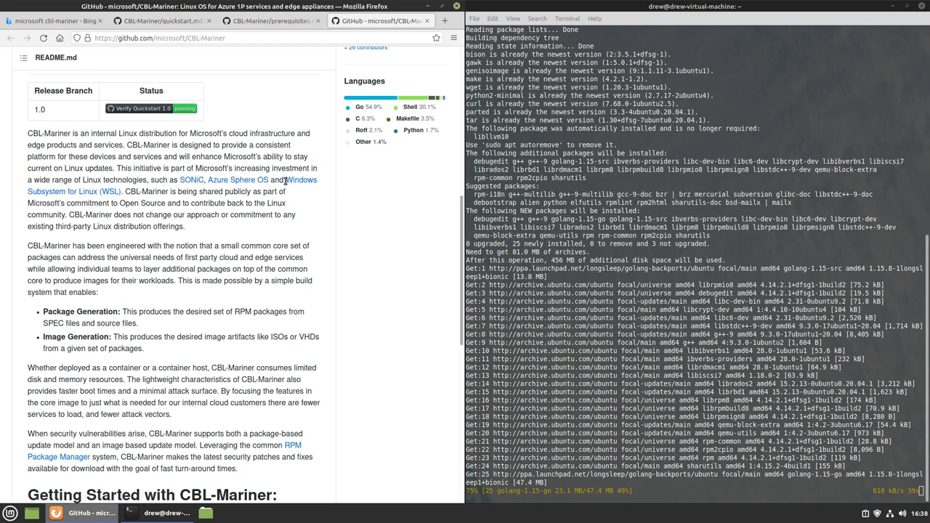
mouse_move(328, 214)
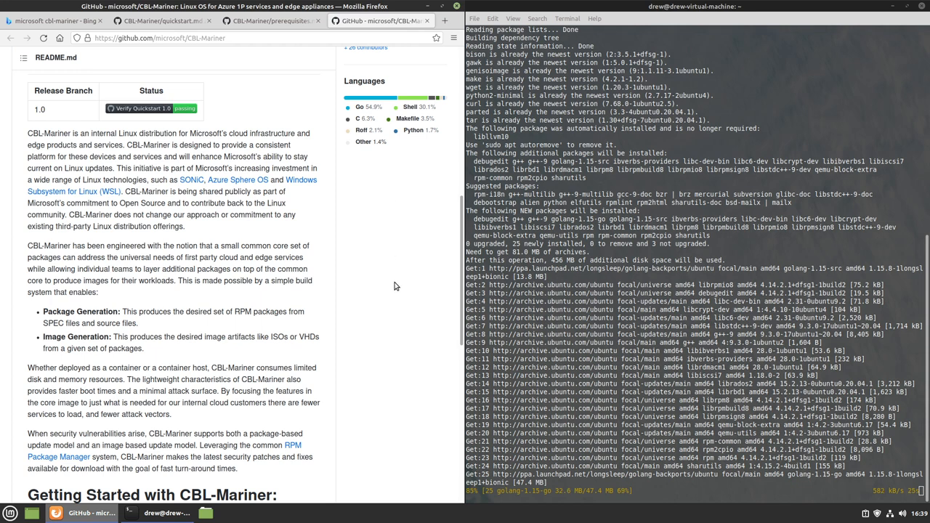
scroll("down", 3)
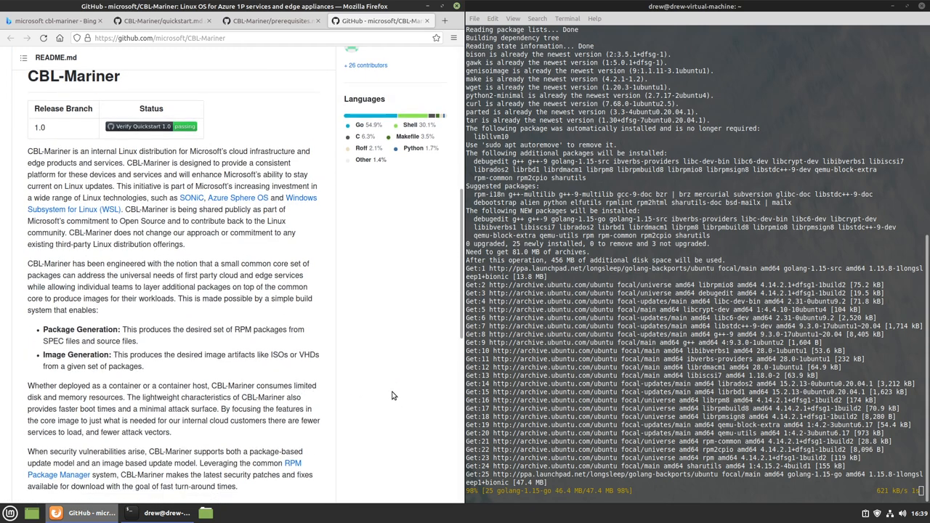
scroll("down", 3)
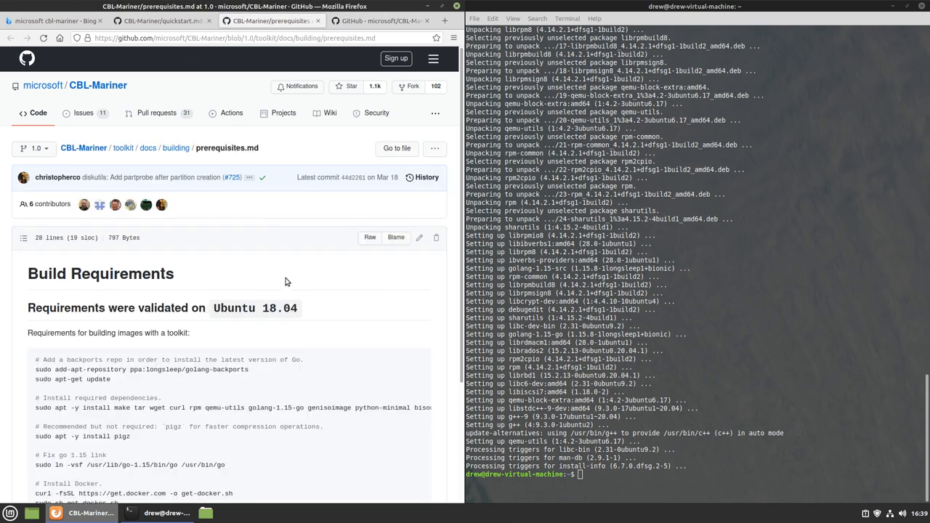
- Install pigz and symlink /usr/lib/go-1.15/bin/go to /usr/bin/go
scroll("down", 3)
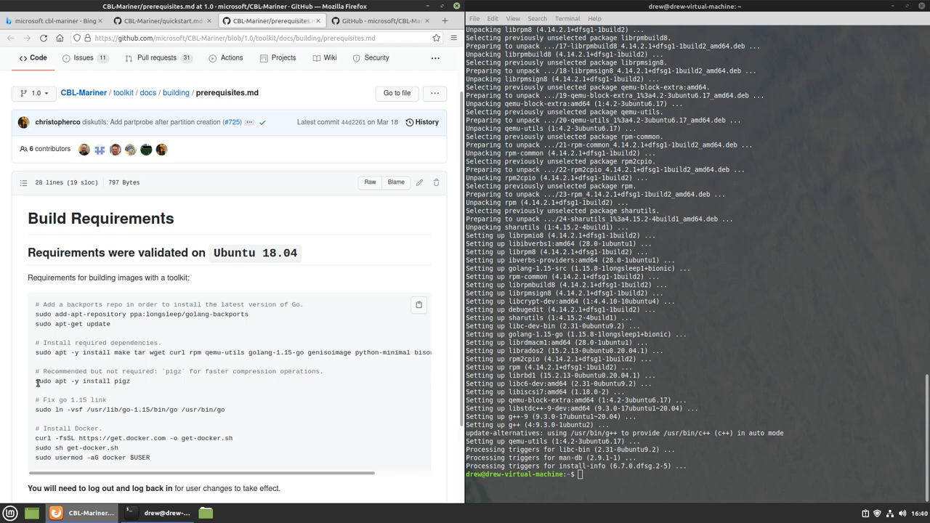
double_click(82, 380)
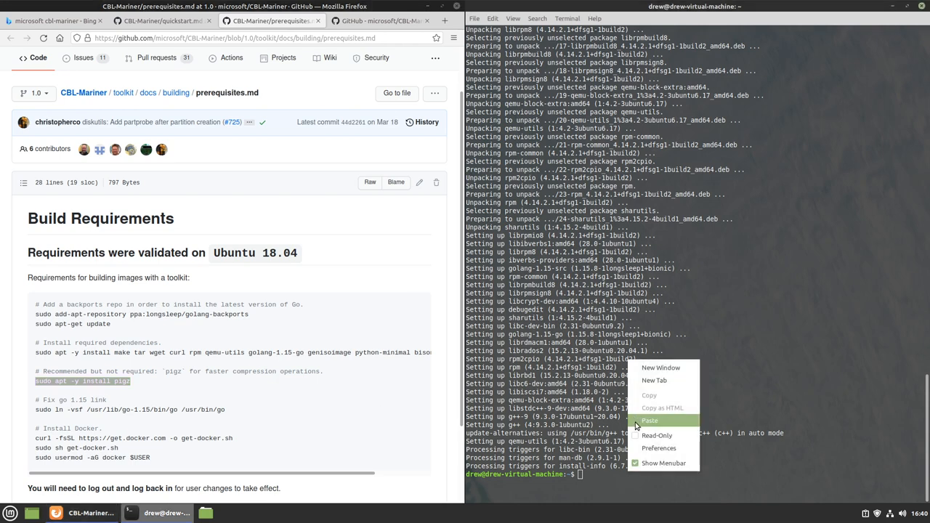
left_click(649, 421)
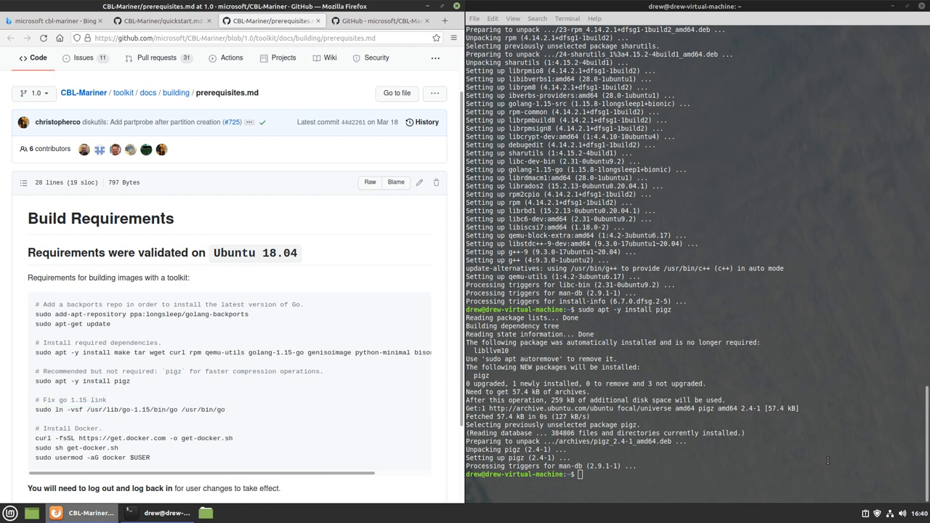
type("sudo ln -vsf /usr/lib/go-1.15/bin/go /usr/bin/go")
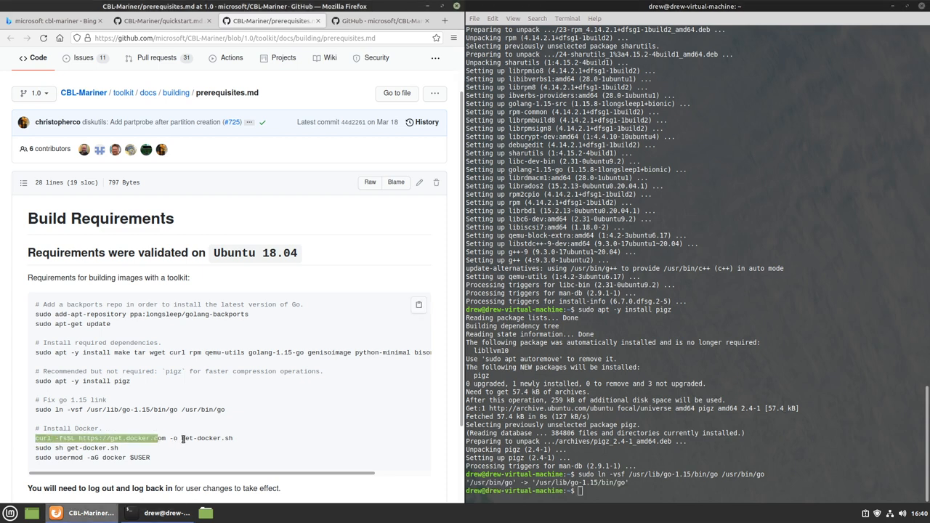
- Download get-docker.sh with curl and enter 'sudo sh get-docker.sh'
right_click(182, 438)
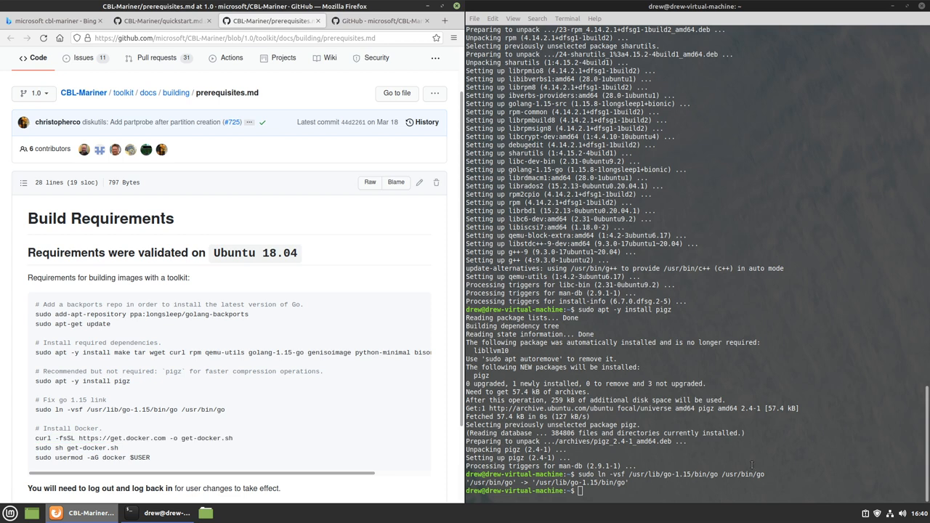
type("curl -fsSL https://get.docker.com -o get-docker.sh")
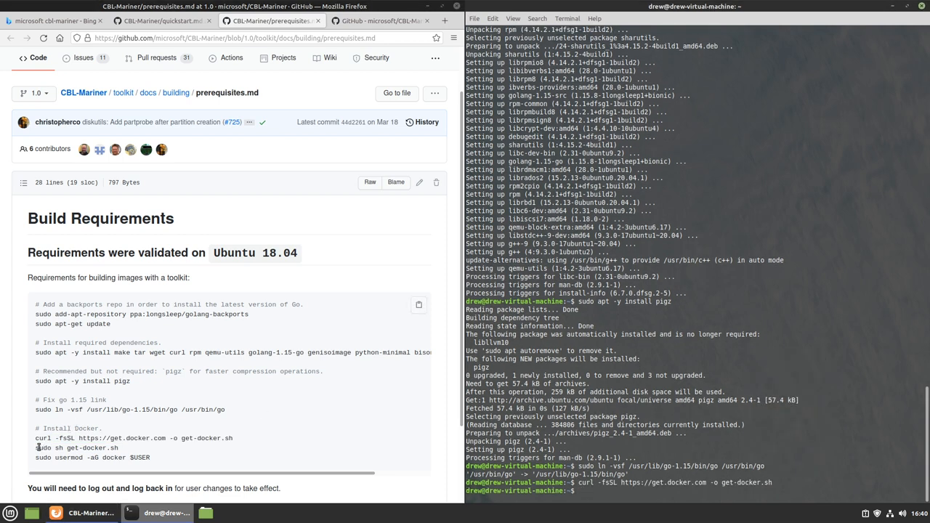
double_click(69, 447)
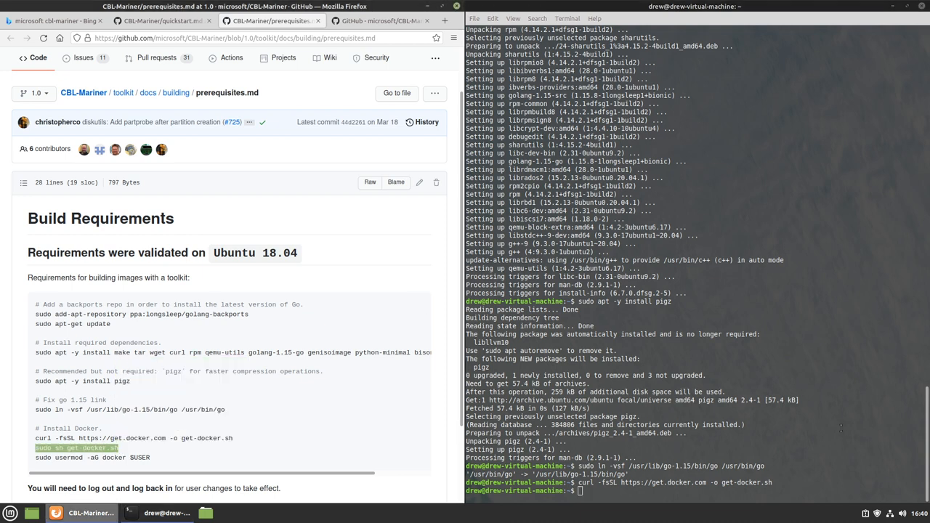
type("sudo sh get-docker.sh")
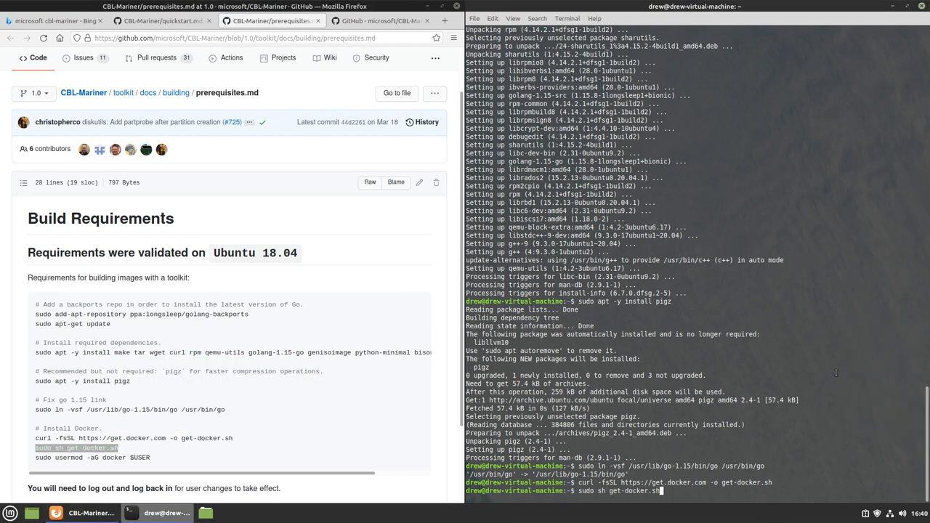
- Run get-docker.sh until Docker Engine 20.10.7 client and server versions appear
key("Return")
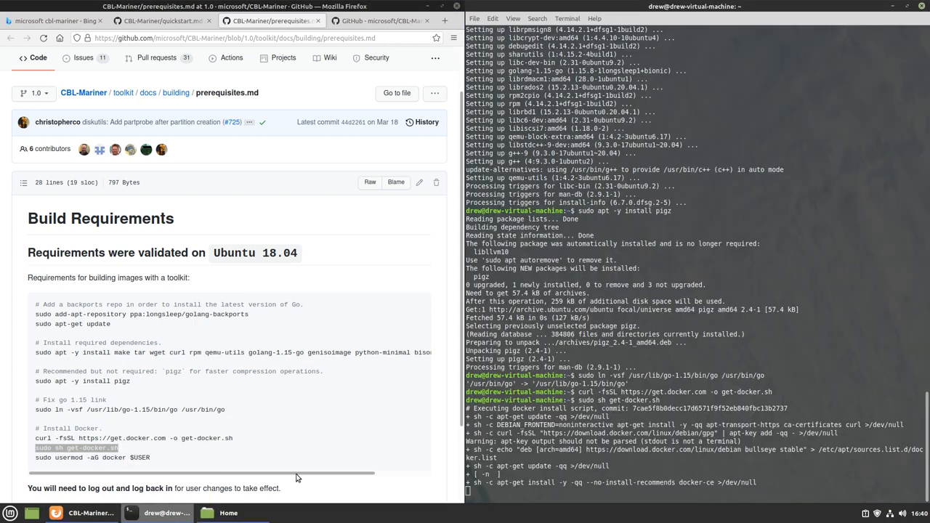
left_click(228, 512)
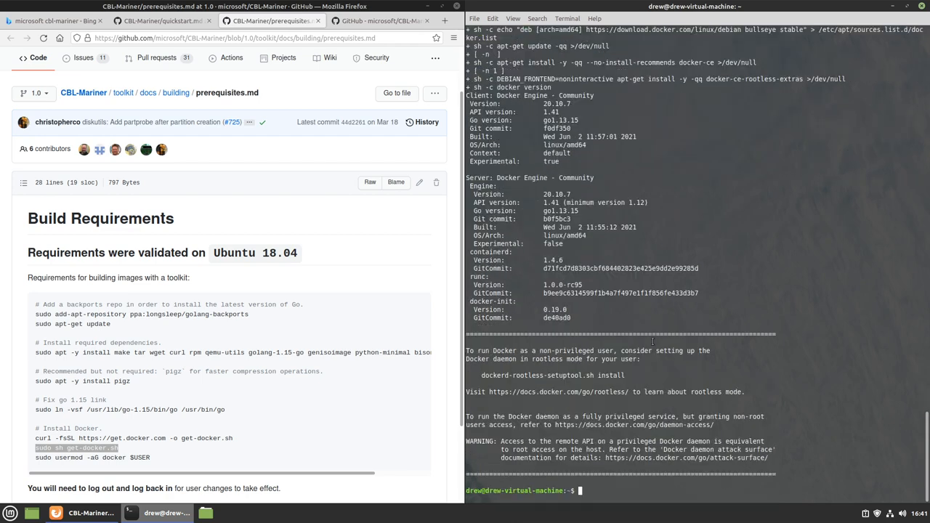
mouse_move(376, 435)
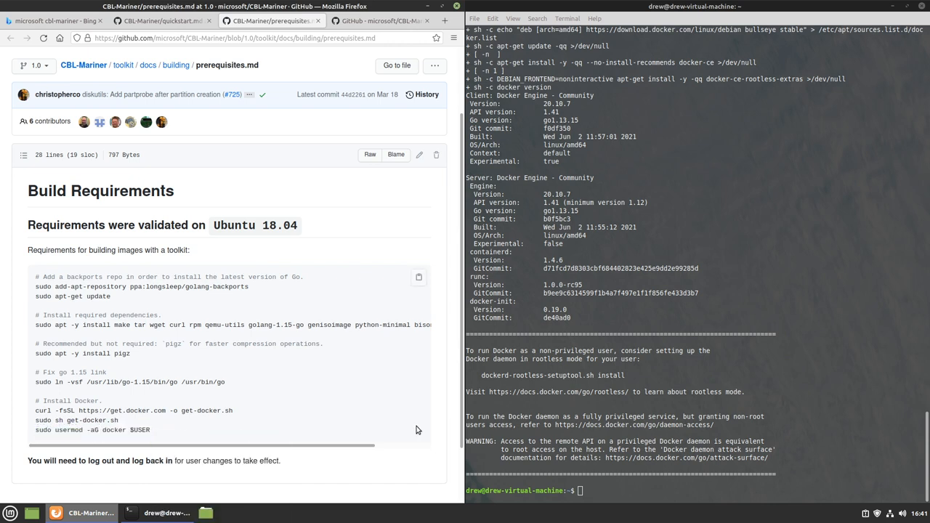
- Paste 'sudo usermod -aG docker $USER', then close Firefox and the terminal
right_click(638, 457)
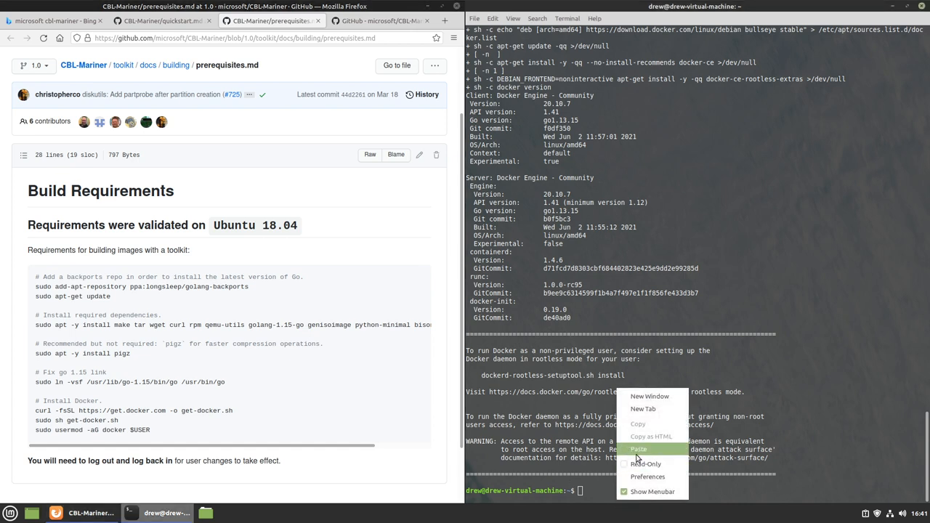
left_click(638, 448)
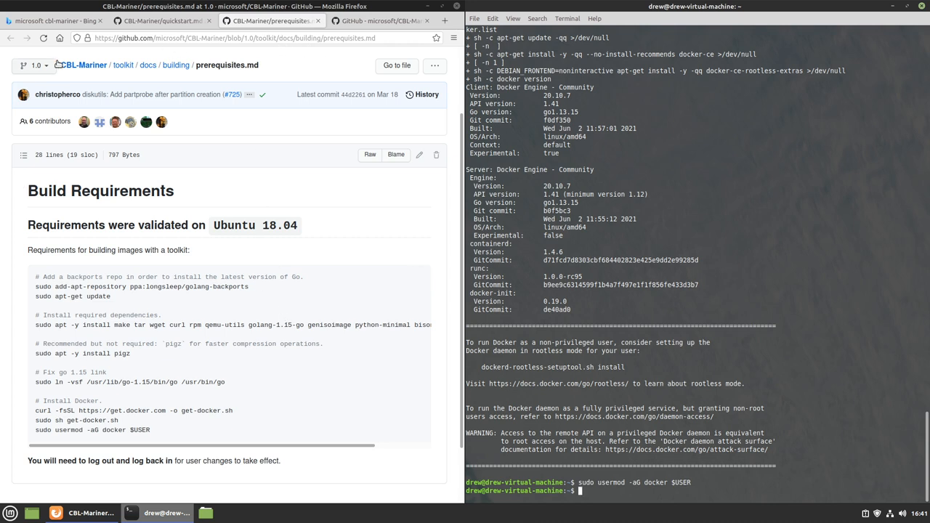
left_click(160, 21)
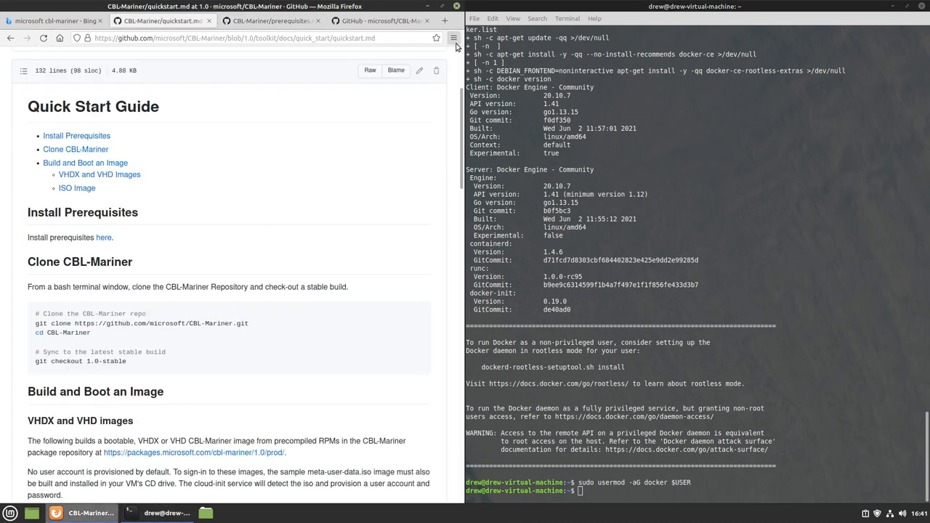
left_click(436, 37)
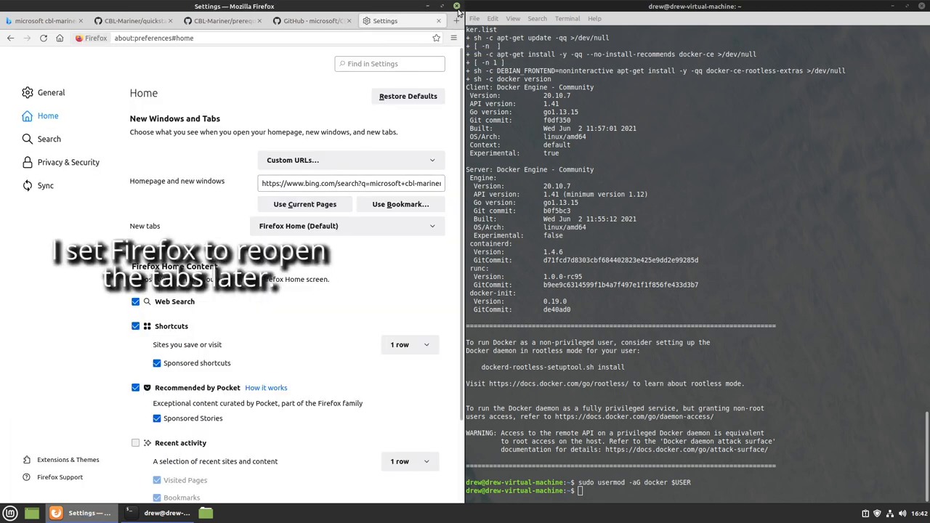
left_click(456, 6)
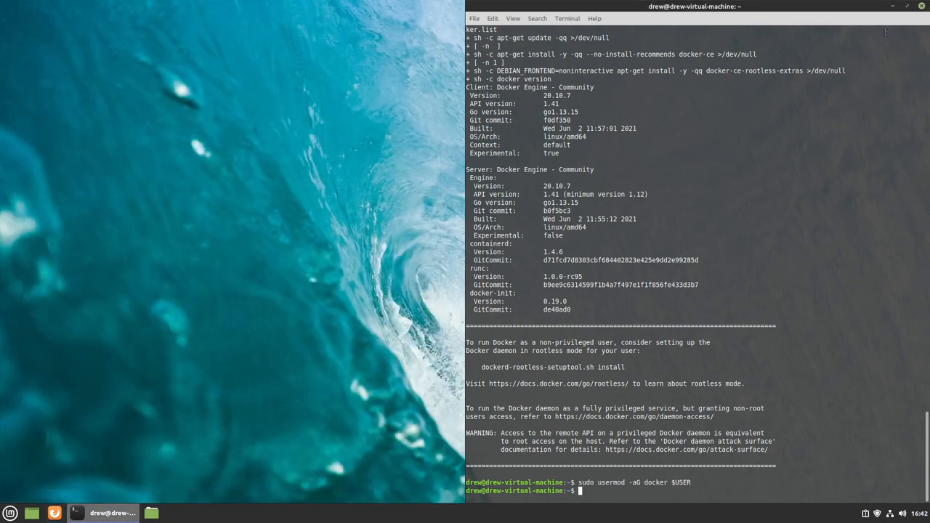
left_click(898, 7)
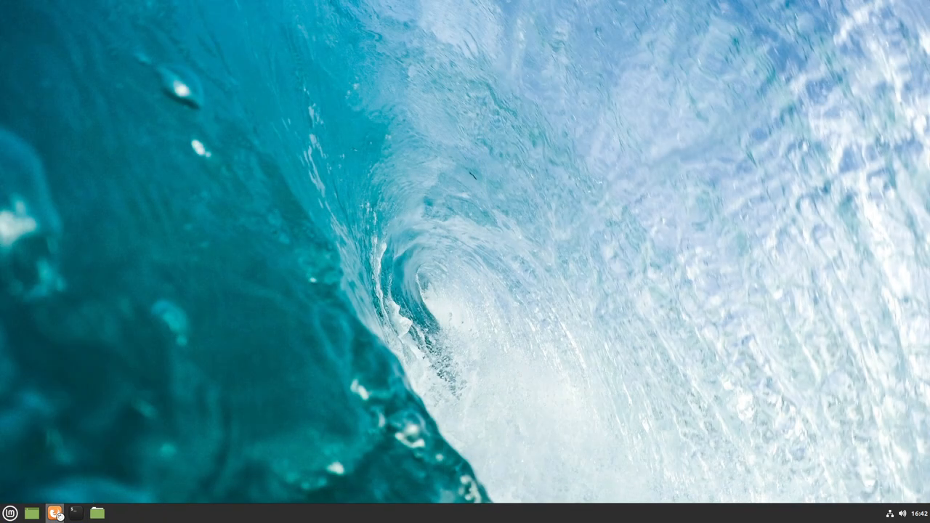
- Relaunch Firefox from the taskbar, restoring the Bing CBL-Mariner search and GitHub tabs
left_click(55, 512)
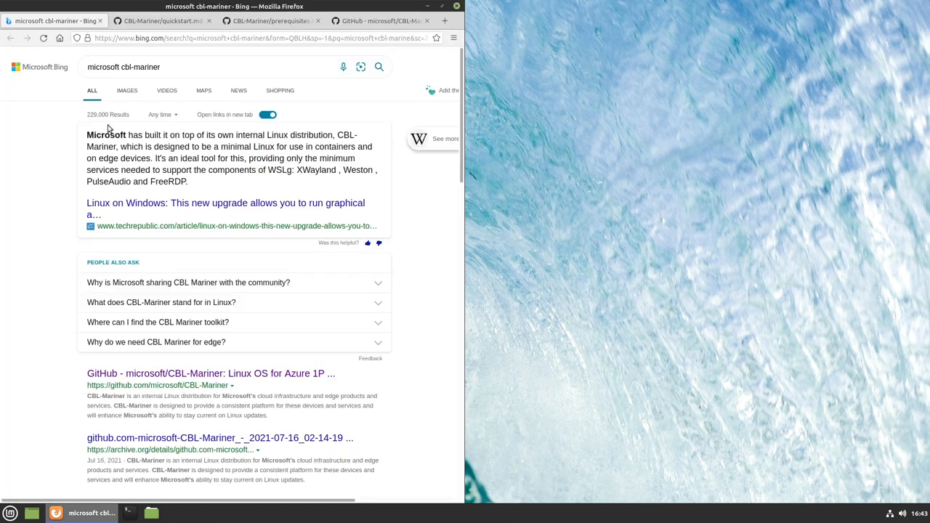
mouse_move(305, 156)
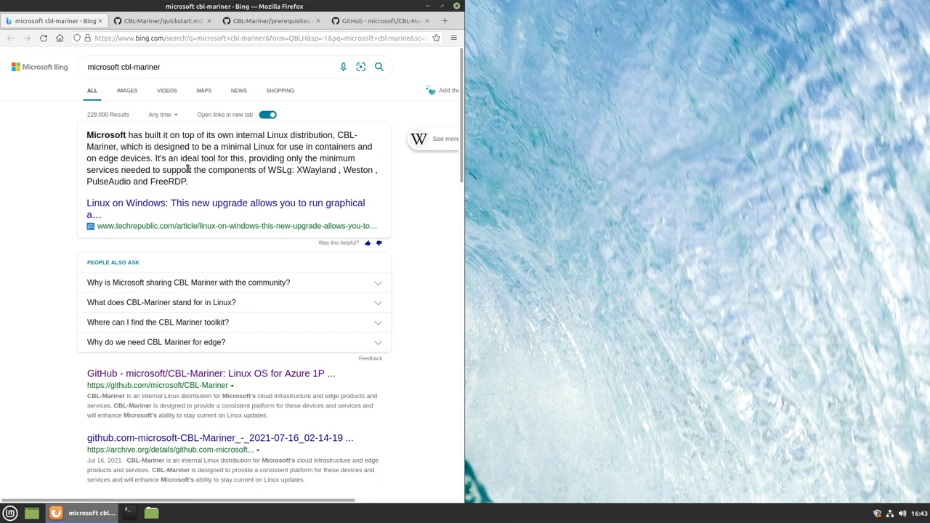
mouse_move(225, 157)
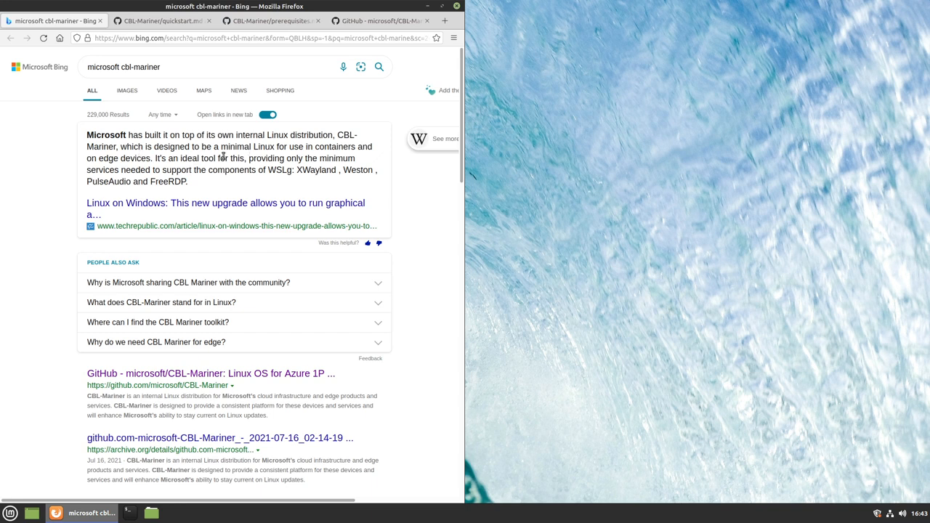
mouse_move(140, 237)
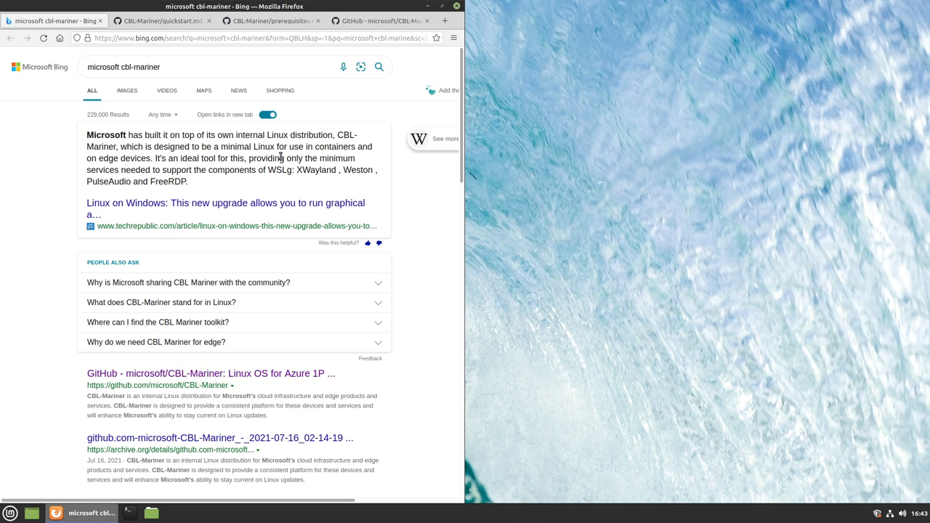
mouse_move(172, 185)
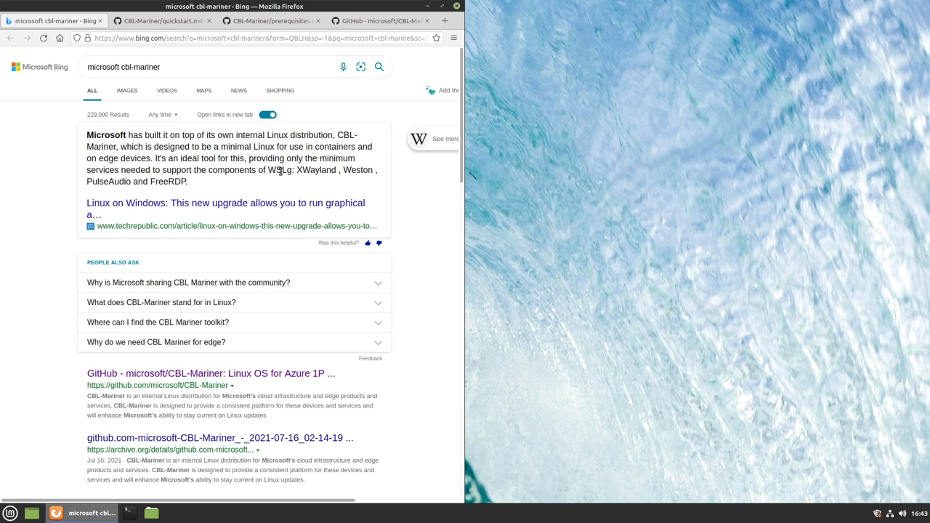
mouse_move(281, 170)
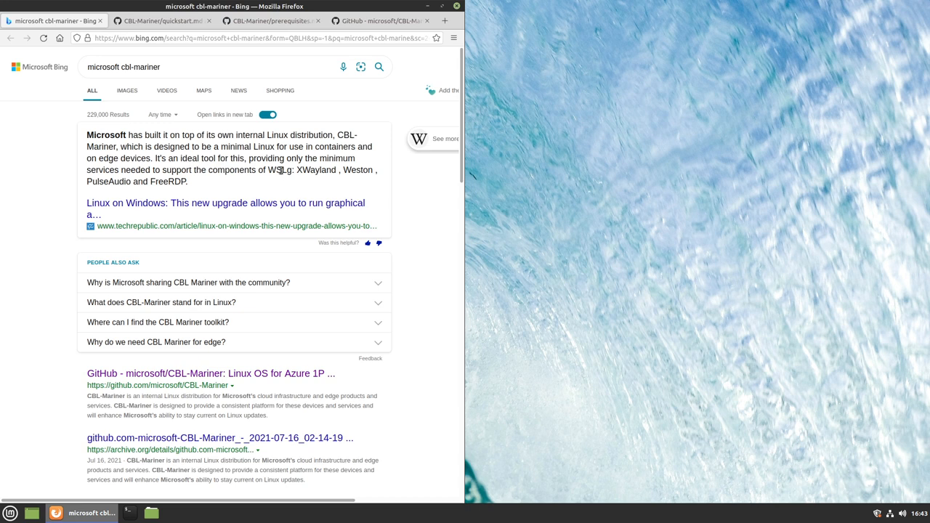
mouse_move(305, 170)
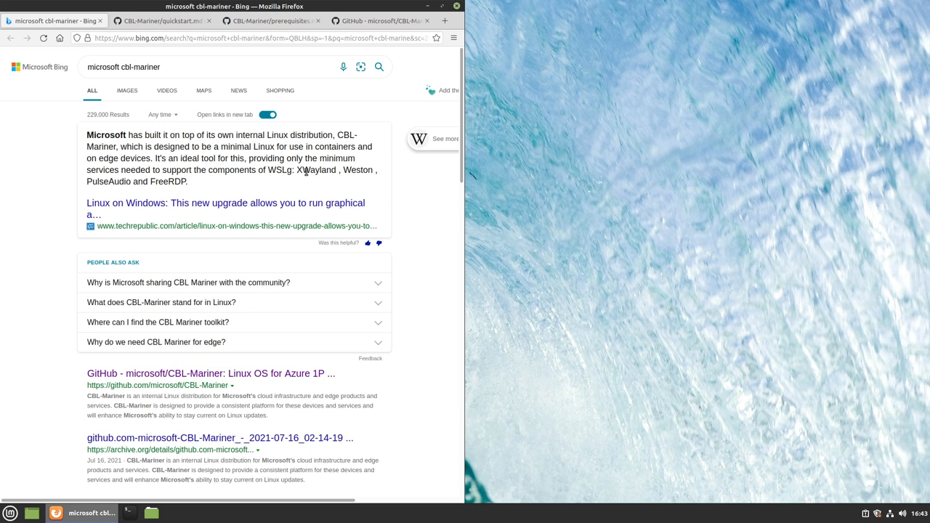
mouse_move(164, 181)
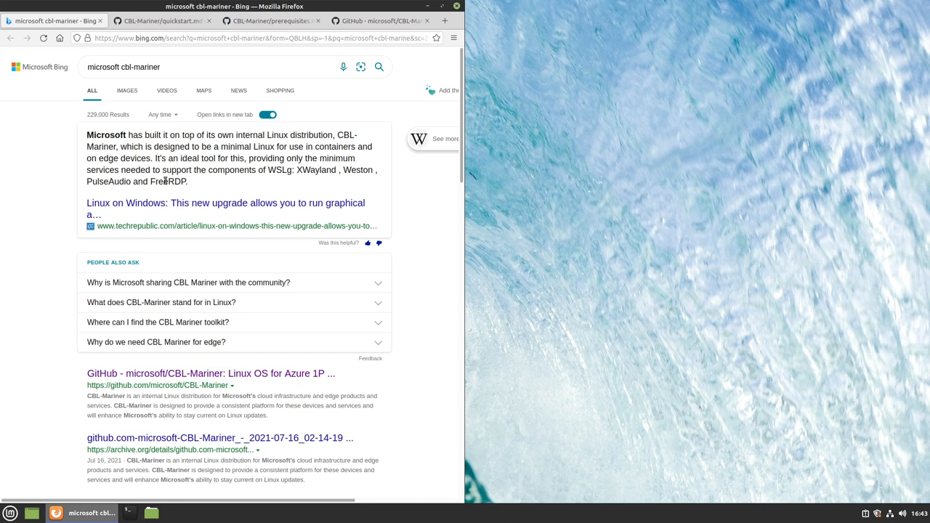
- Switch to the quickstart.md tab and scroll to the 'Clone CBL-Mariner' instructions
left_click(161, 20)
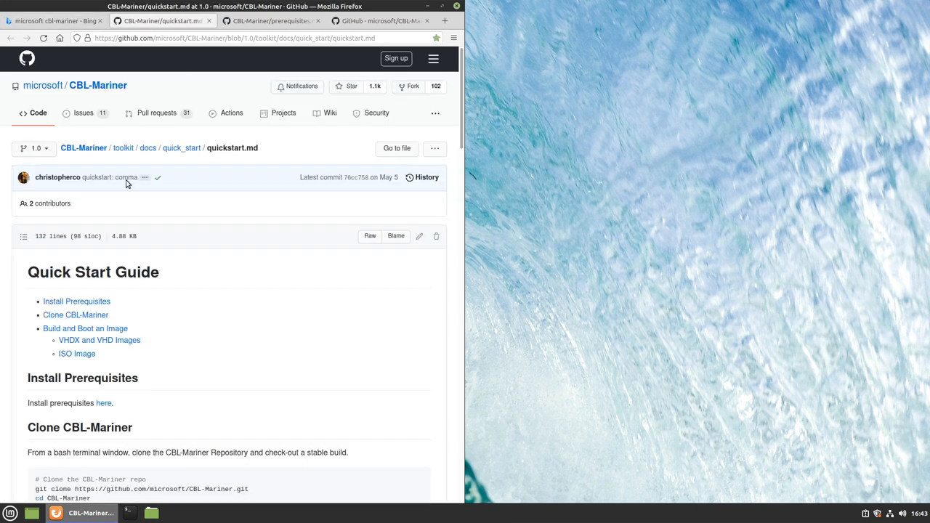
scroll("down", 3)
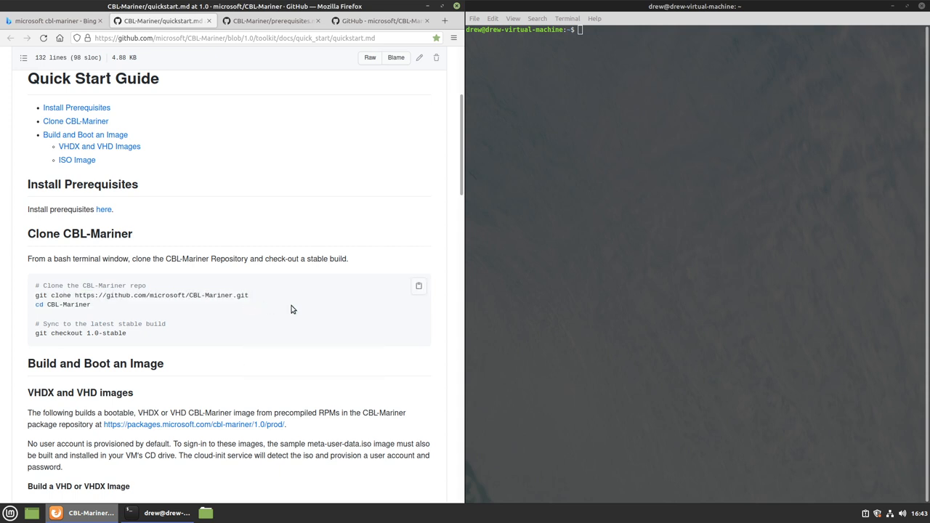
- Clone microsoft/CBL-Mariner.git, cd into CBL-Mariner, and check out 1.0-stable
type("git clone https://github.com/microsoft/CBL-Mariner.git")
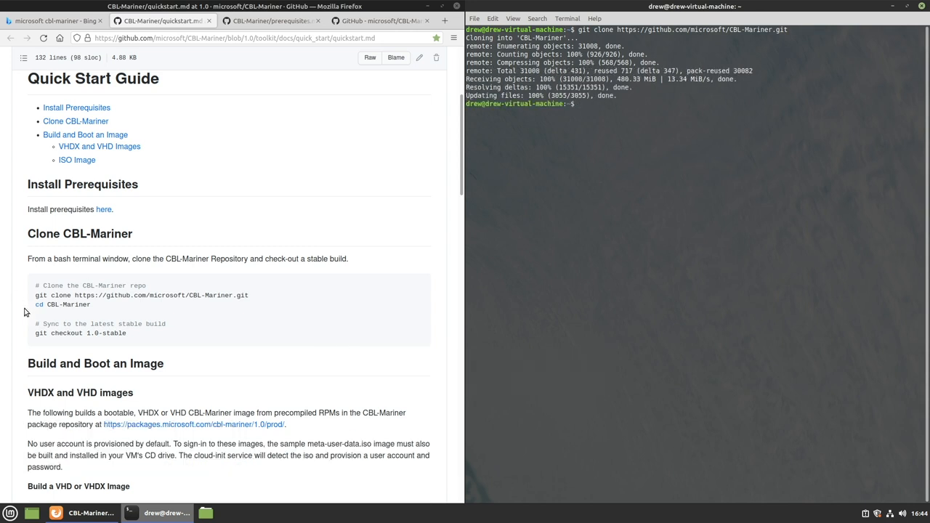
double_click(62, 304)
type("cd CBL-Mariner")
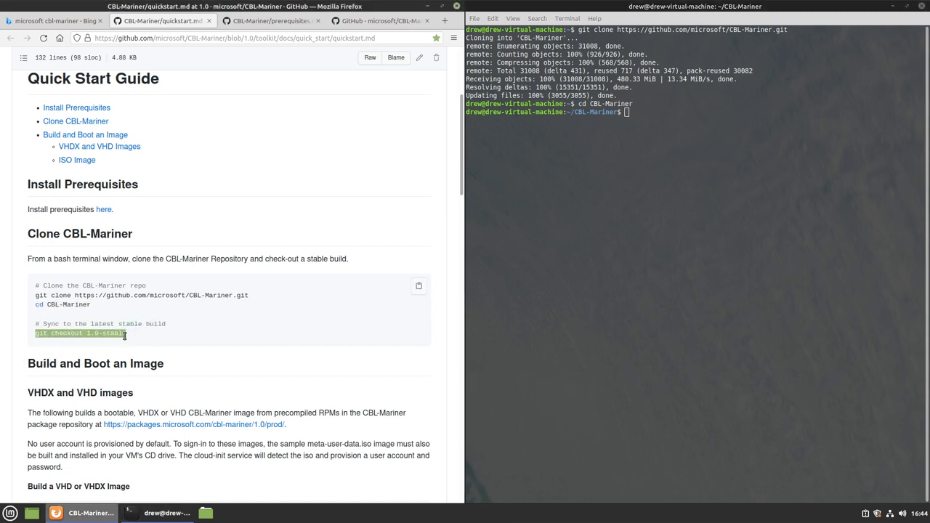
right_click(624, 291)
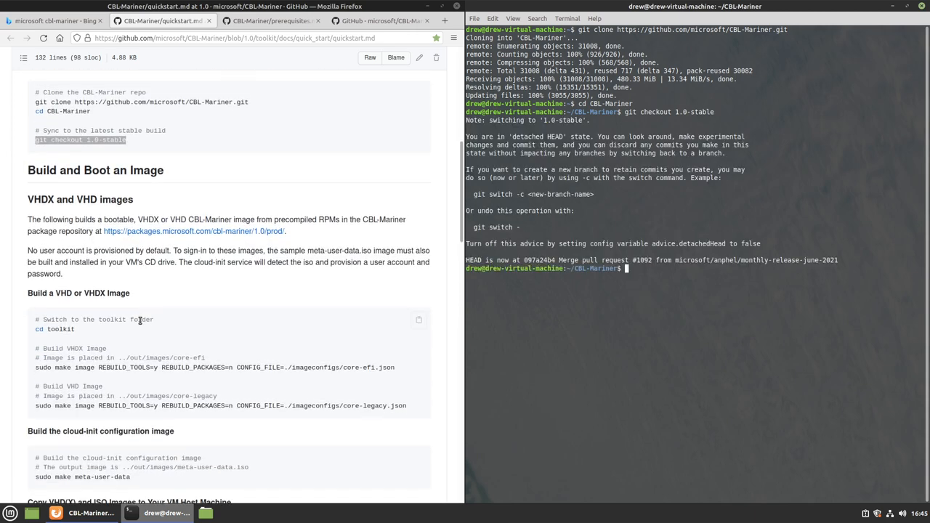
mouse_move(63, 219)
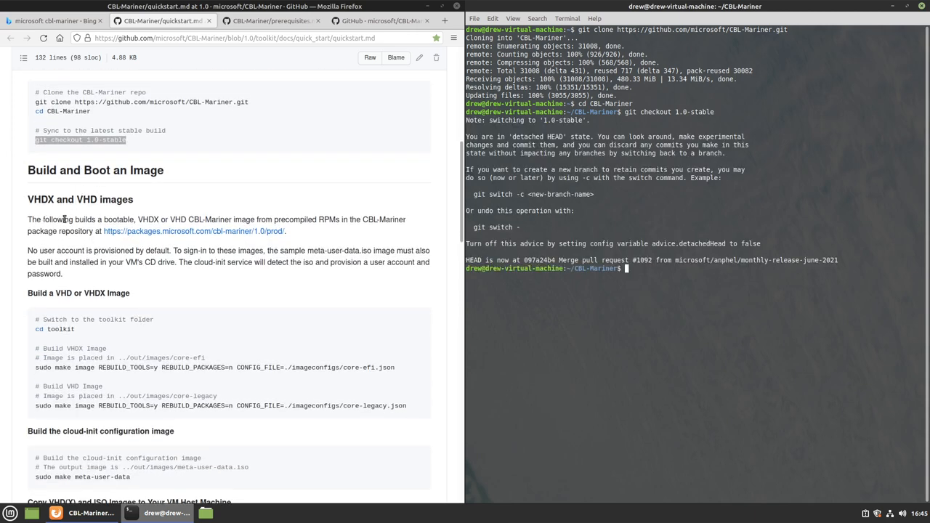
- Scroll to the ISO Image section, cd into toolkit, and paste the sudo make iso command
scroll("down", 3)
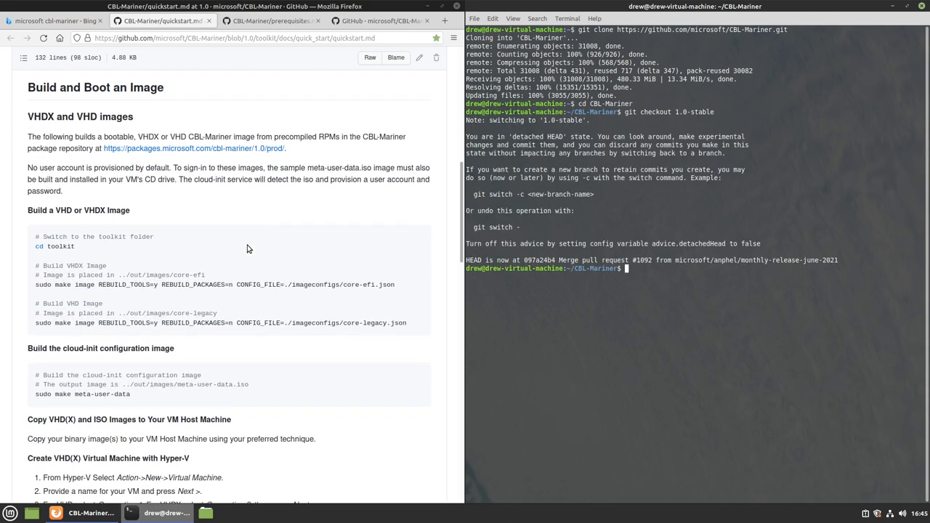
scroll("down", 3)
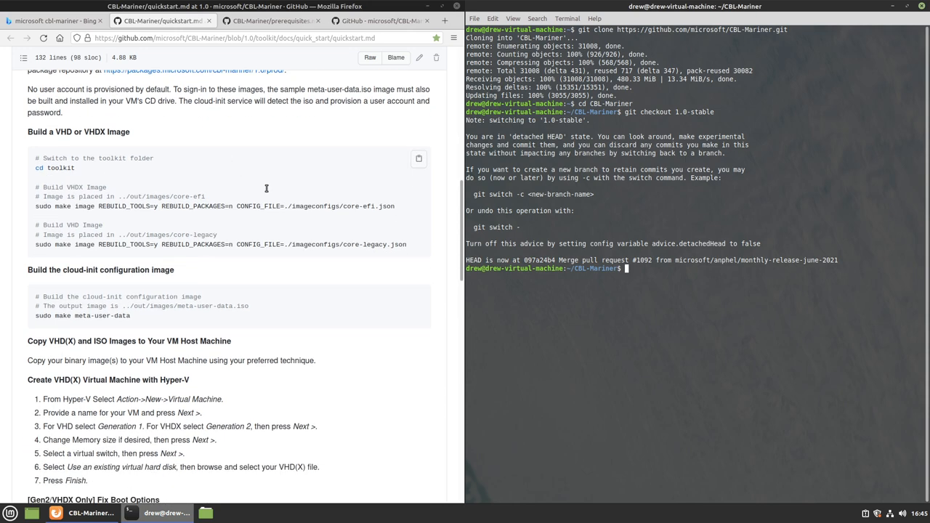
scroll("down", 3)
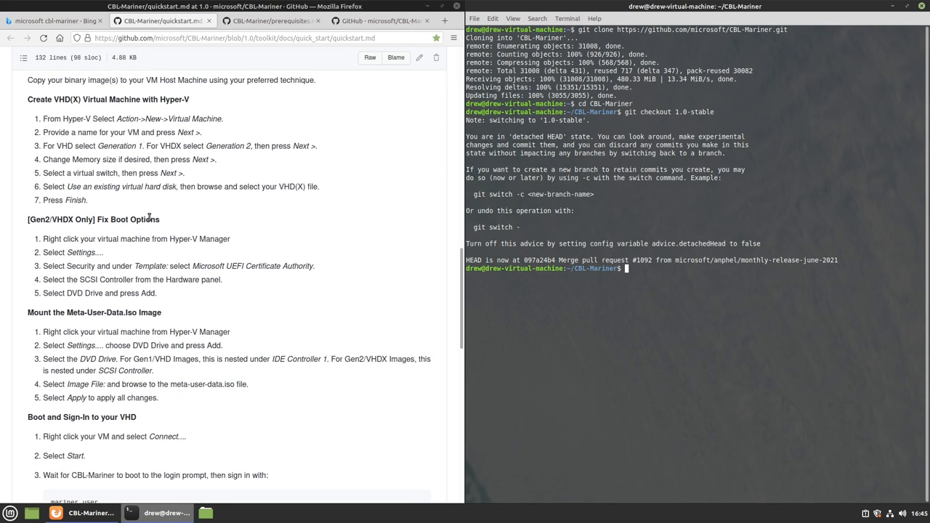
scroll("down", 3)
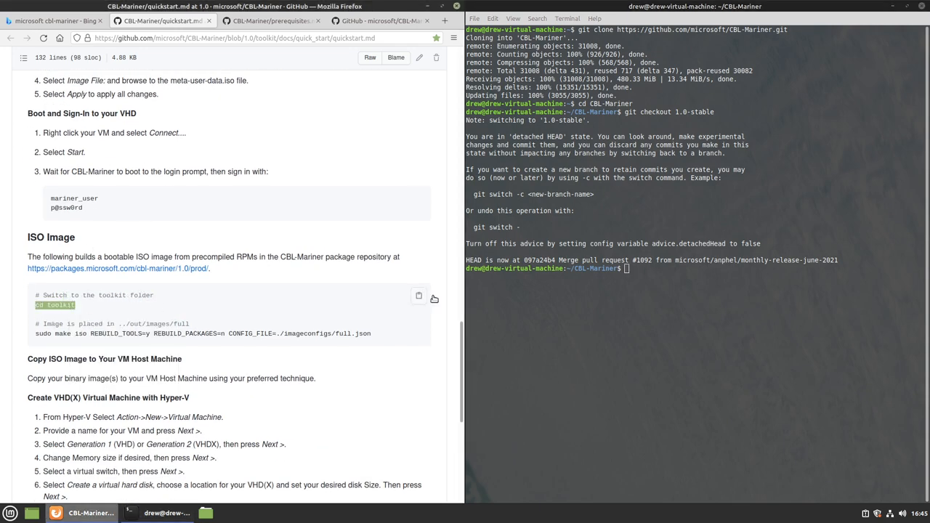
type("cd toolkit")
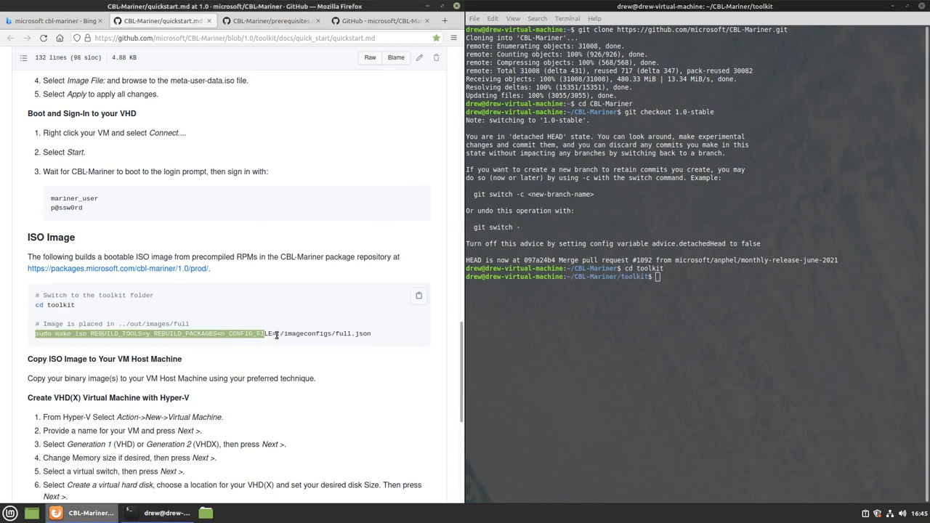
right_click(349, 333)
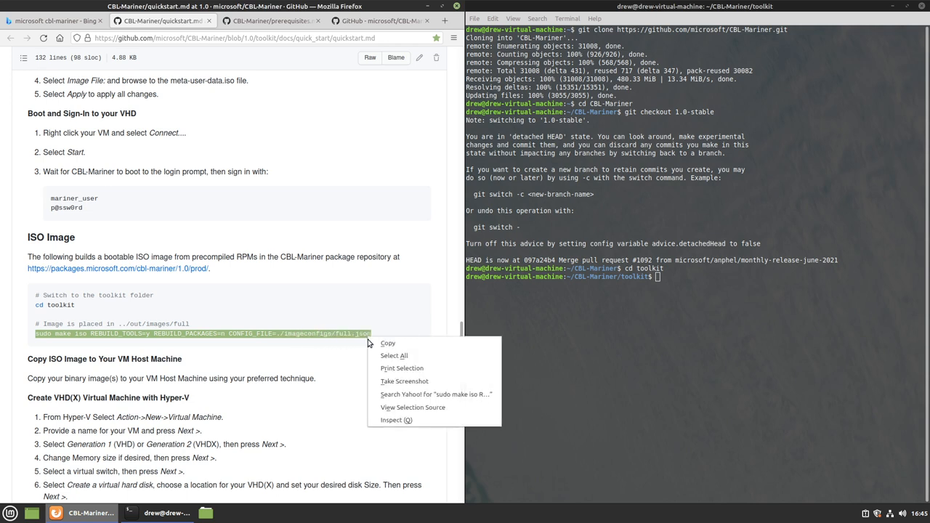
right_click(726, 366)
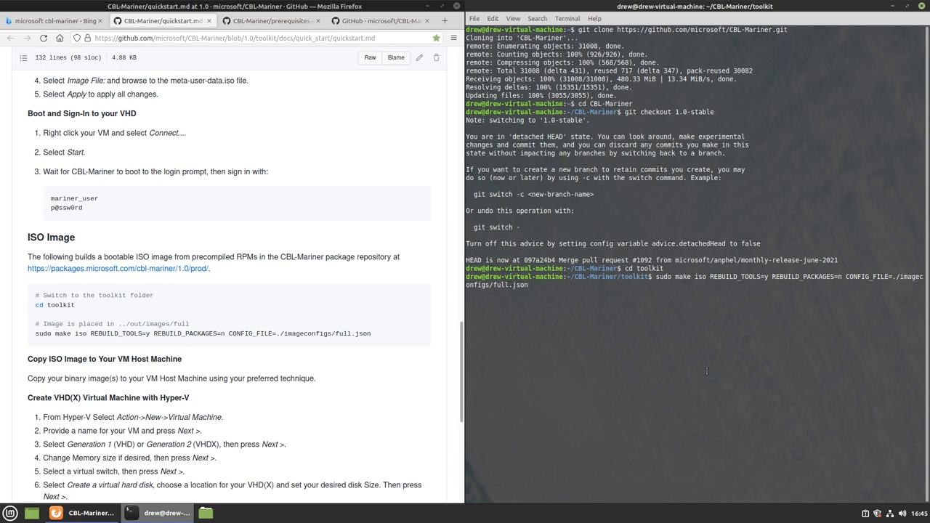
- Run the make iso build and follow the toolchain RPM downloads
key("Return")
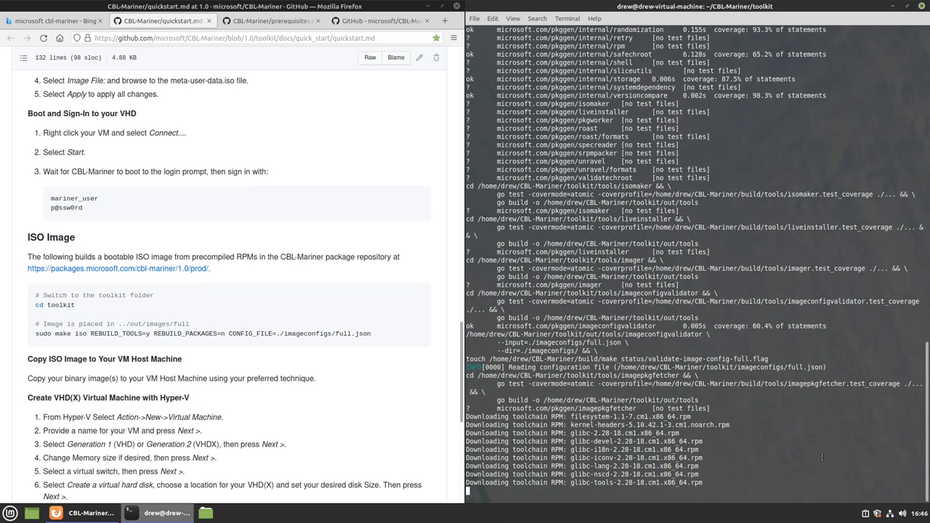
scroll("down", 3)
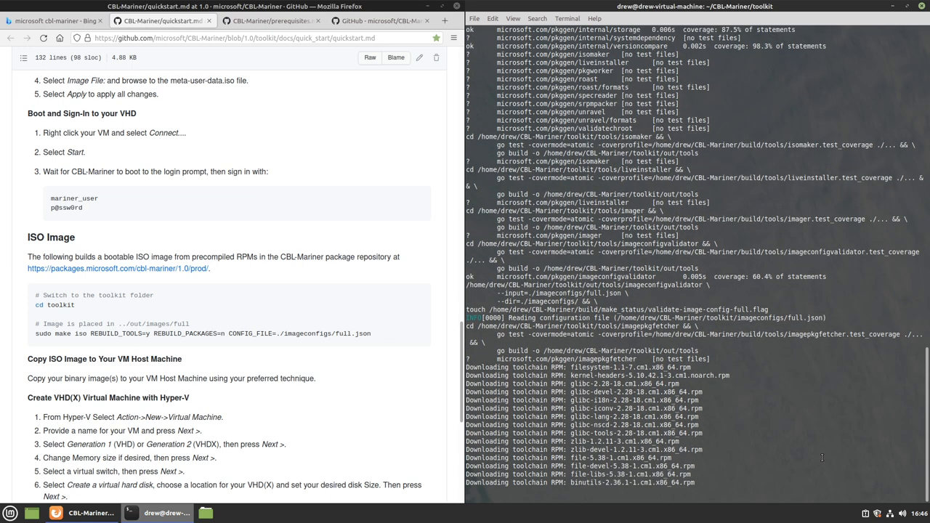
scroll("down", 3)
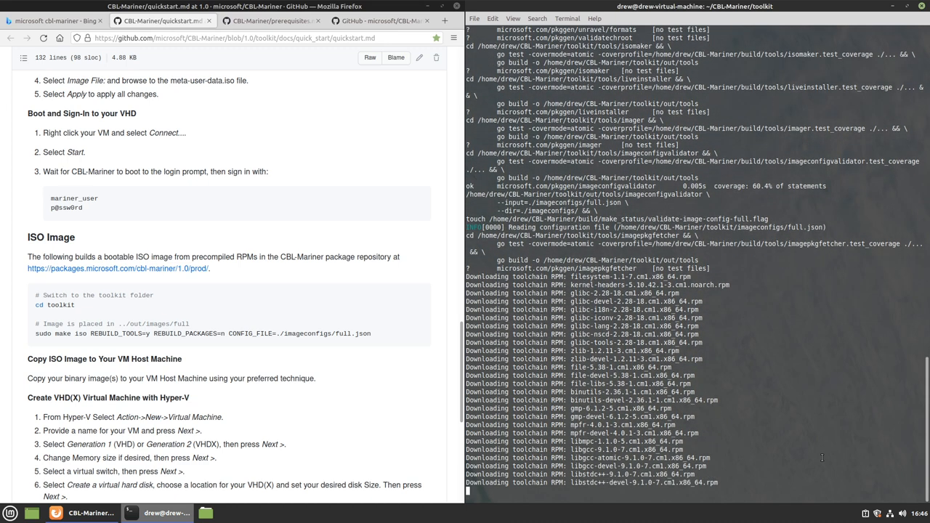
scroll("down", 3)
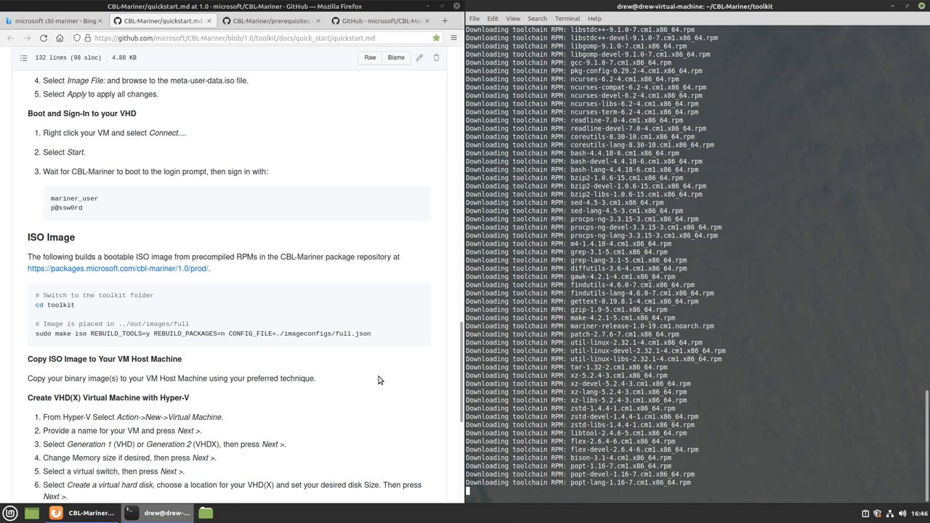
scroll("down", 3)
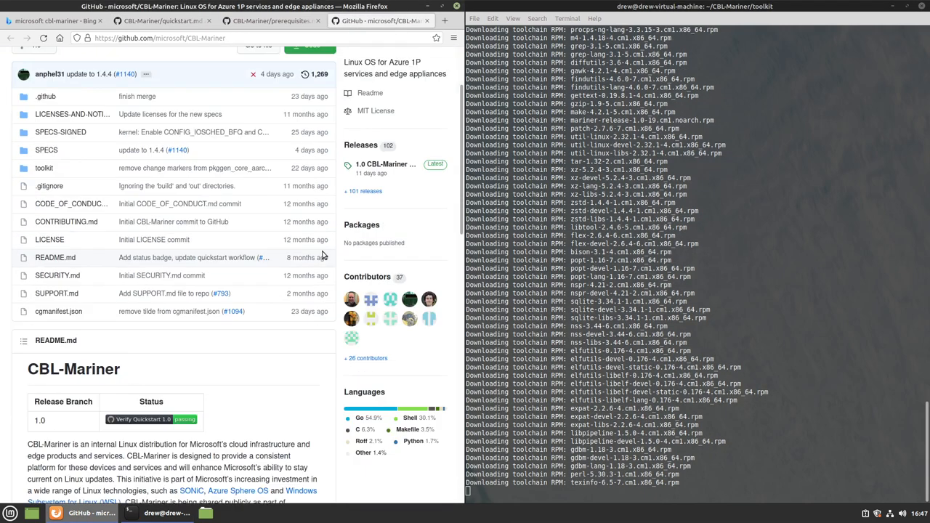
- Scroll down through the CBL-Mariner repository README in Firefox
scroll("down", 3)
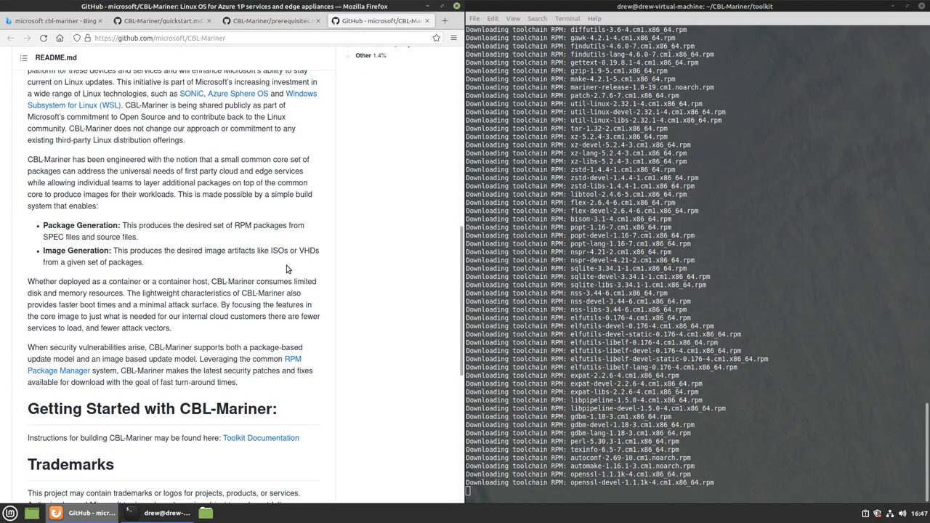
scroll("down", 3)
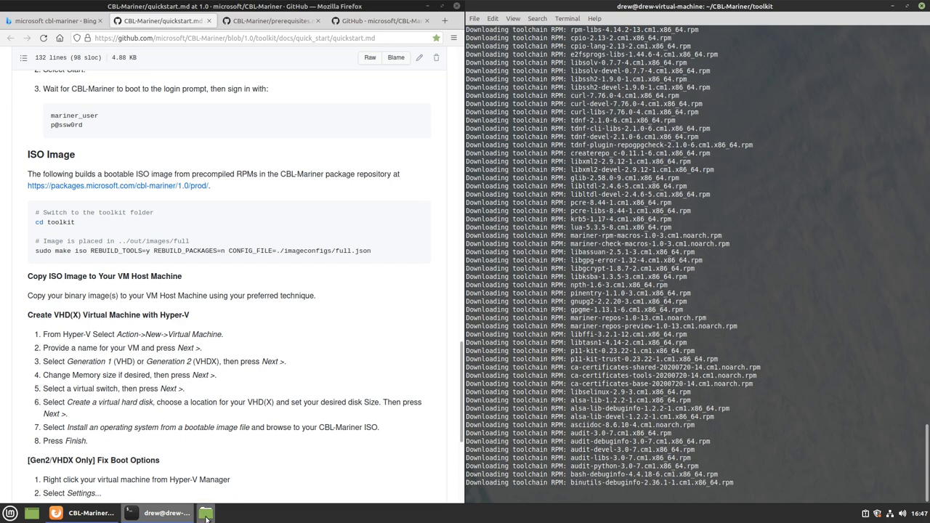
- Follow the make iso output until the worker chroot is packaged and iso_initrd package fetching begins
left_click(205, 513)
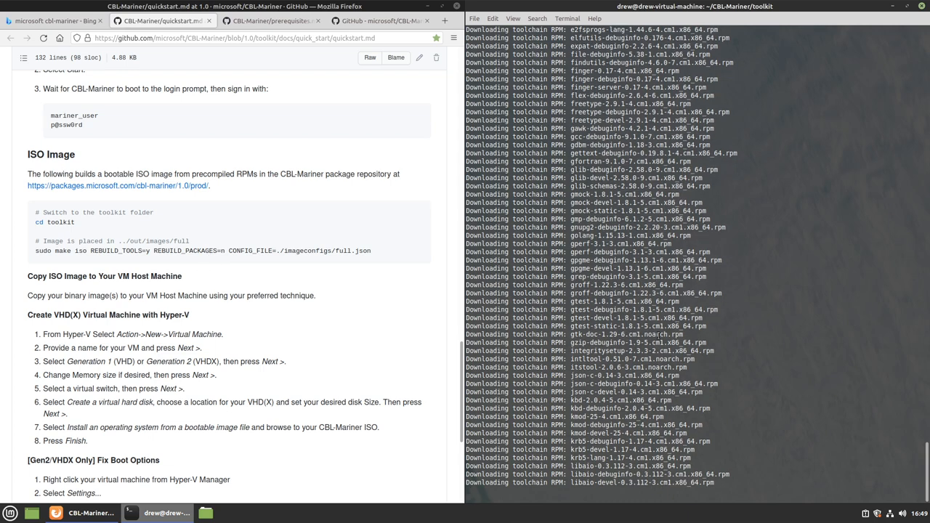
scroll("down", 3)
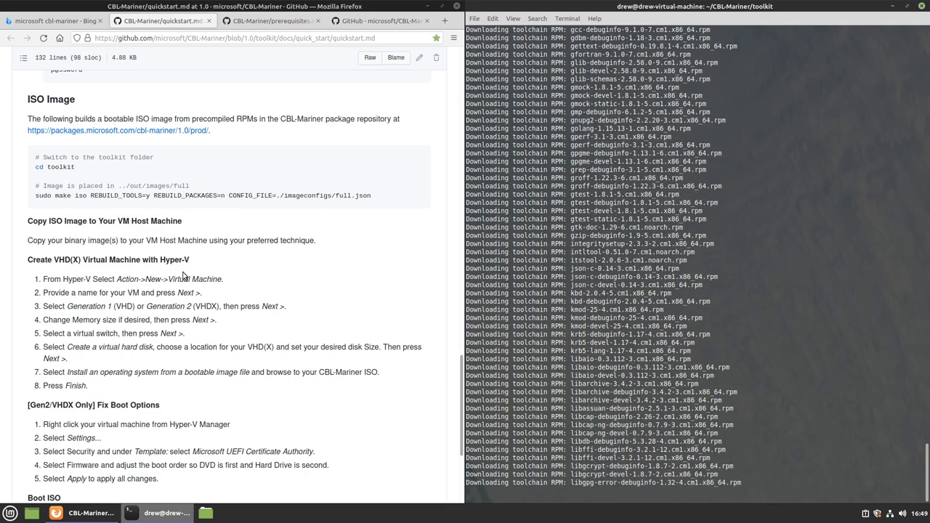
scroll("down", 3)
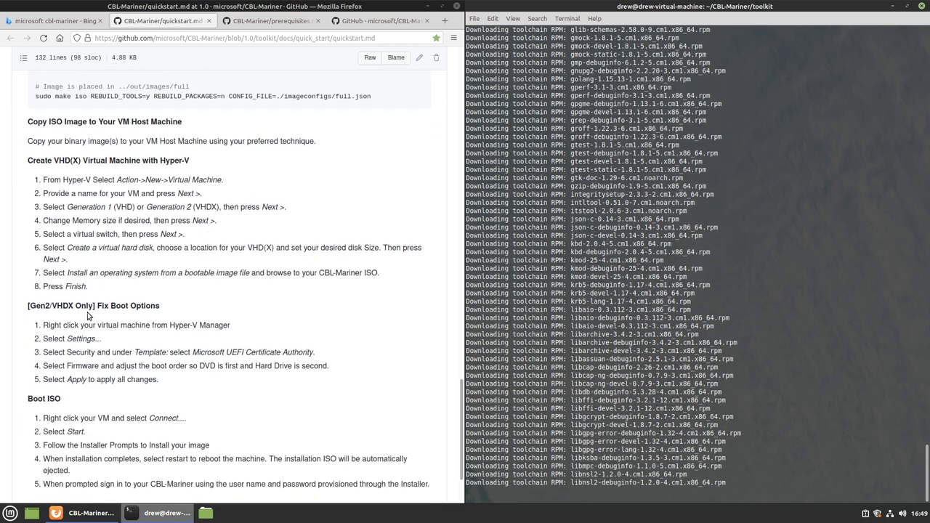
scroll("down", 3)
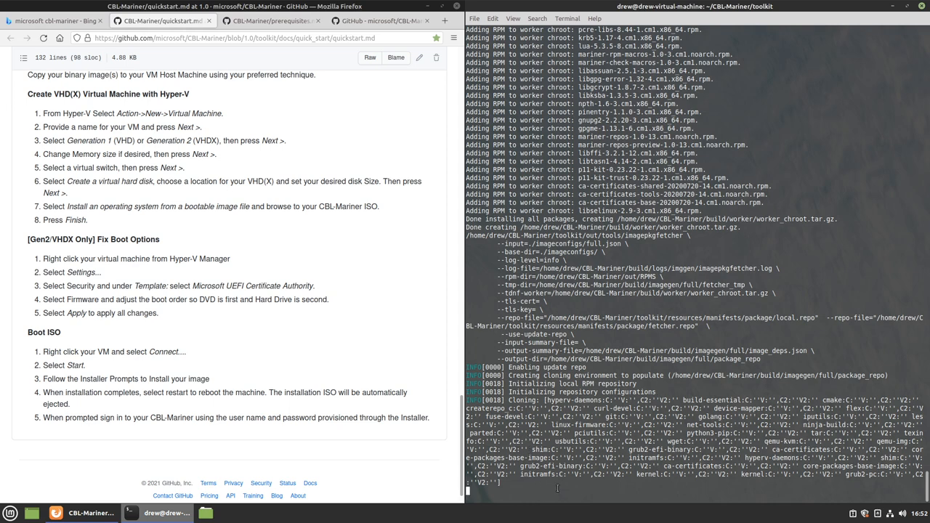
left_click(877, 513)
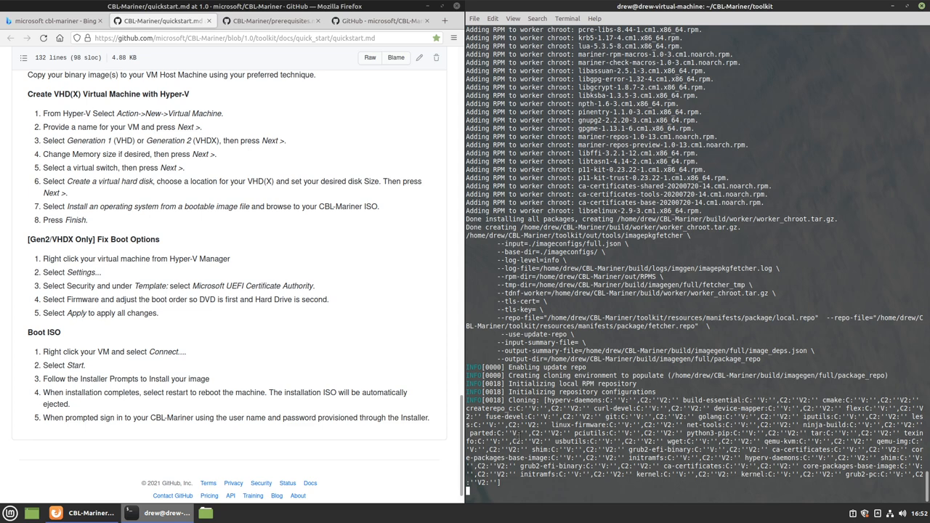
mouse_move(364, 237)
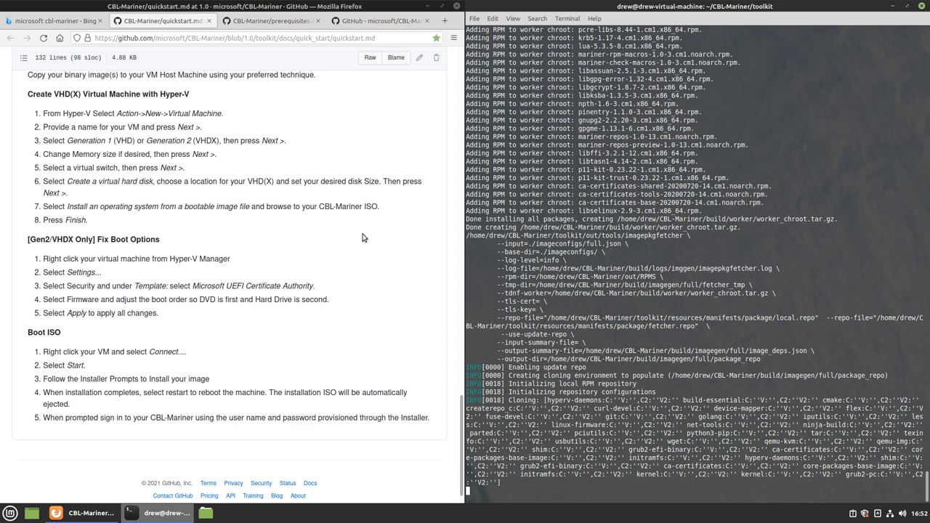
mouse_move(374, 167)
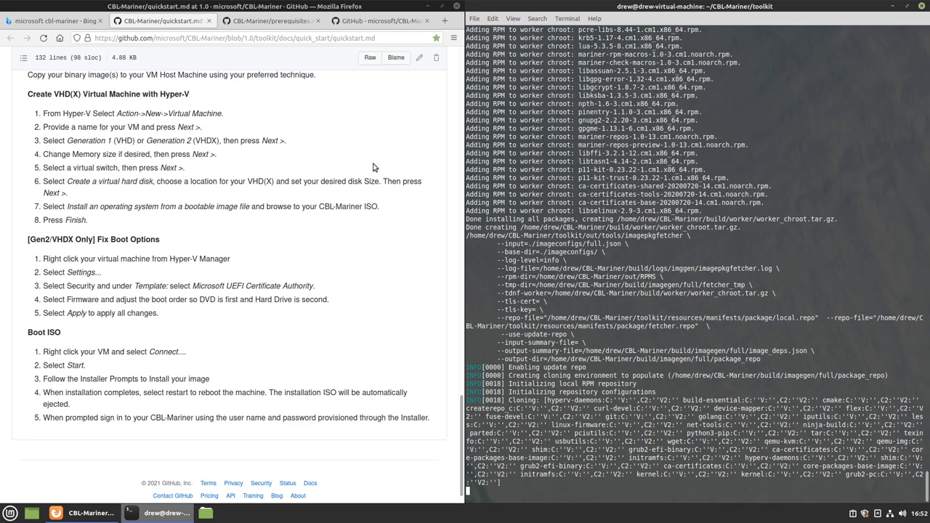
mouse_move(450, 308)
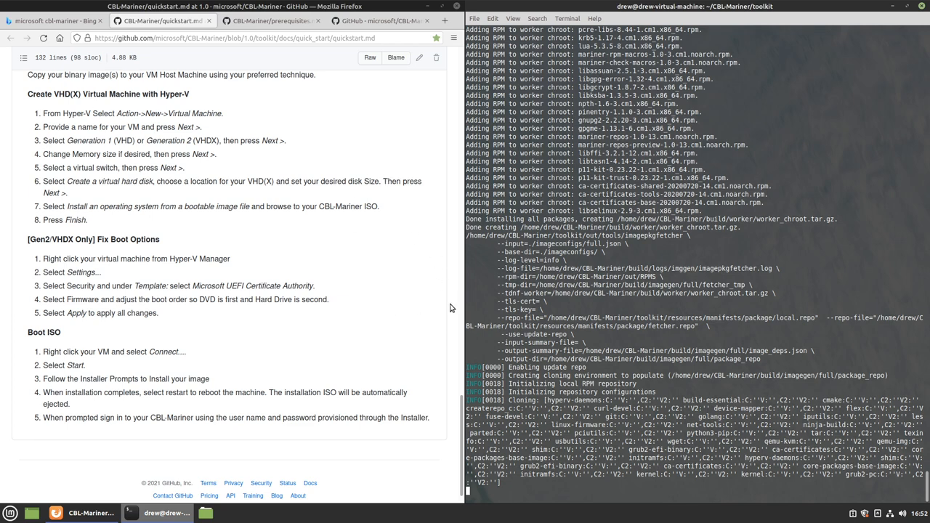
mouse_move(290, 310)
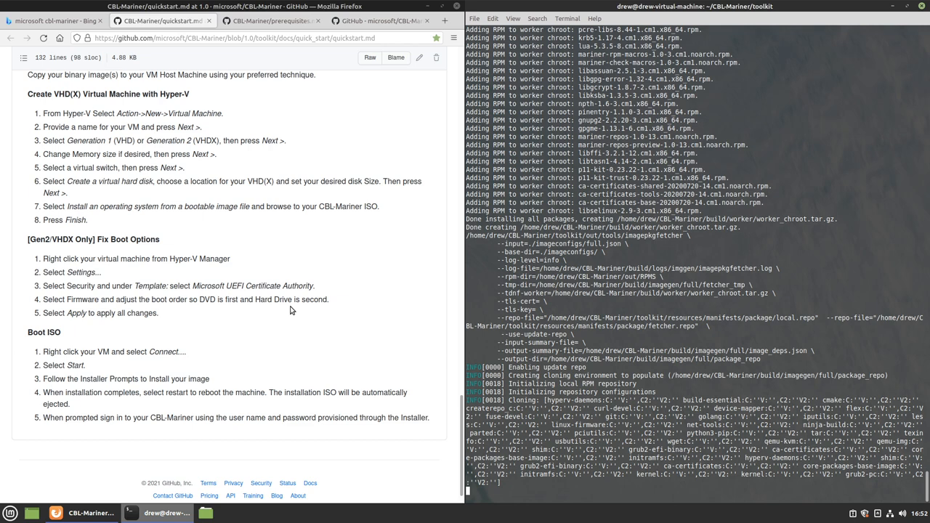
mouse_move(318, 320)
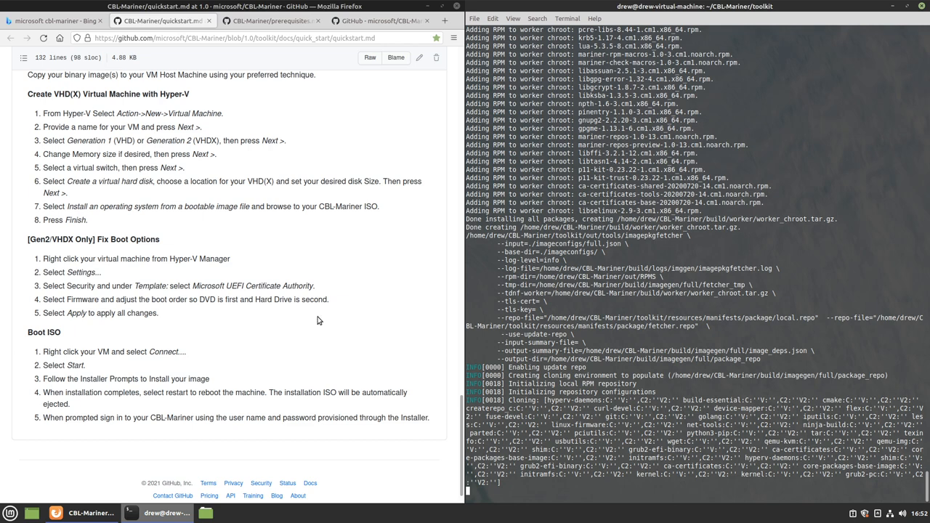
mouse_move(341, 133)
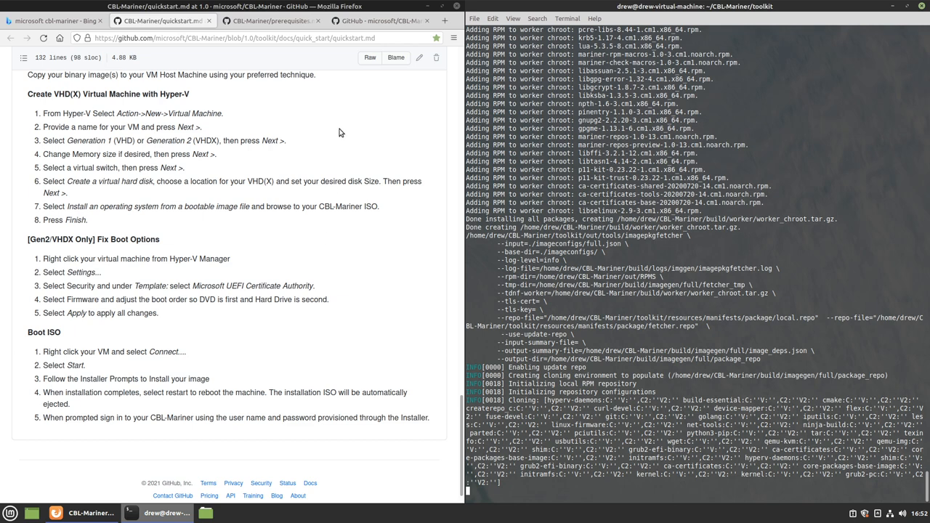
mouse_move(316, 357)
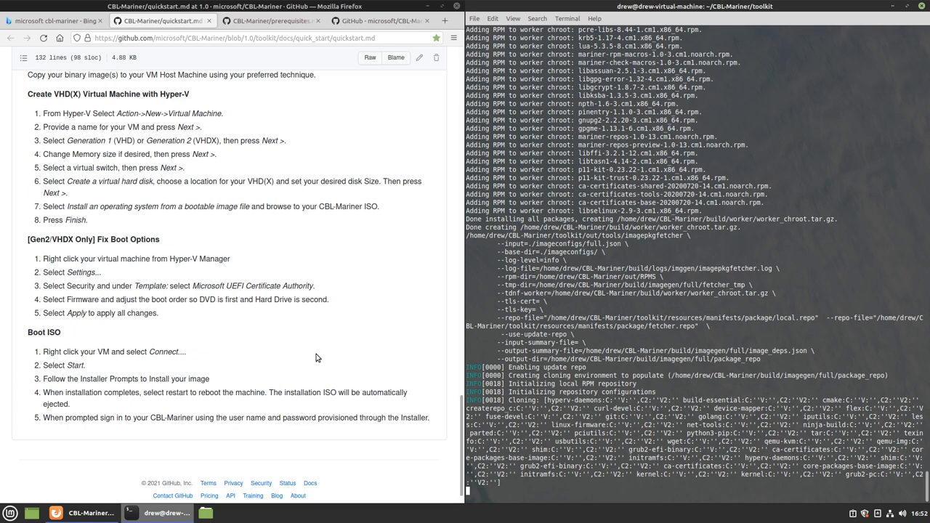
mouse_move(252, 356)
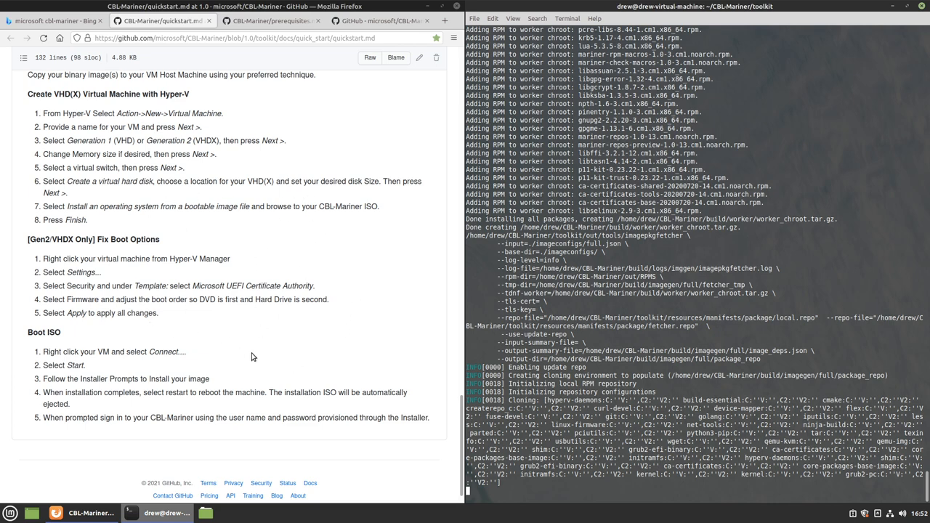
mouse_move(280, 361)
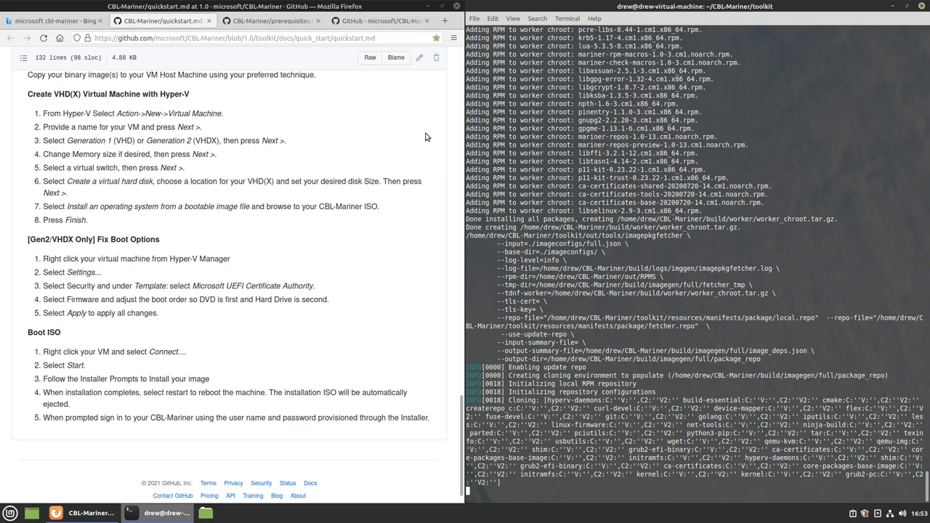
mouse_move(427, 129)
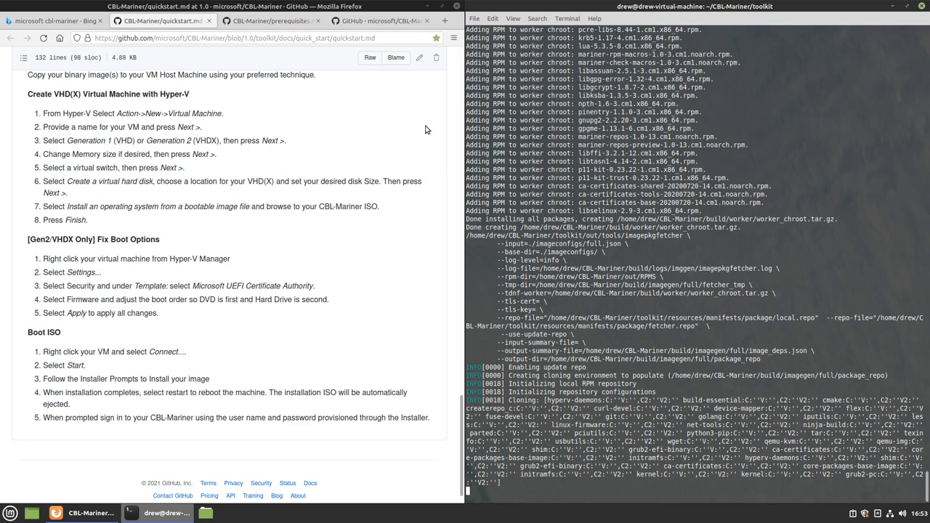
mouse_move(422, 340)
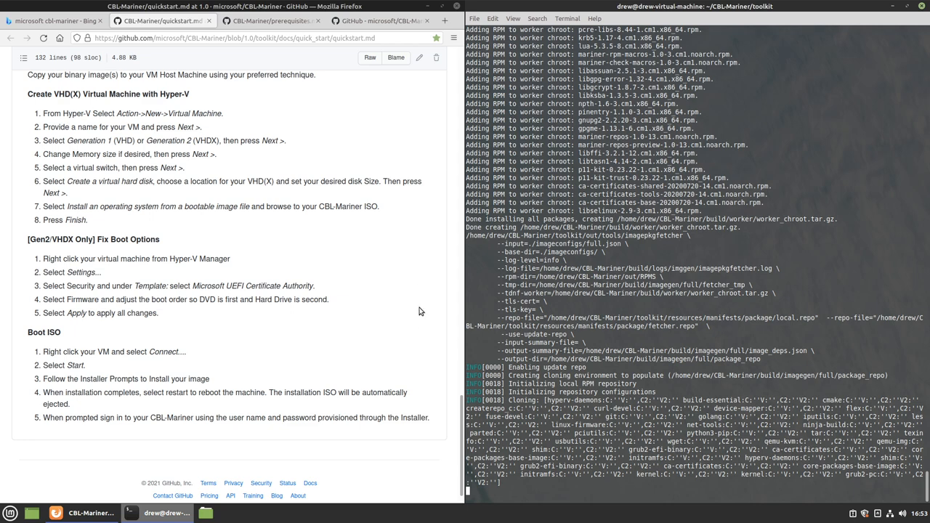
mouse_move(418, 308)
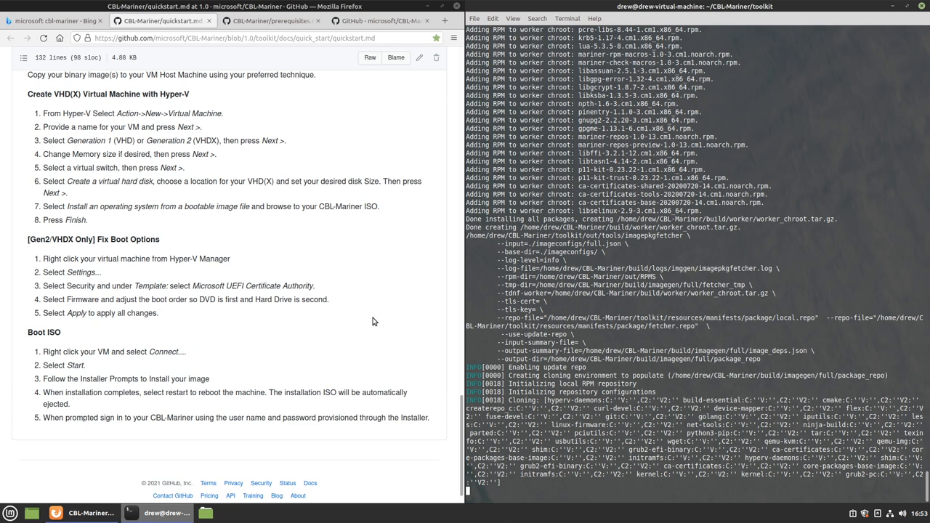
mouse_move(380, 191)
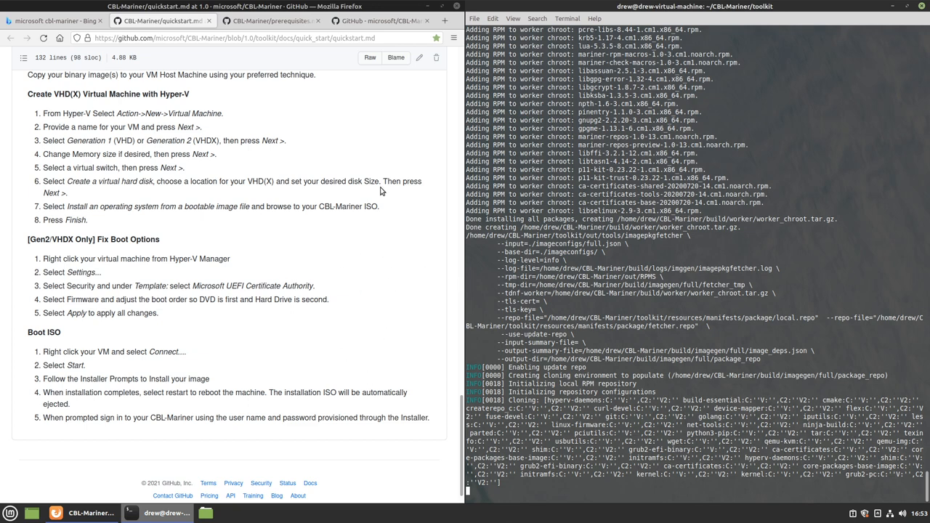
mouse_move(422, 142)
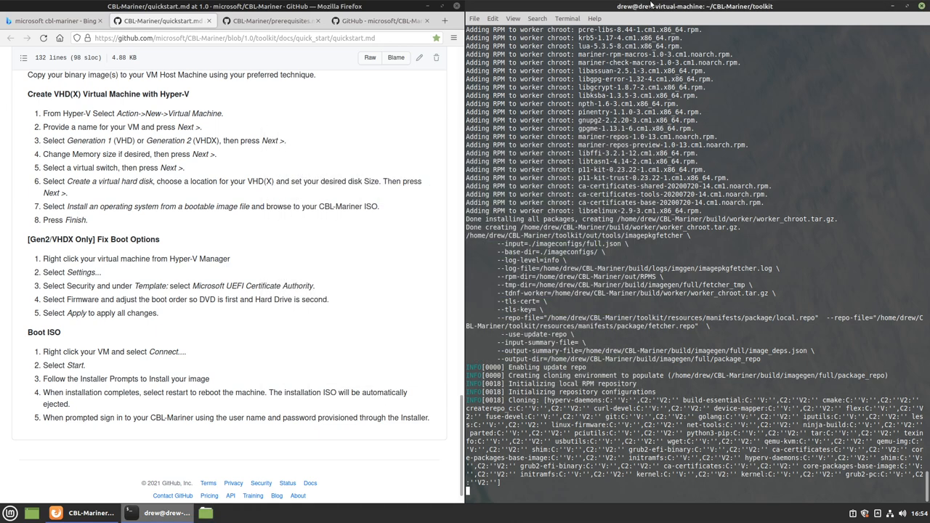
mouse_move(650, 5)
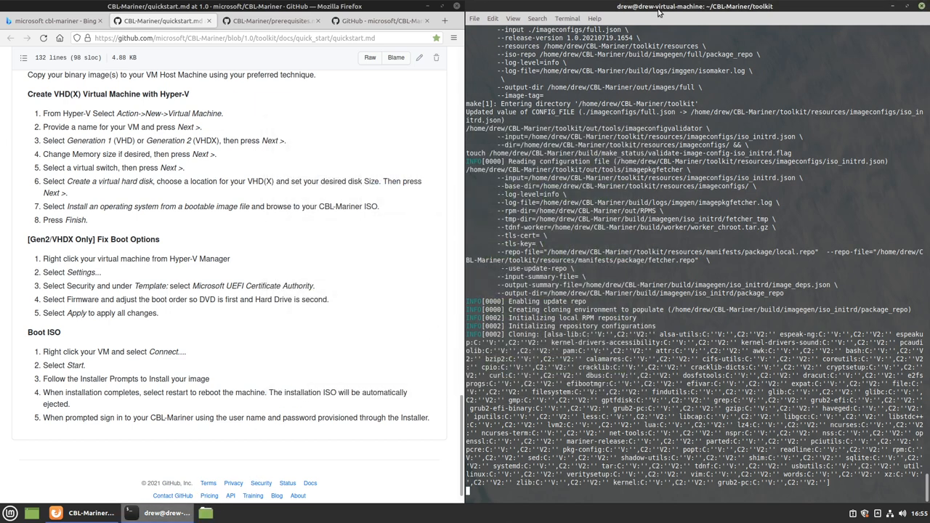
mouse_move(375, 317)
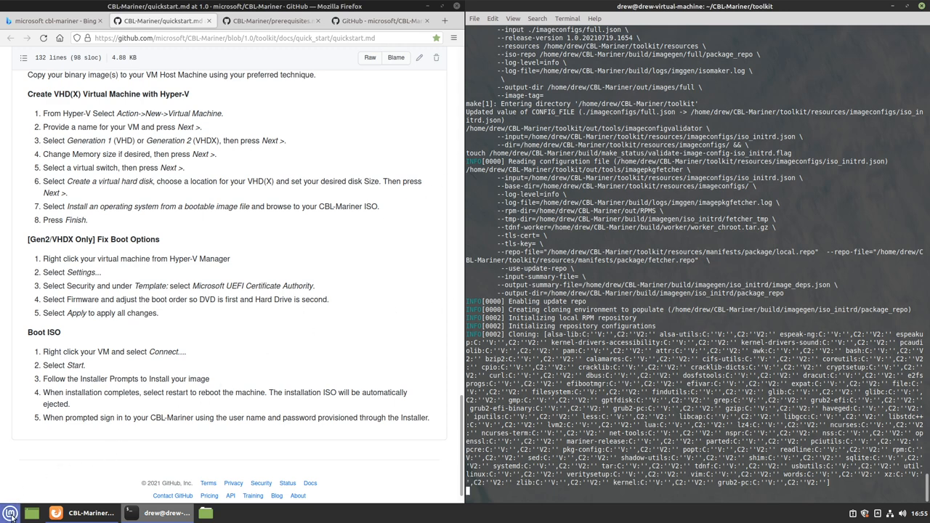
- Launch System Monitor from the panel to watch resource usage
left_click(10, 513)
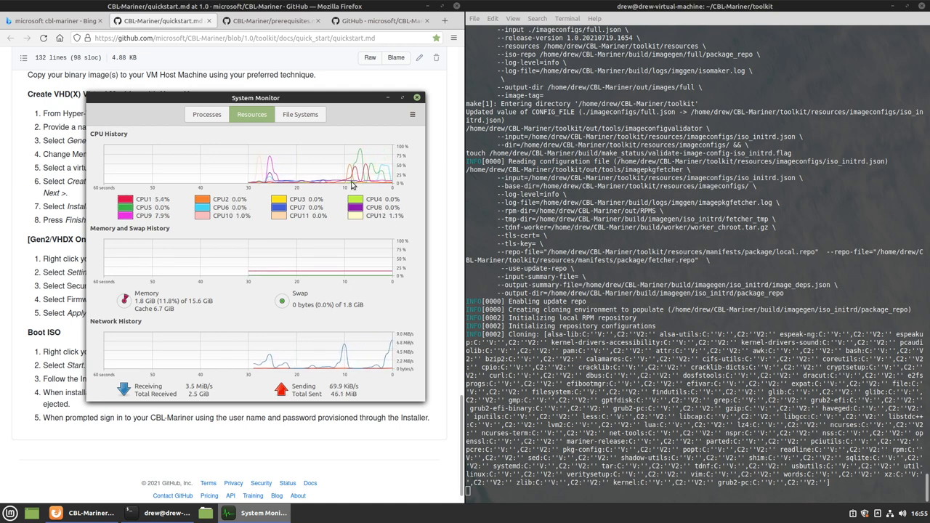
mouse_move(374, 223)
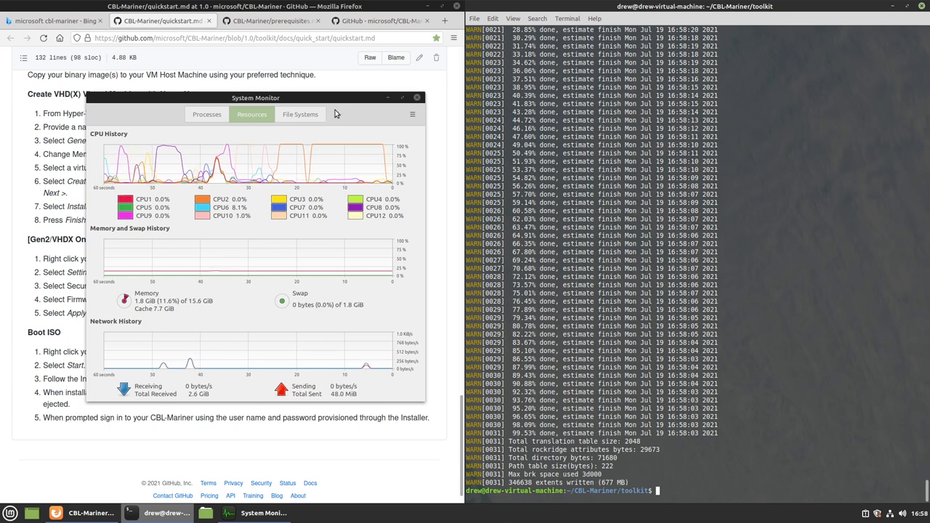
- Minimize System Monitor and hide the hidden dot-folders in Nemo's home folder
left_click(416, 98)
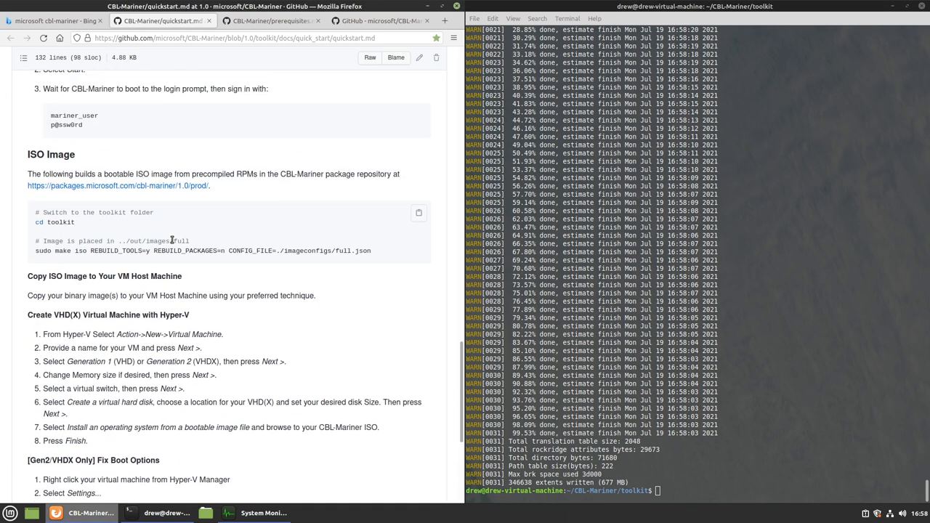
scroll("down", 3)
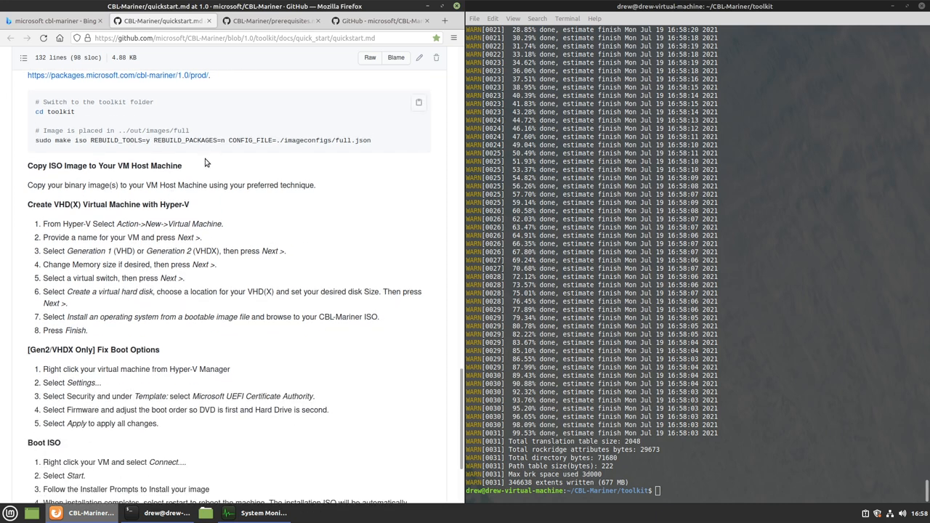
mouse_move(316, 287)
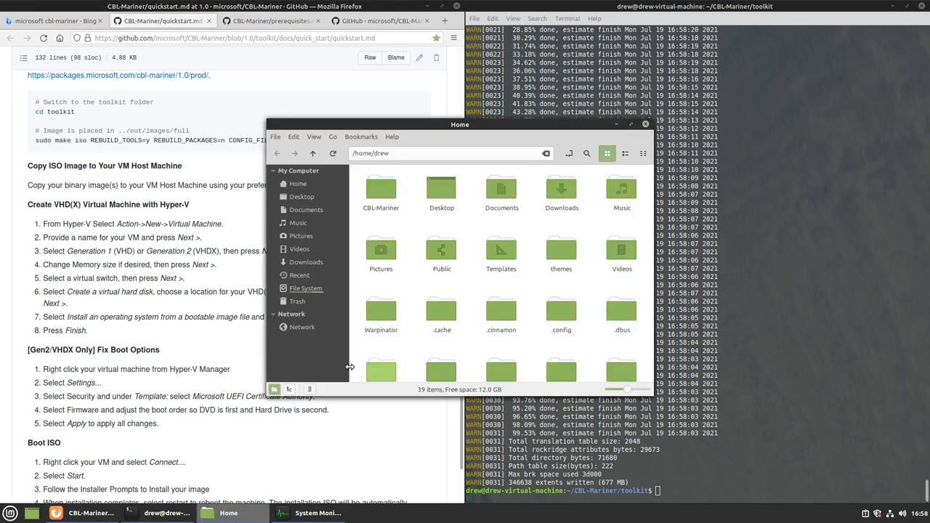
scroll("down", 3)
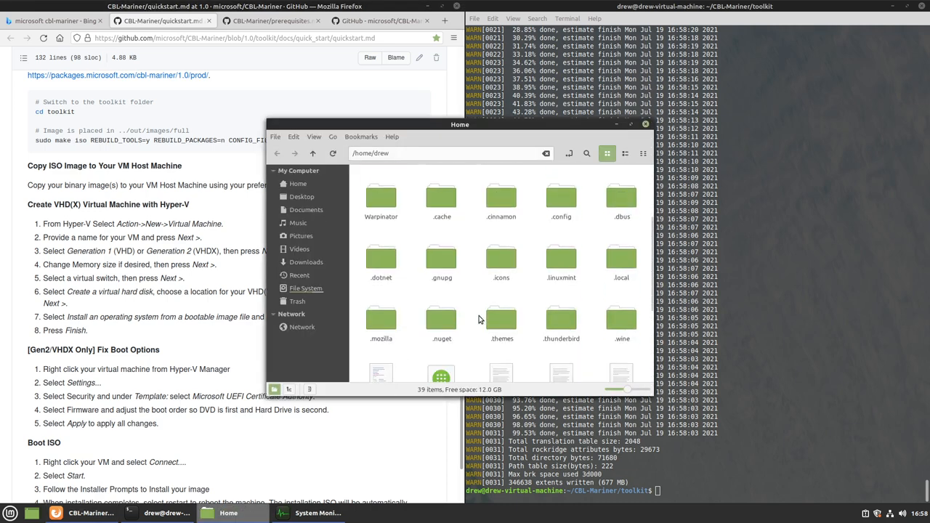
left_click(314, 137)
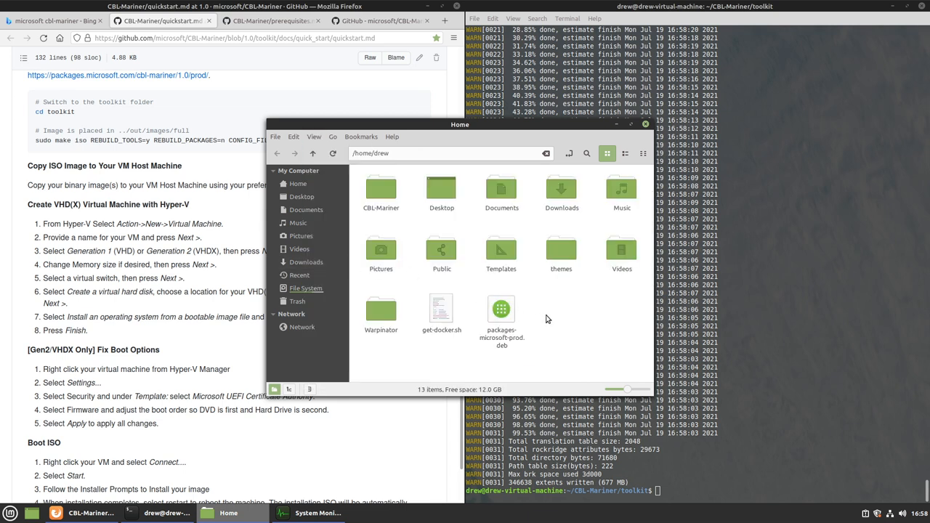
- Browse CBL-Mariner/out/images/full to find the ISO, then check the iso_initrd folder
double_click(381, 187)
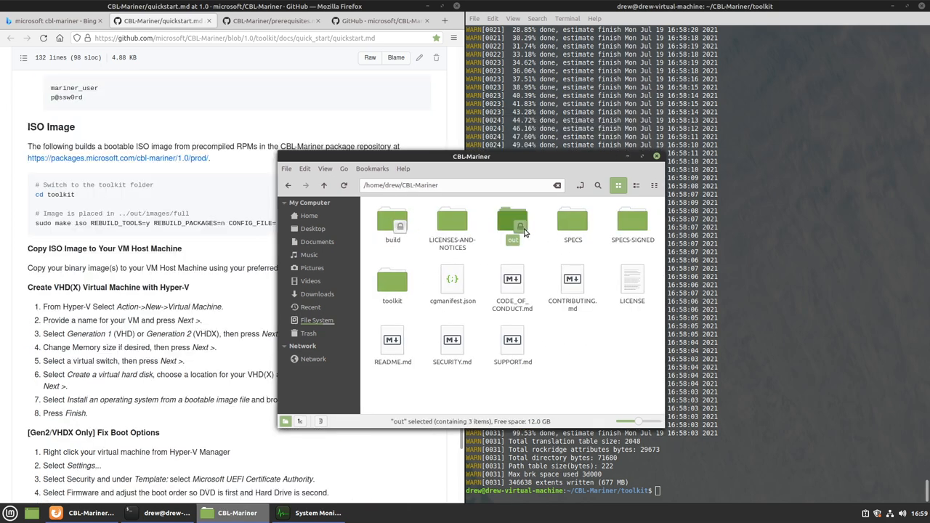
double_click(512, 222)
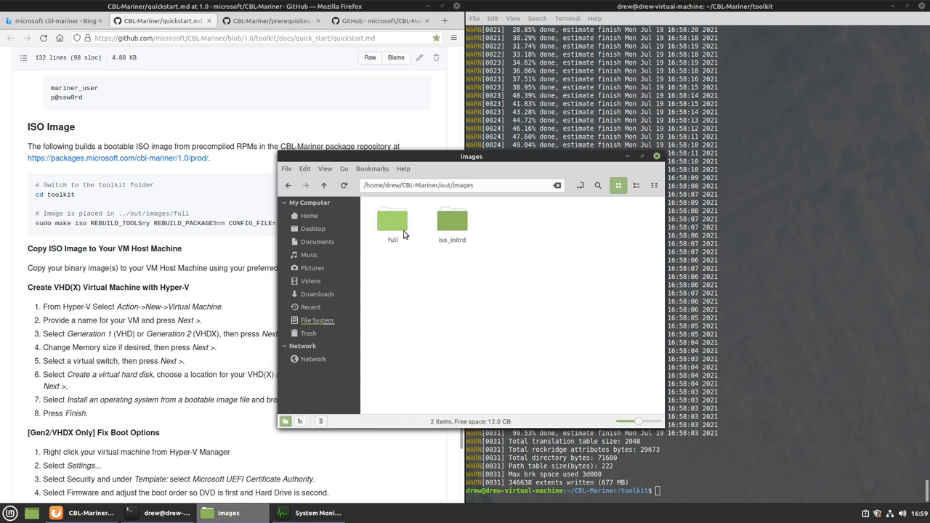
double_click(393, 220)
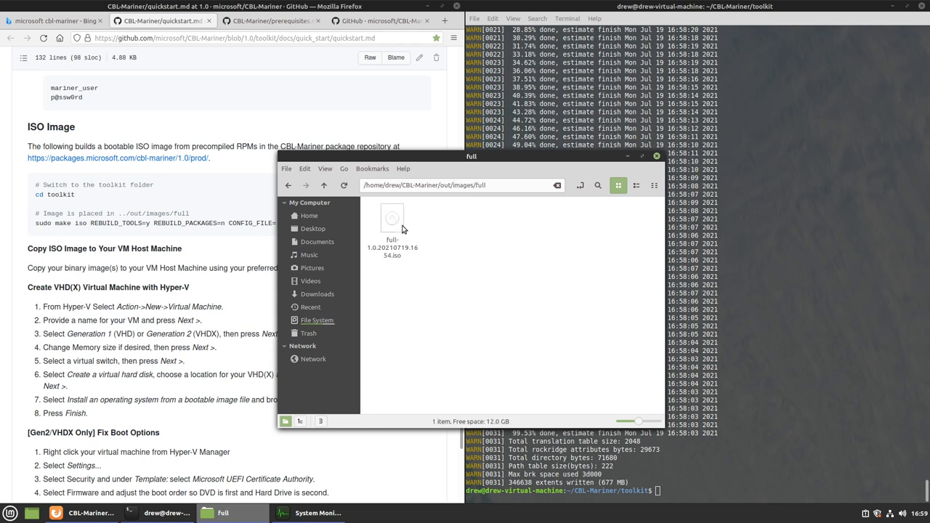
left_click(324, 185)
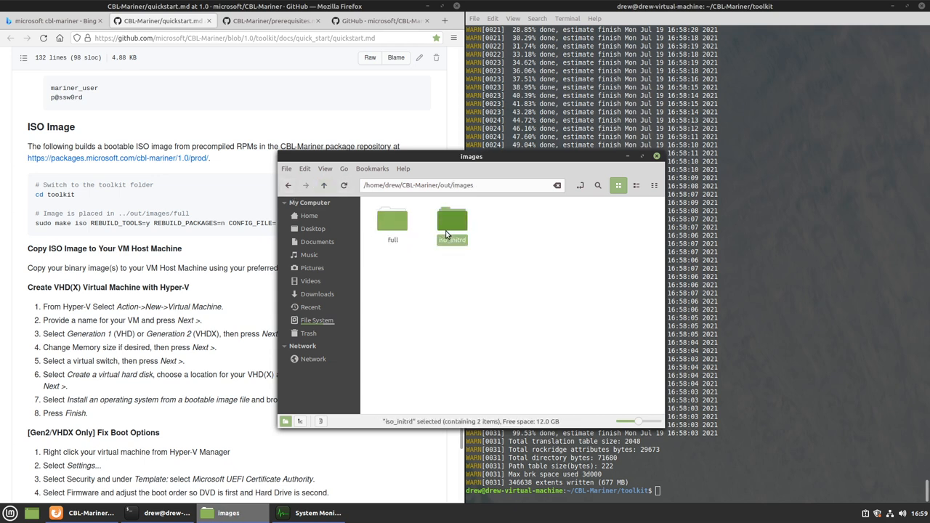
double_click(452, 221)
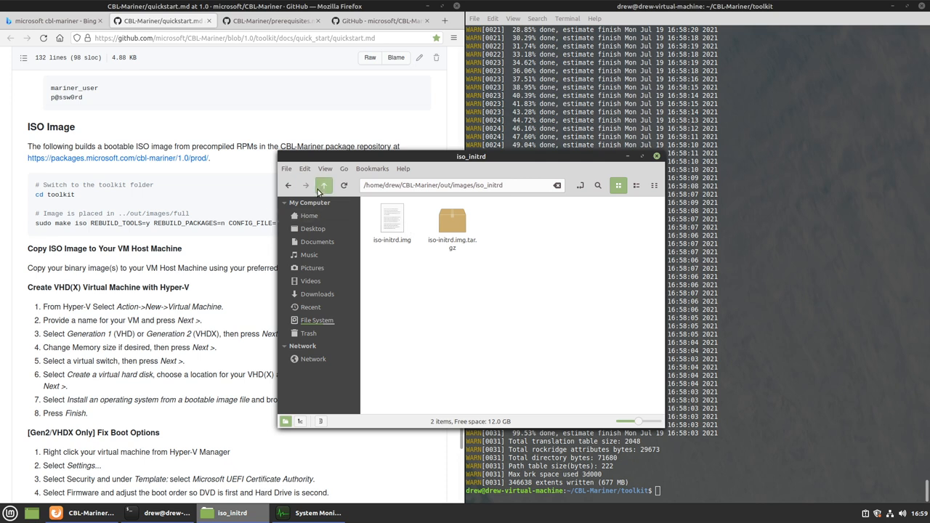
left_click(323, 185)
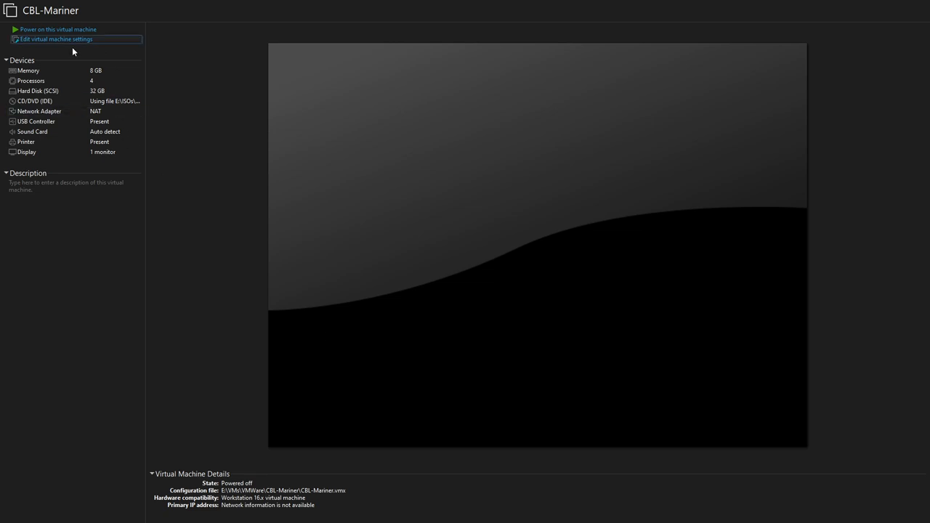
mouse_move(213, 164)
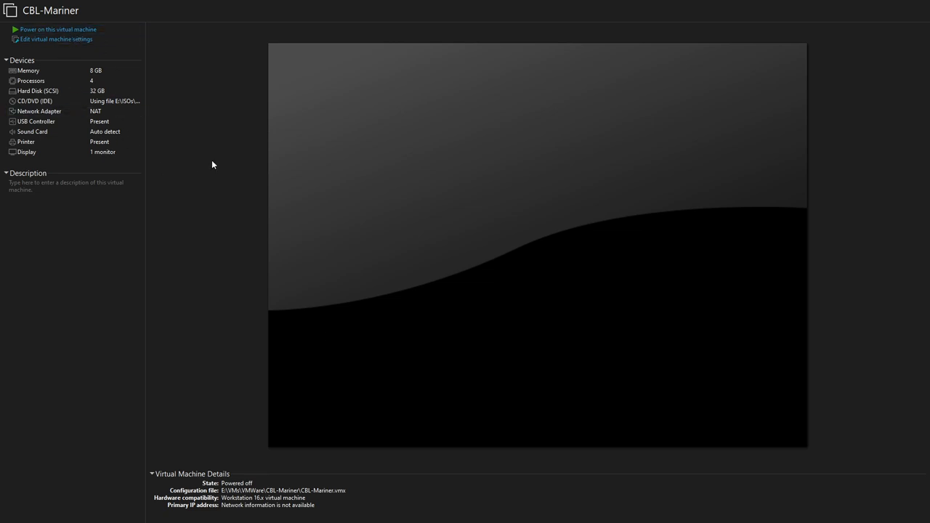
mouse_move(381, 344)
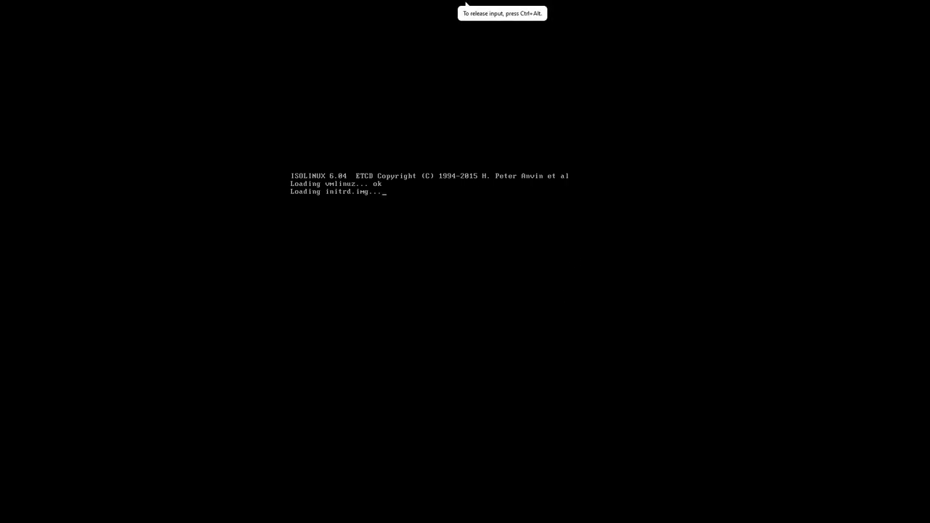
mouse_move(504, 15)
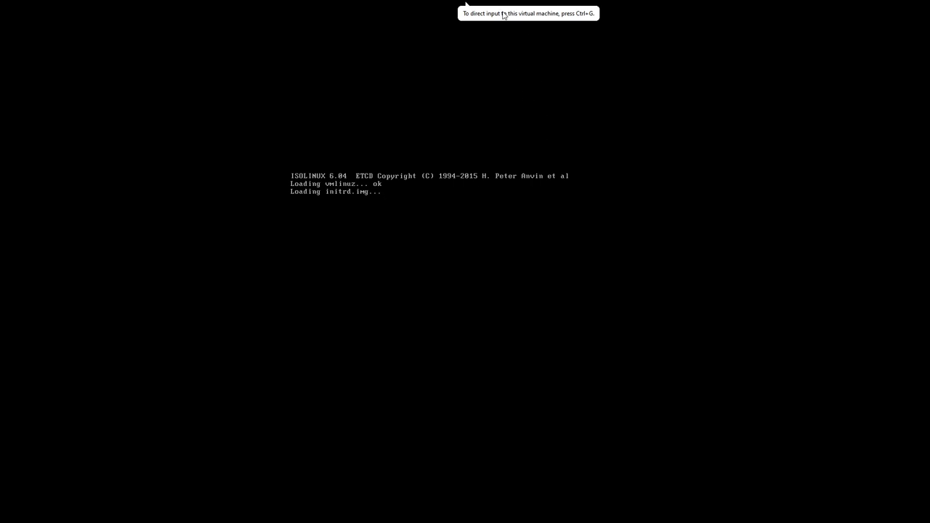
mouse_move(566, 31)
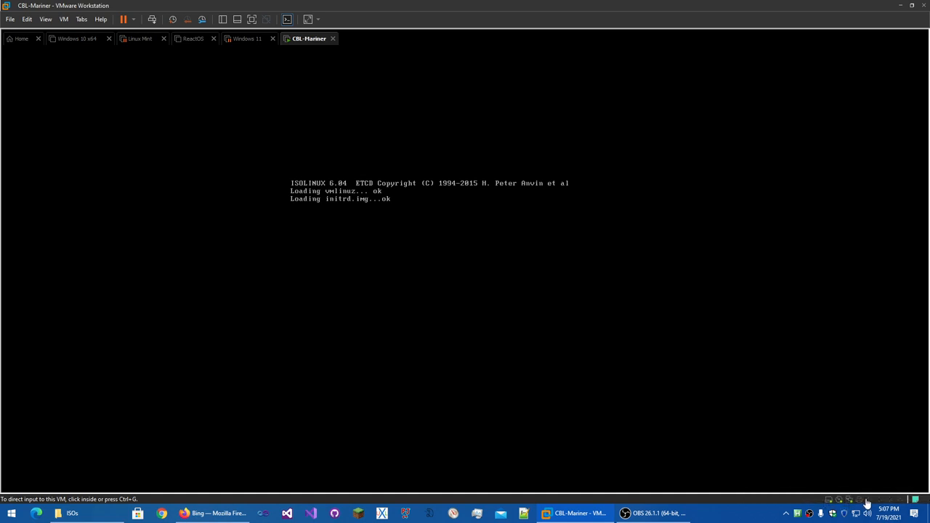
mouse_move(853, 501)
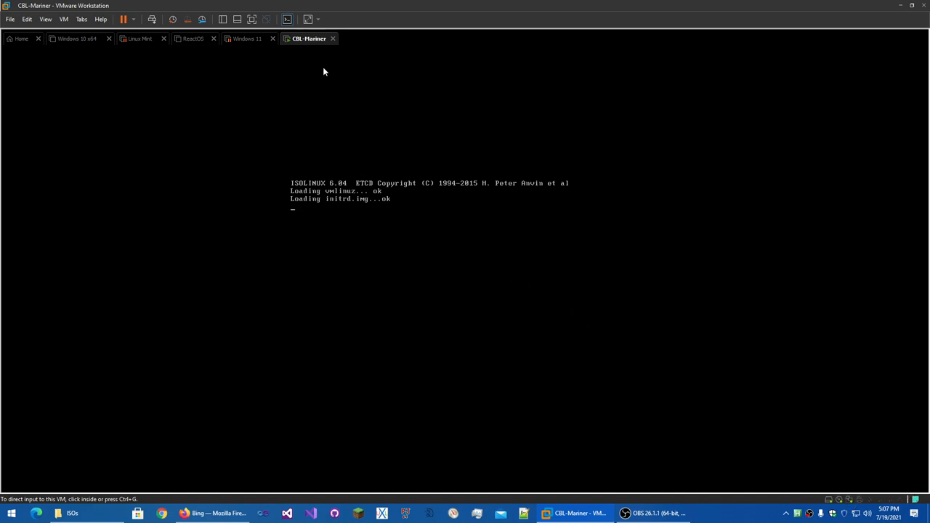
- Click inside the booting CBL-Mariner VM to capture keyboard input
left_click(324, 72)
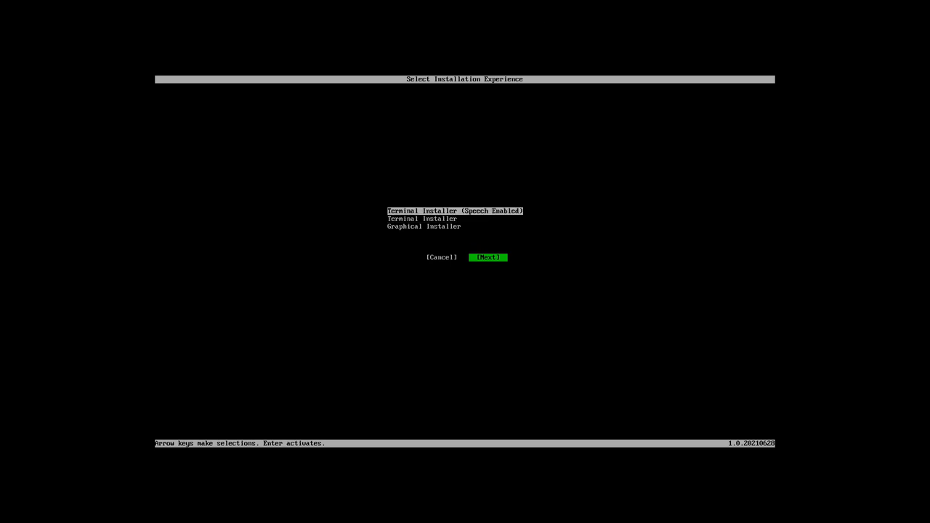
mouse_move(153, 109)
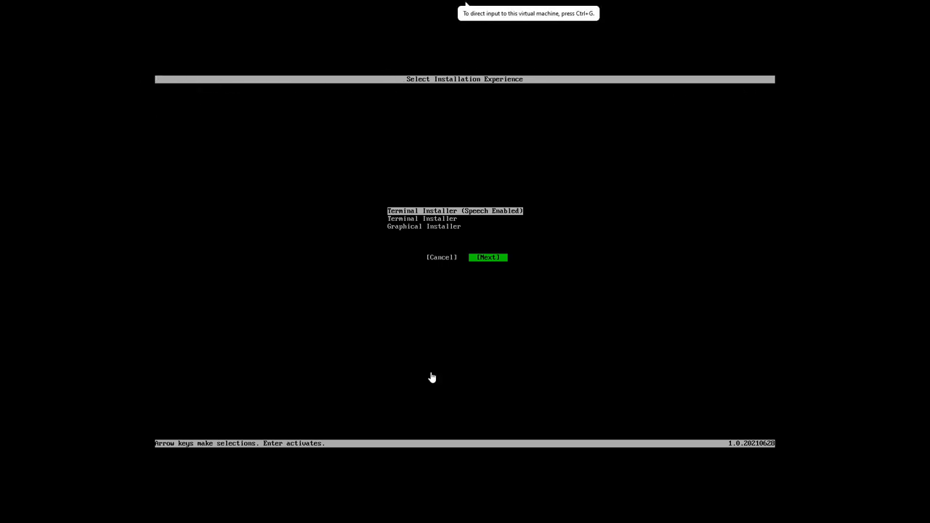
mouse_move(621, 455)
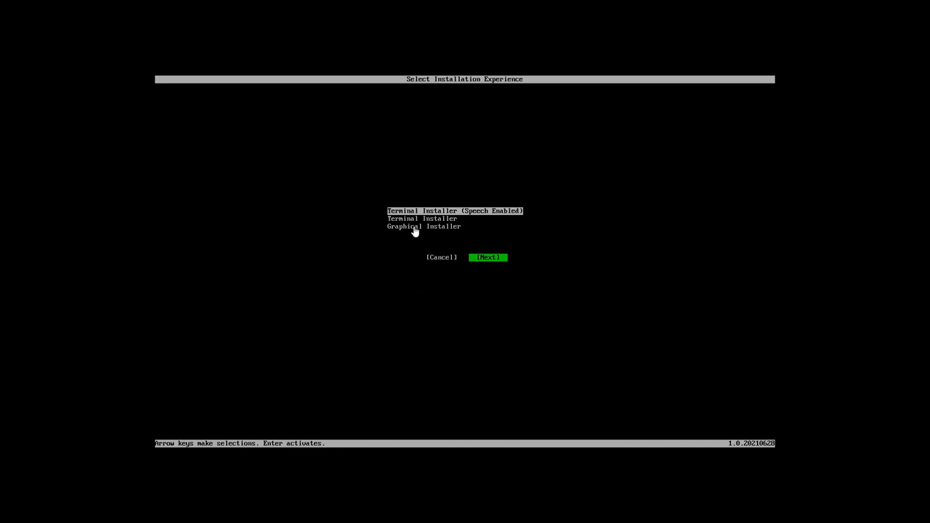
mouse_move(411, 313)
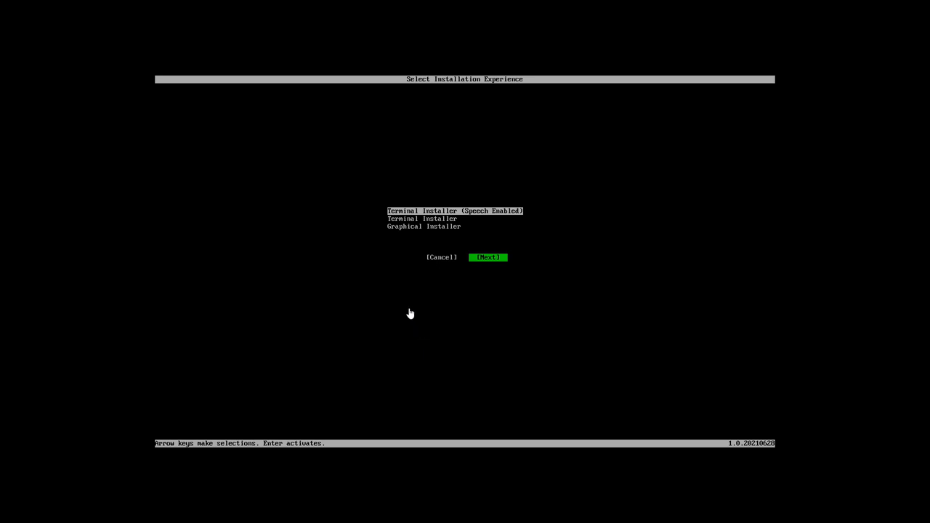
mouse_move(336, 234)
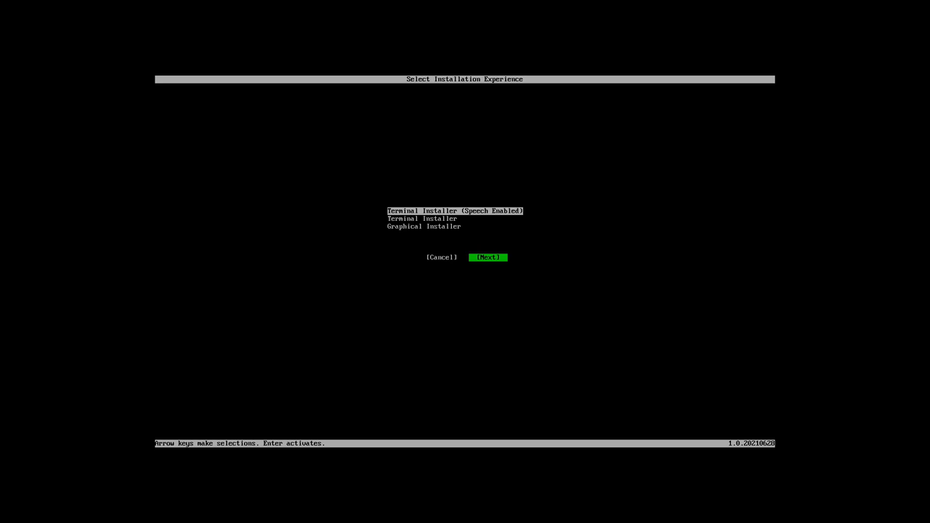
mouse_move(475, 227)
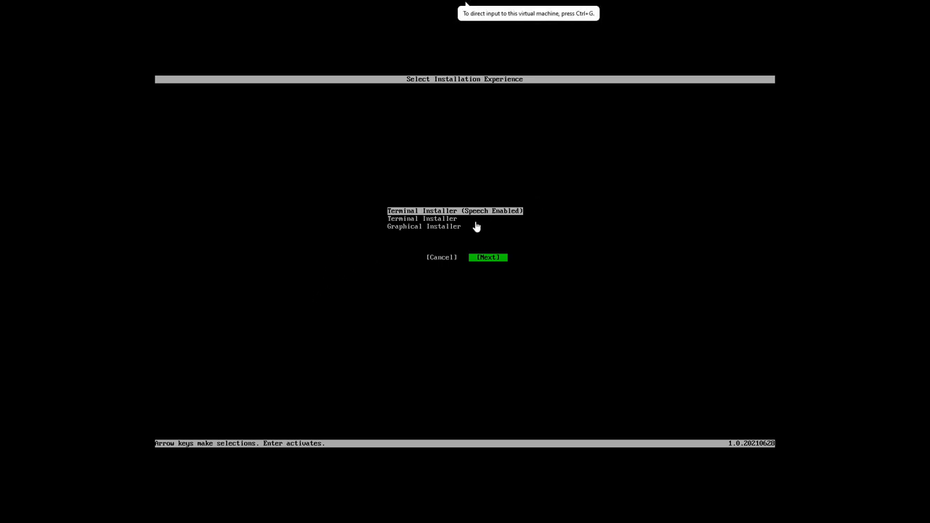
mouse_move(416, 224)
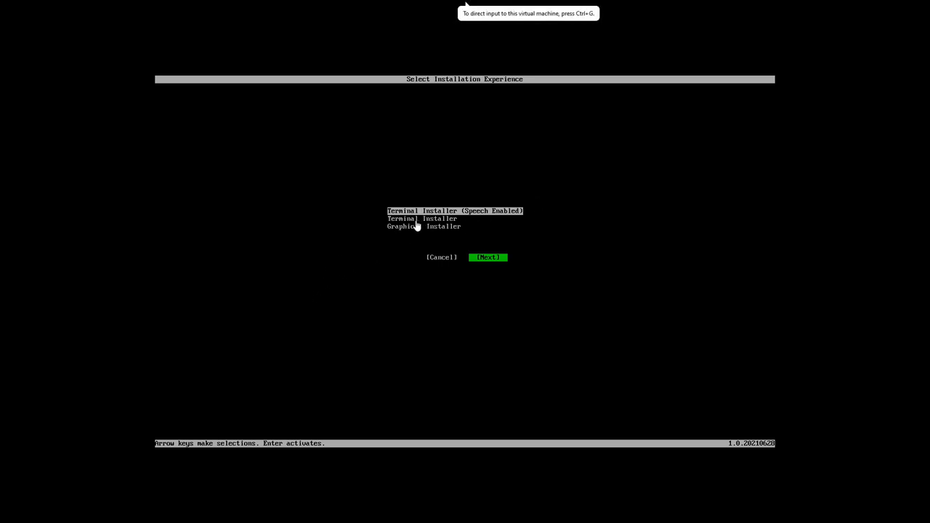
mouse_move(443, 229)
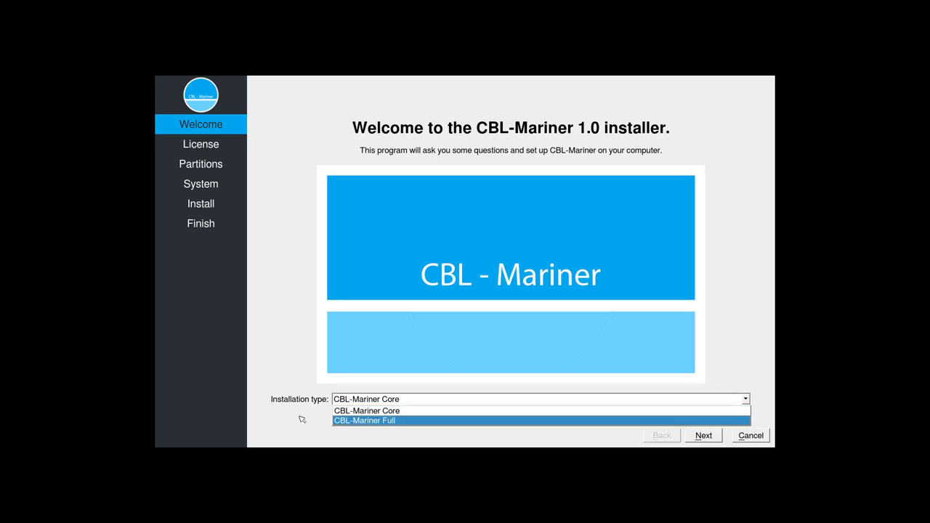
mouse_move(344, 423)
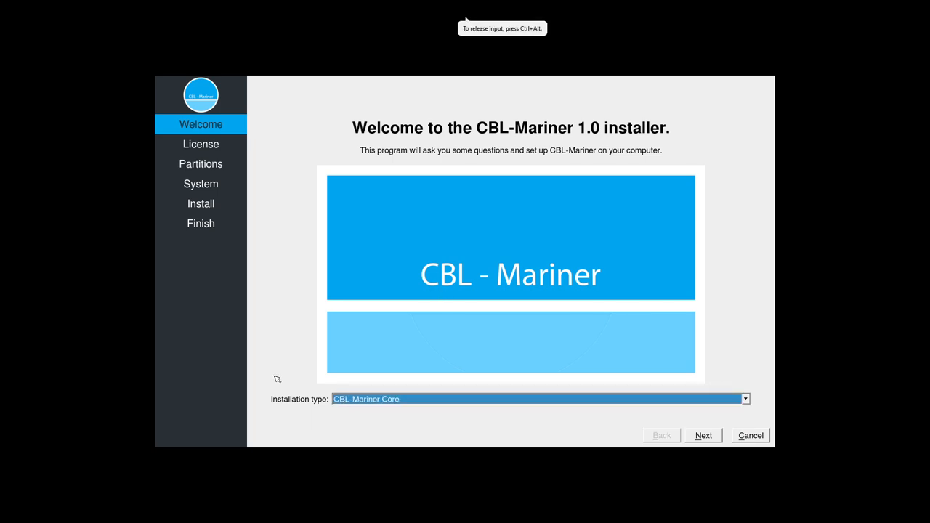
mouse_move(297, 380)
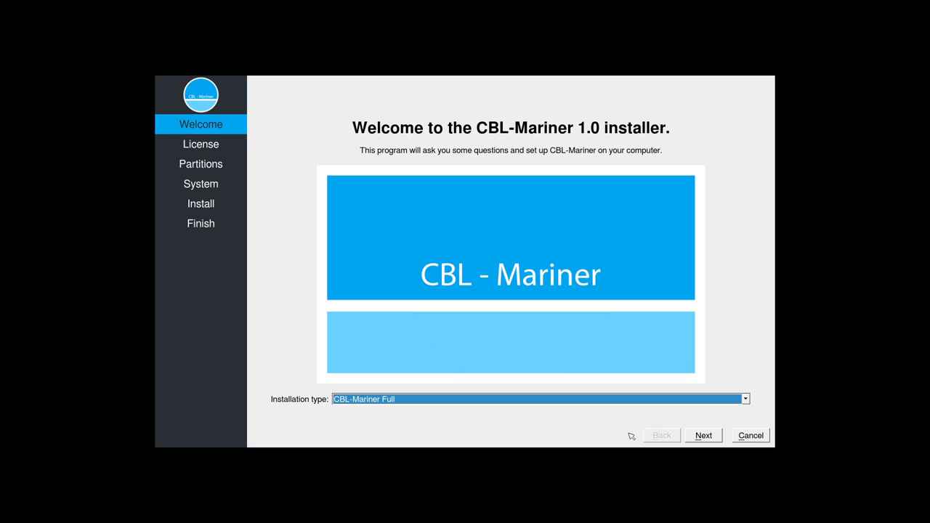
- Continue past the welcome page with CBL-Mariner Full as the installation type
left_click(702, 435)
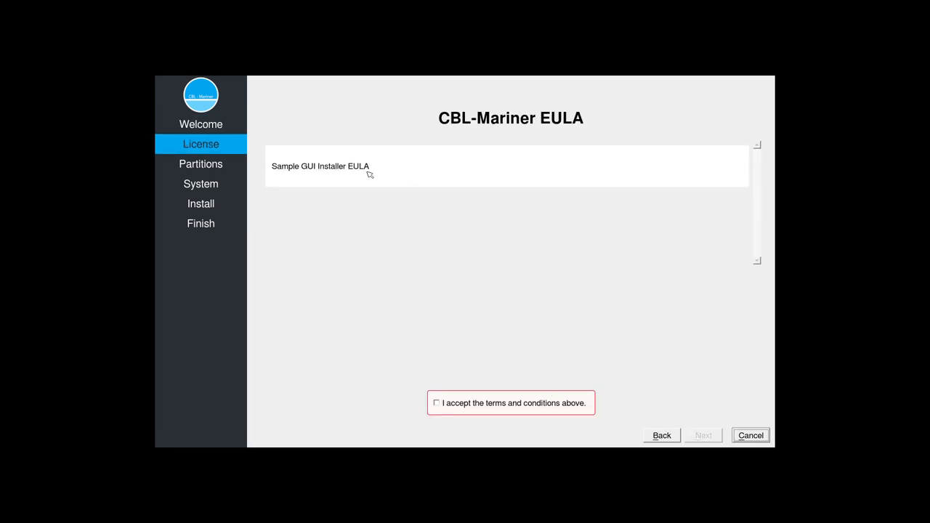
mouse_move(419, 177)
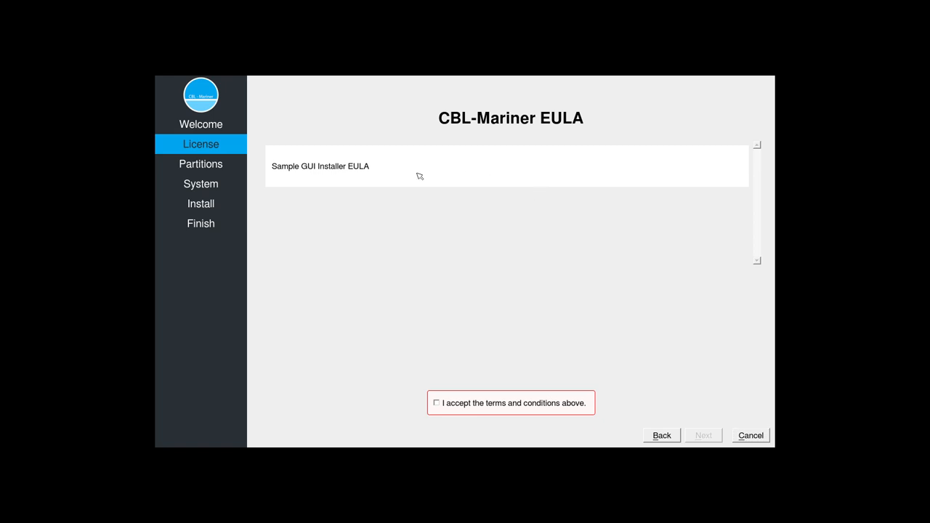
mouse_move(359, 195)
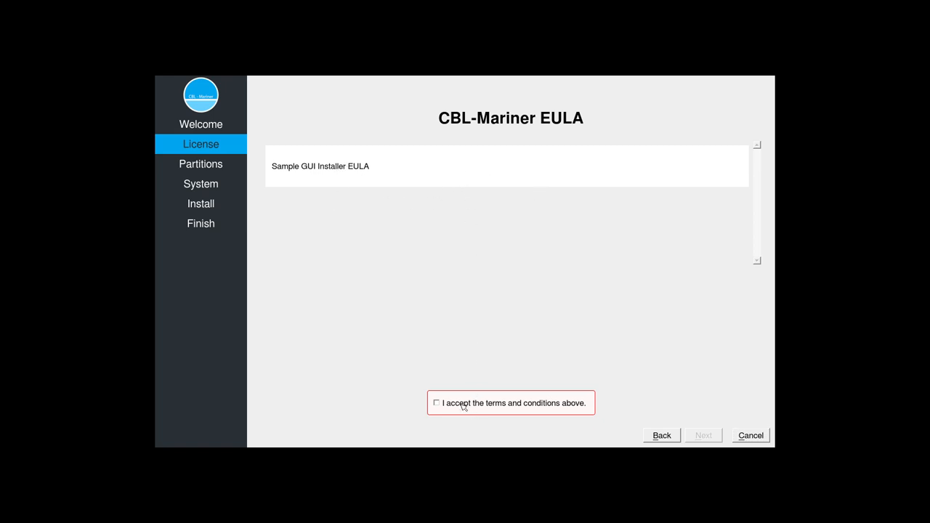
- Accept the EULA and keep the default Erase disk partitioning
left_click(436, 402)
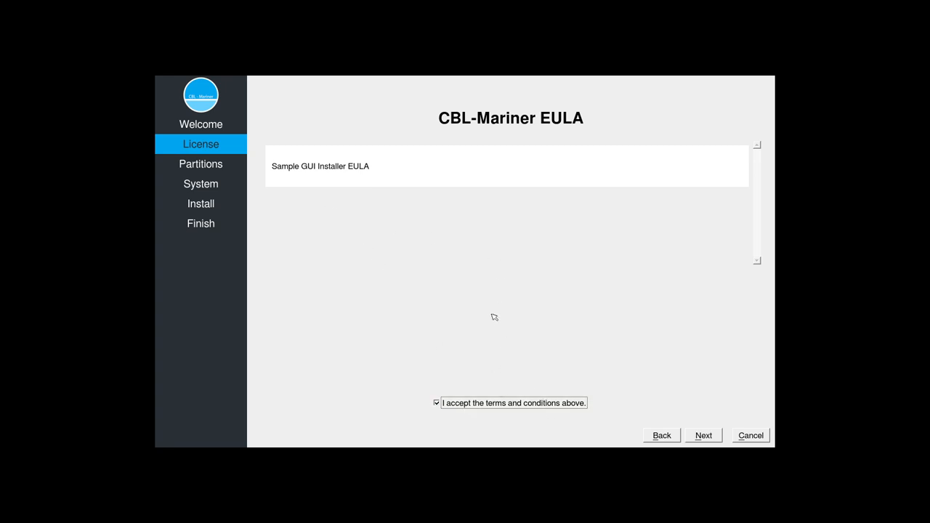
mouse_move(662, 409)
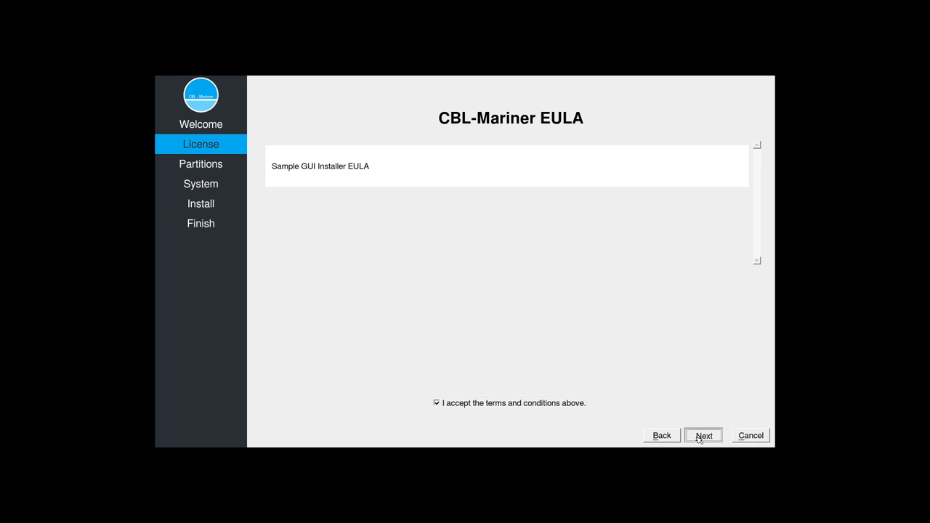
left_click(702, 435)
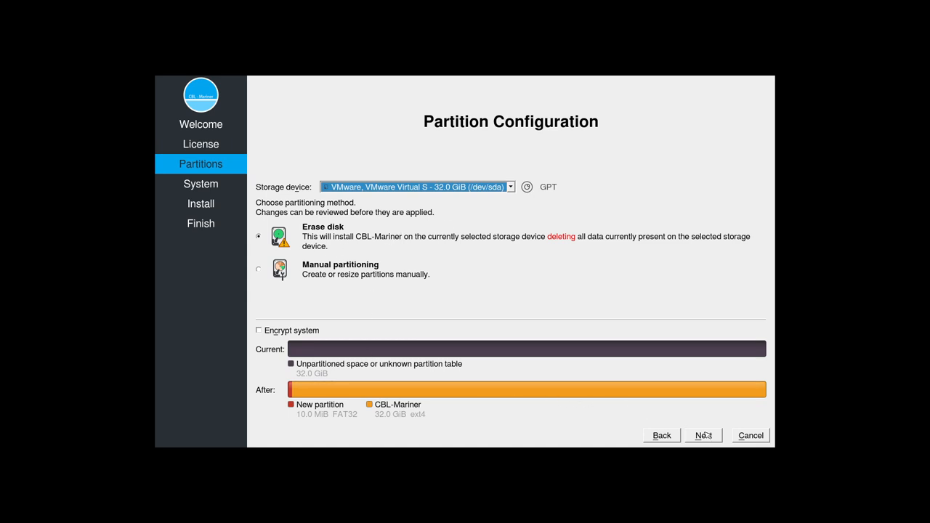
left_click(701, 435)
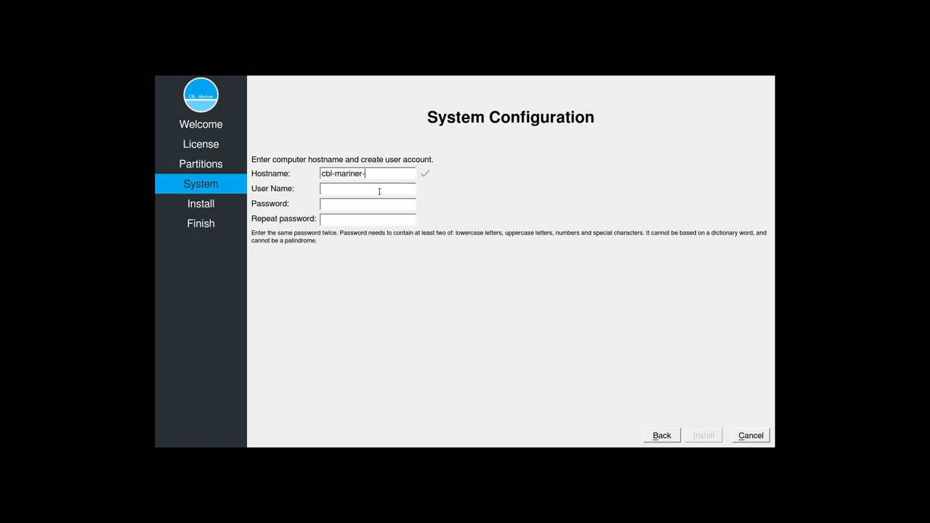
- Enter hostname cbl-mariner-vm, a user name, and an initial password in both fields
key("Backspace")
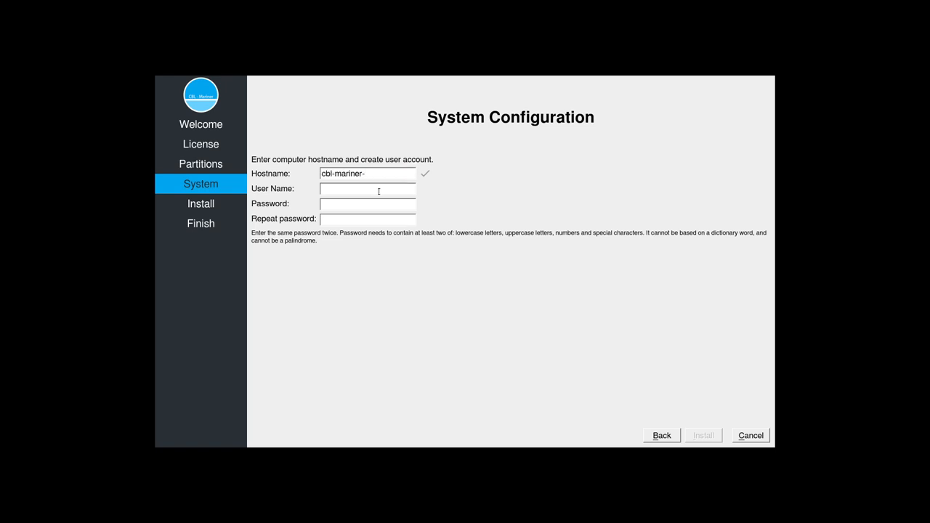
type("v,")
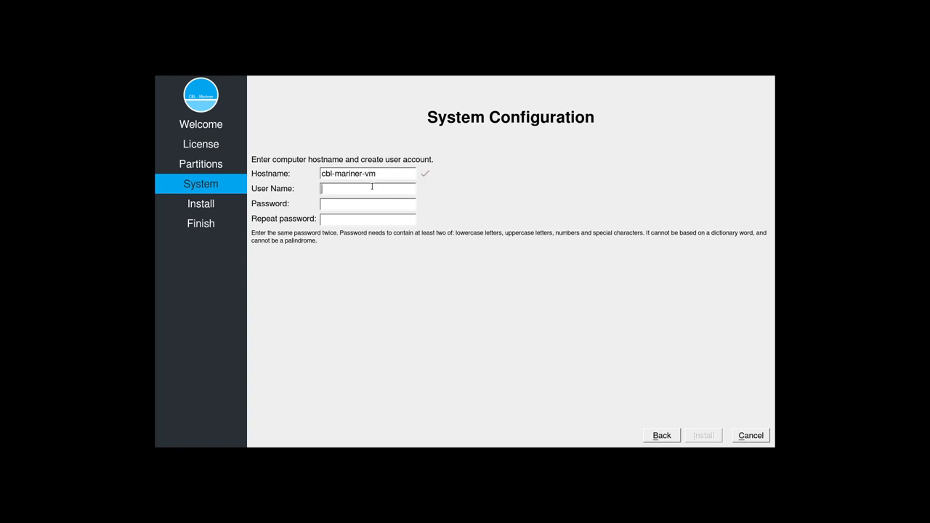
type("d")
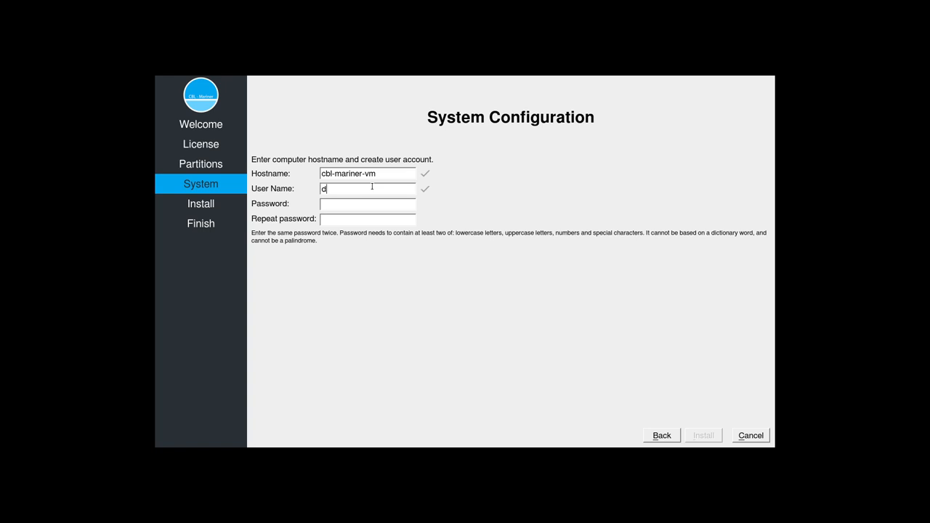
type("rew")
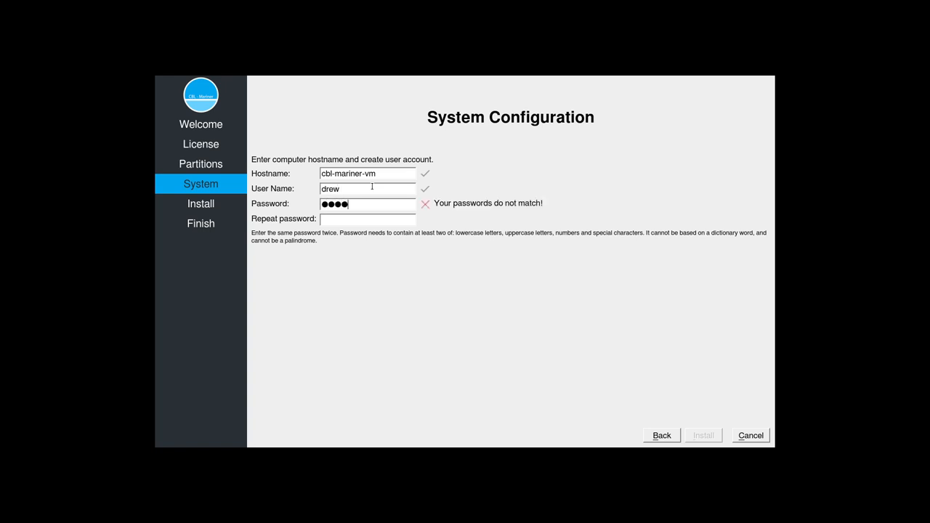
type("••••")
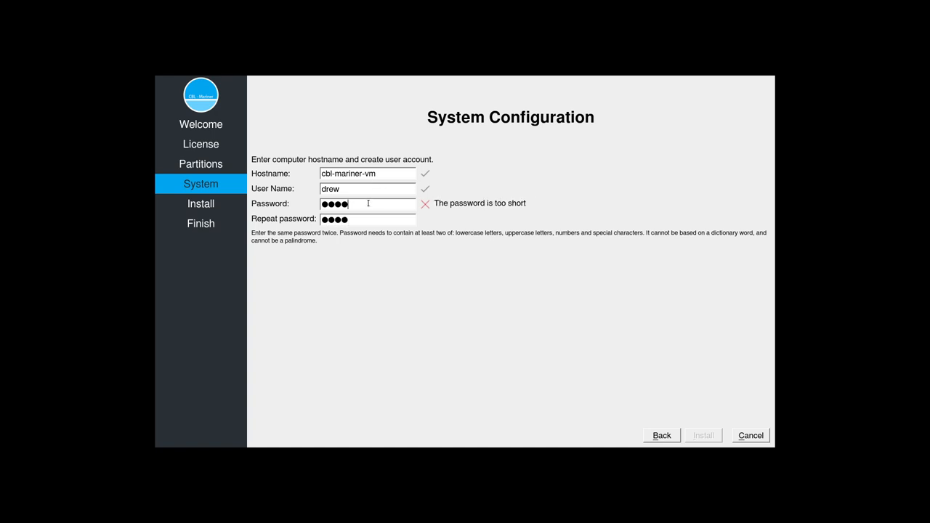
key("BackSpace")
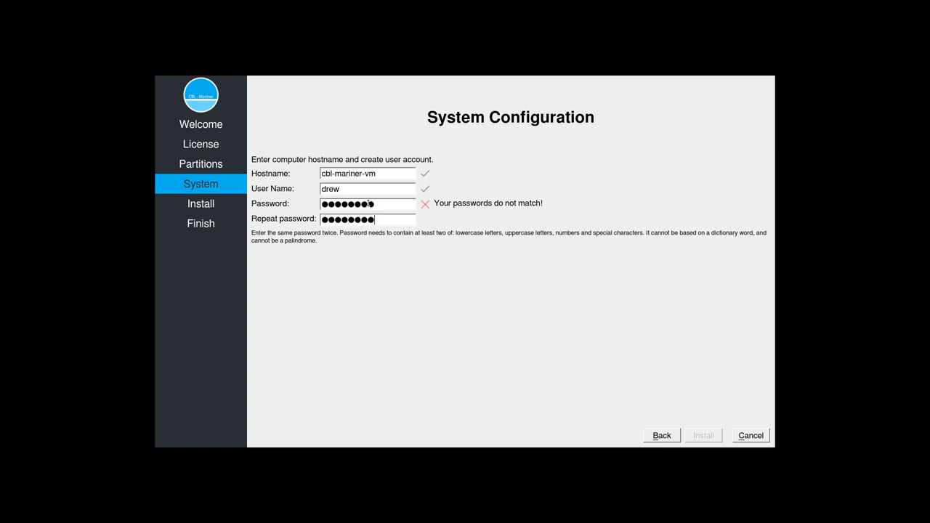
- Retype a longer mixed-character password in both Password and Repeat password fields
left_click(366, 204)
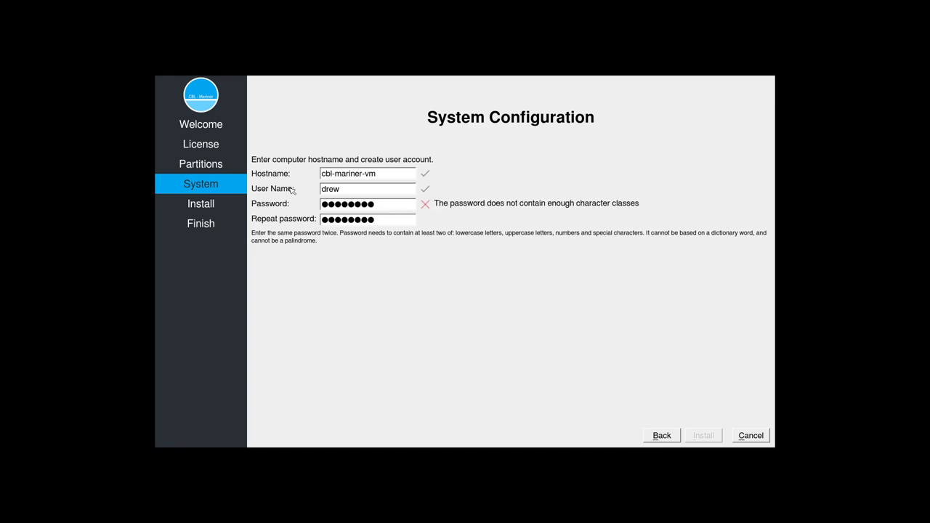
type("*")
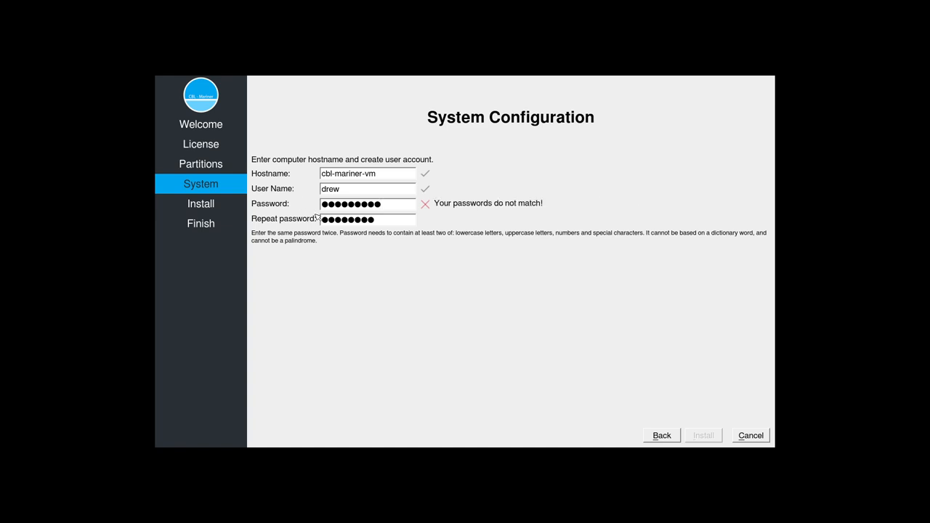
type("a")
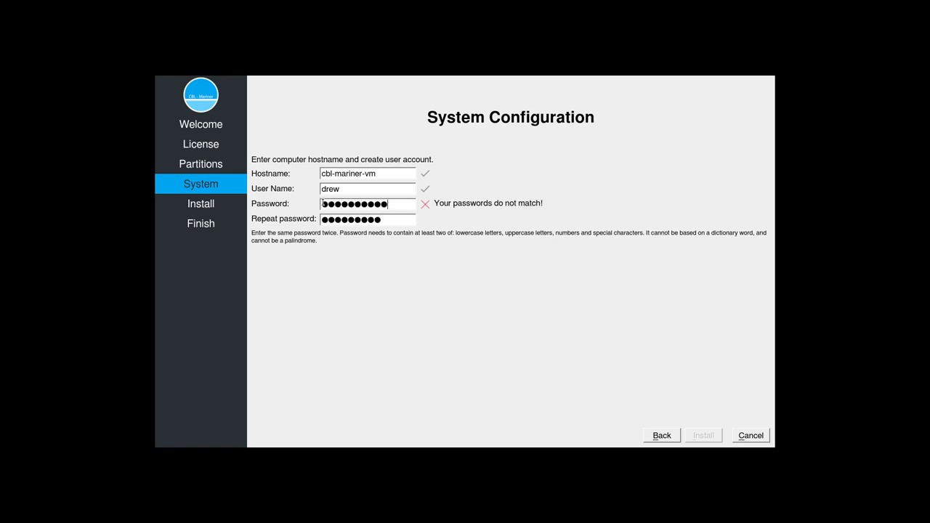
left_click(366, 219)
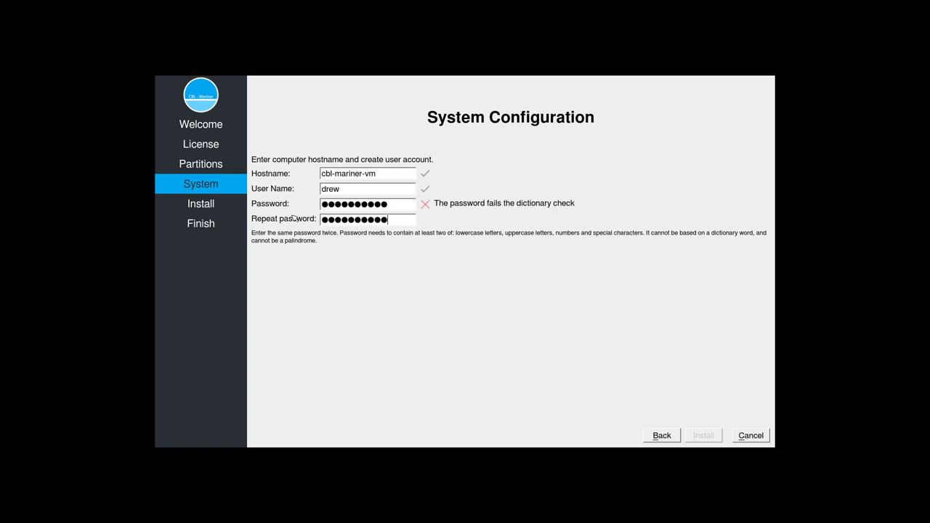
type("•")
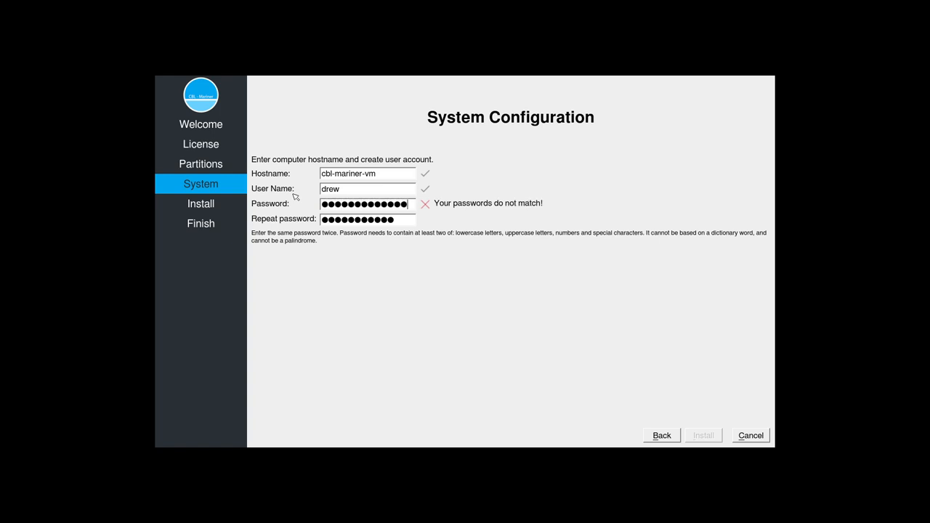
type("*")
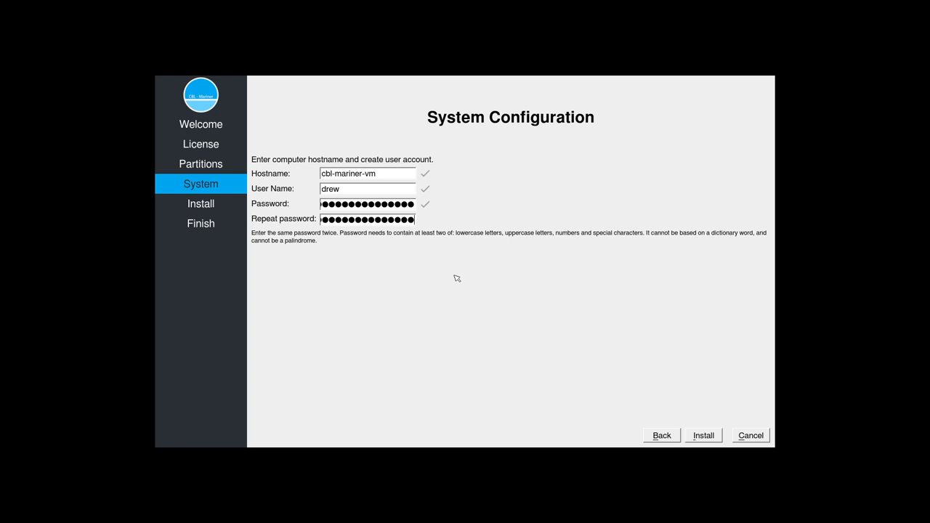
mouse_move(698, 397)
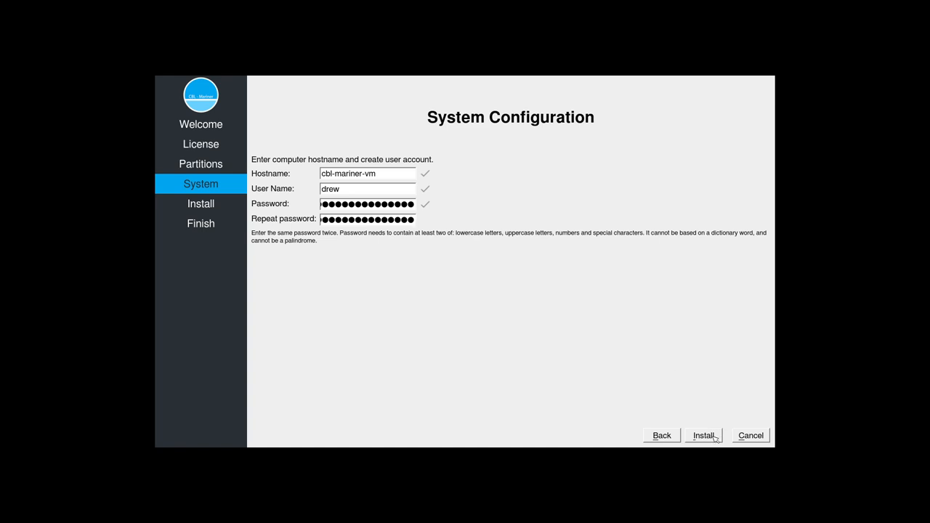
- Start the installation and confirm 'Install now' for the irreversible disk changes
left_click(703, 435)
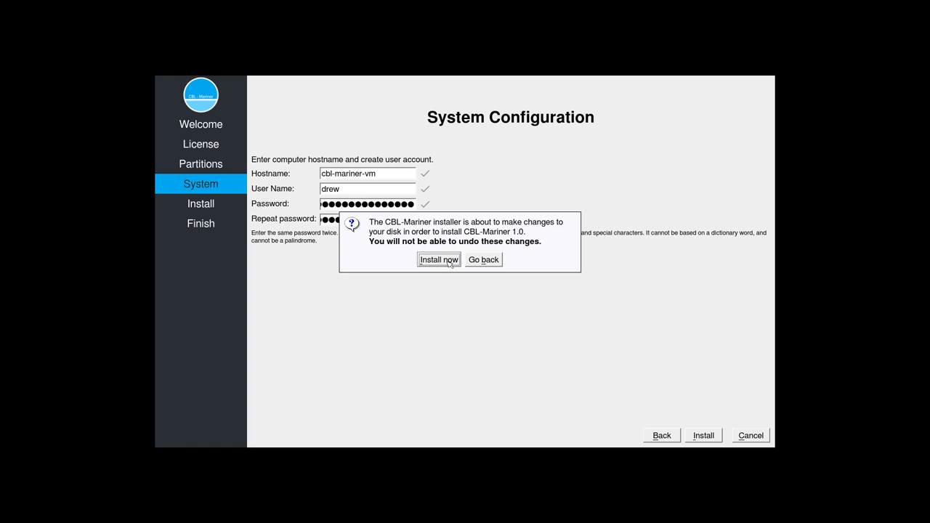
left_click(439, 260)
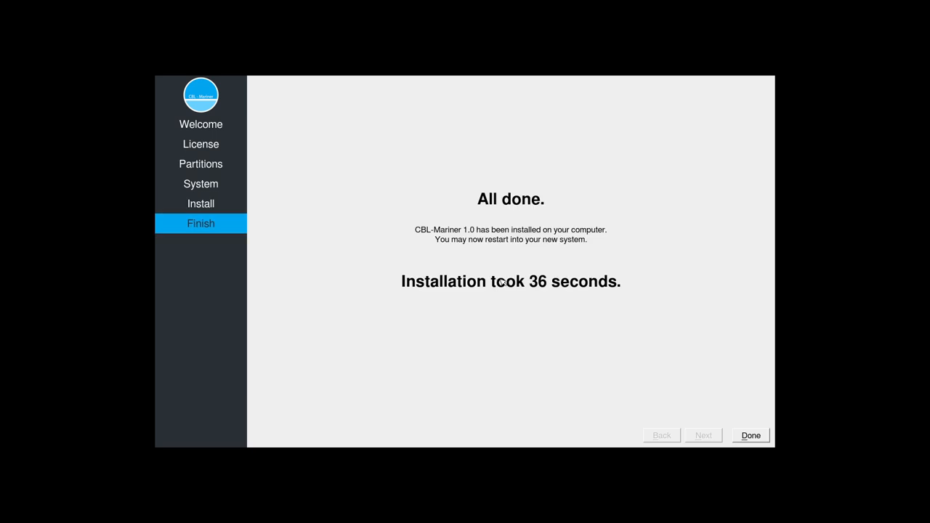
mouse_move(626, 294)
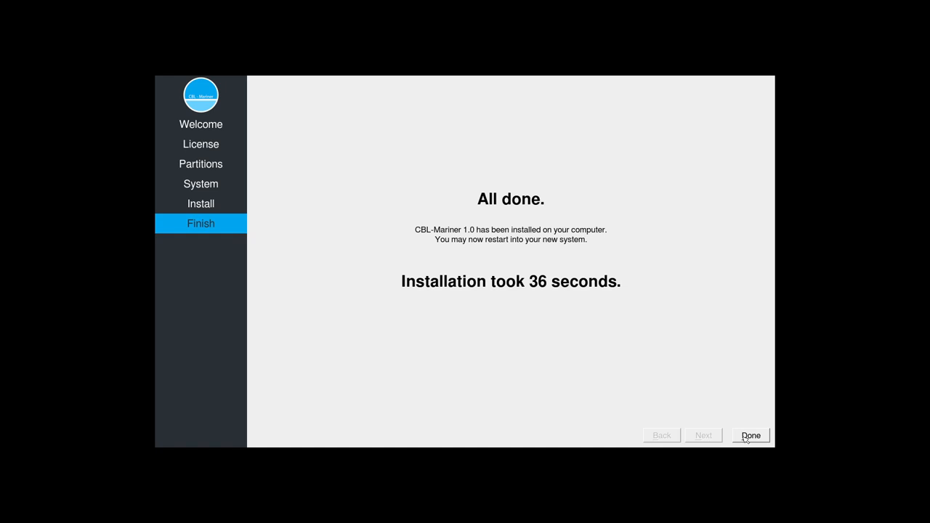
left_click(751, 435)
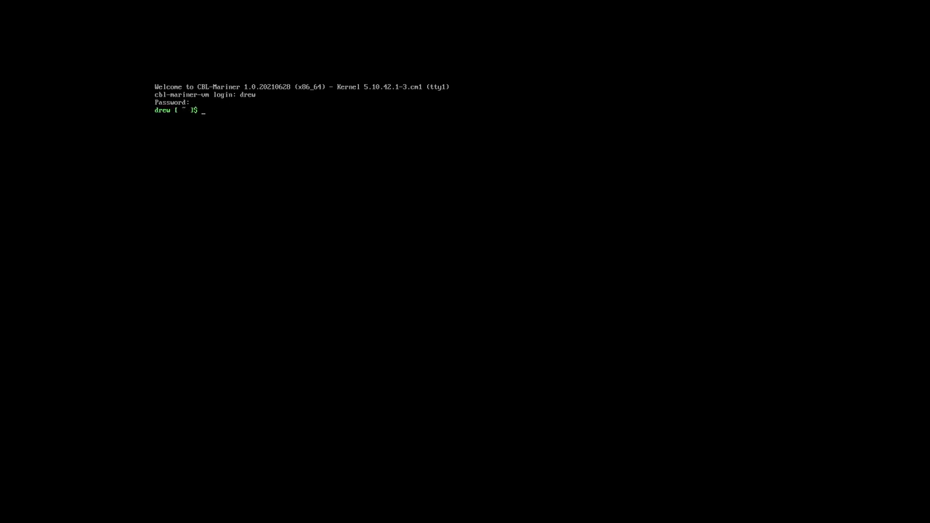
- Try startx and lsb-release -a at the CBL-Mariner prompt; both are command not found
type("startz")
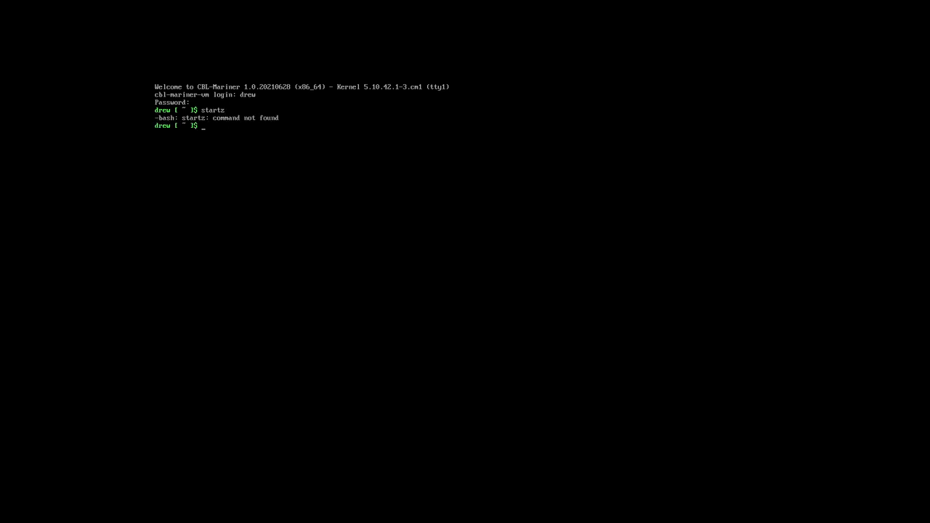
type("startxz")
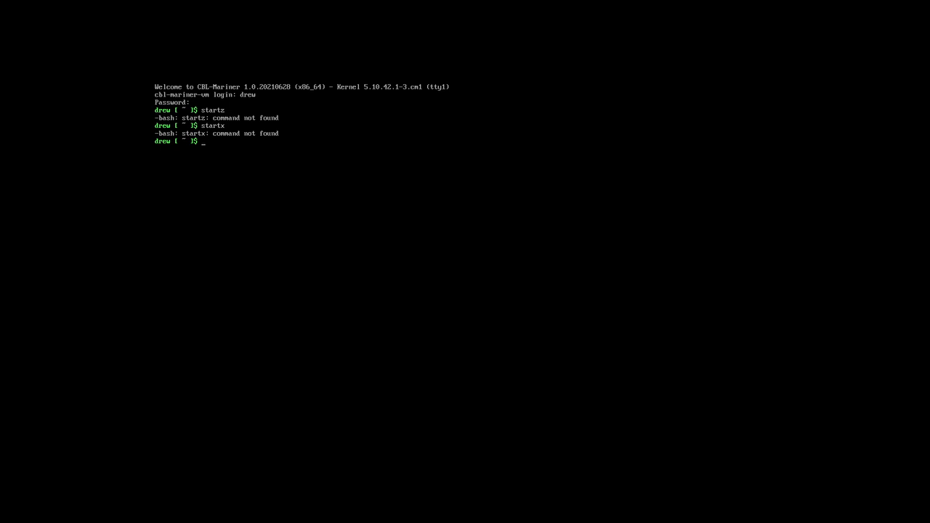
type("lsb")
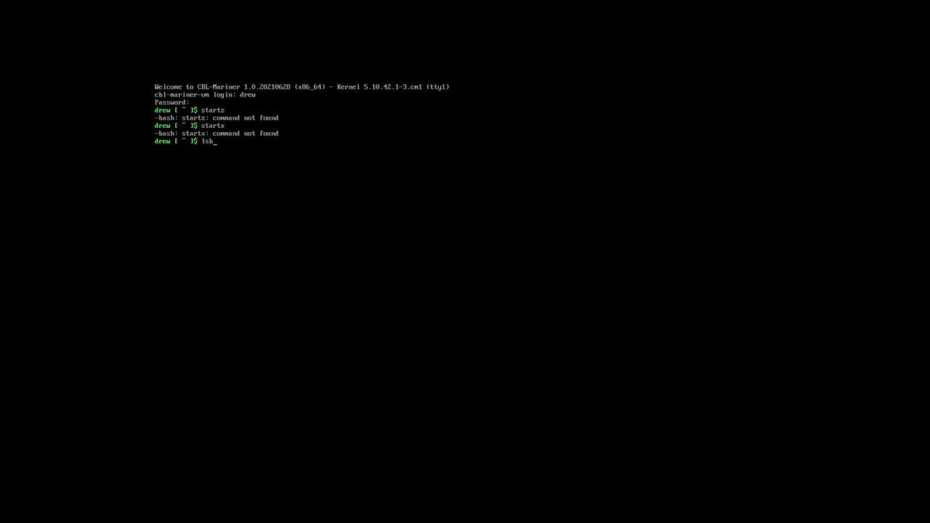
type("-rele")
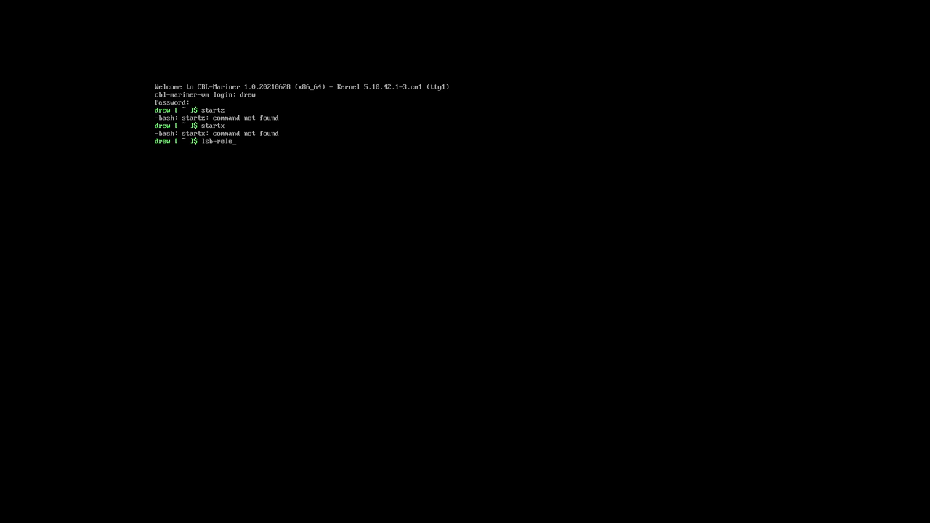
key("Return")
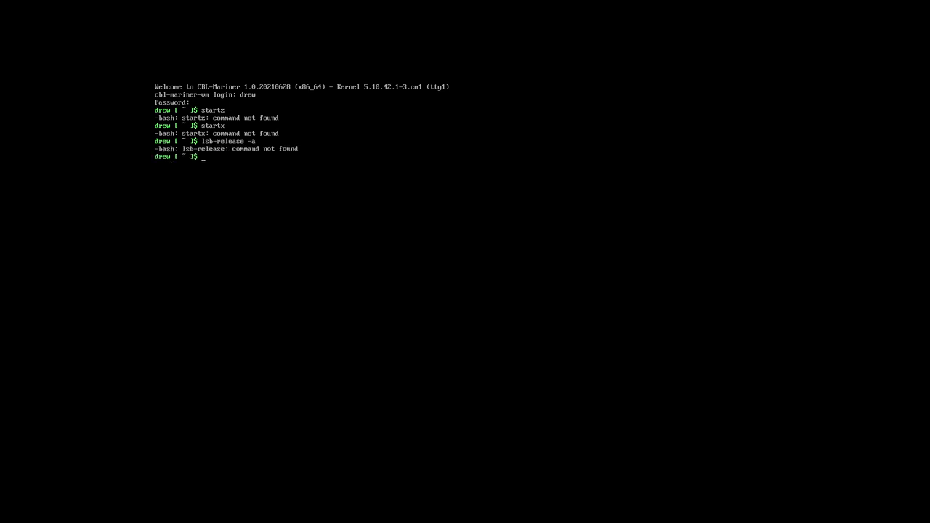
type("lsb-release -a")
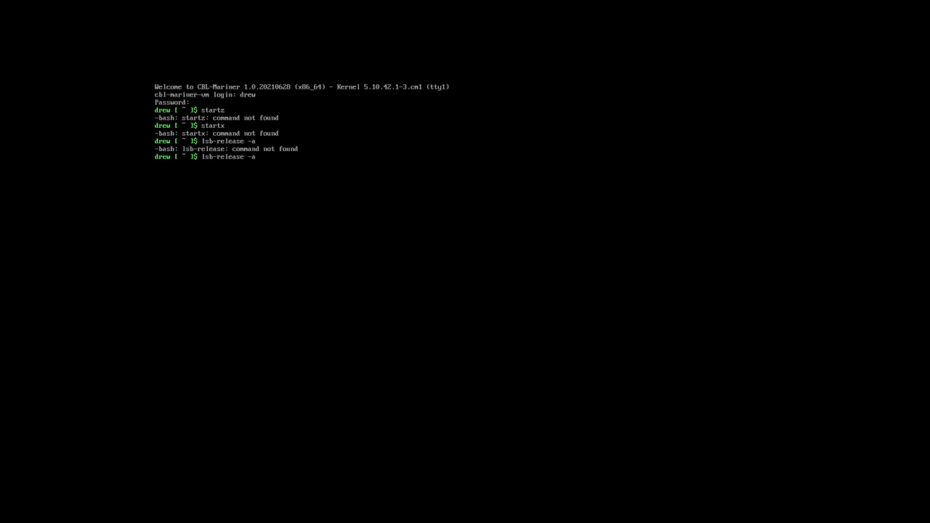